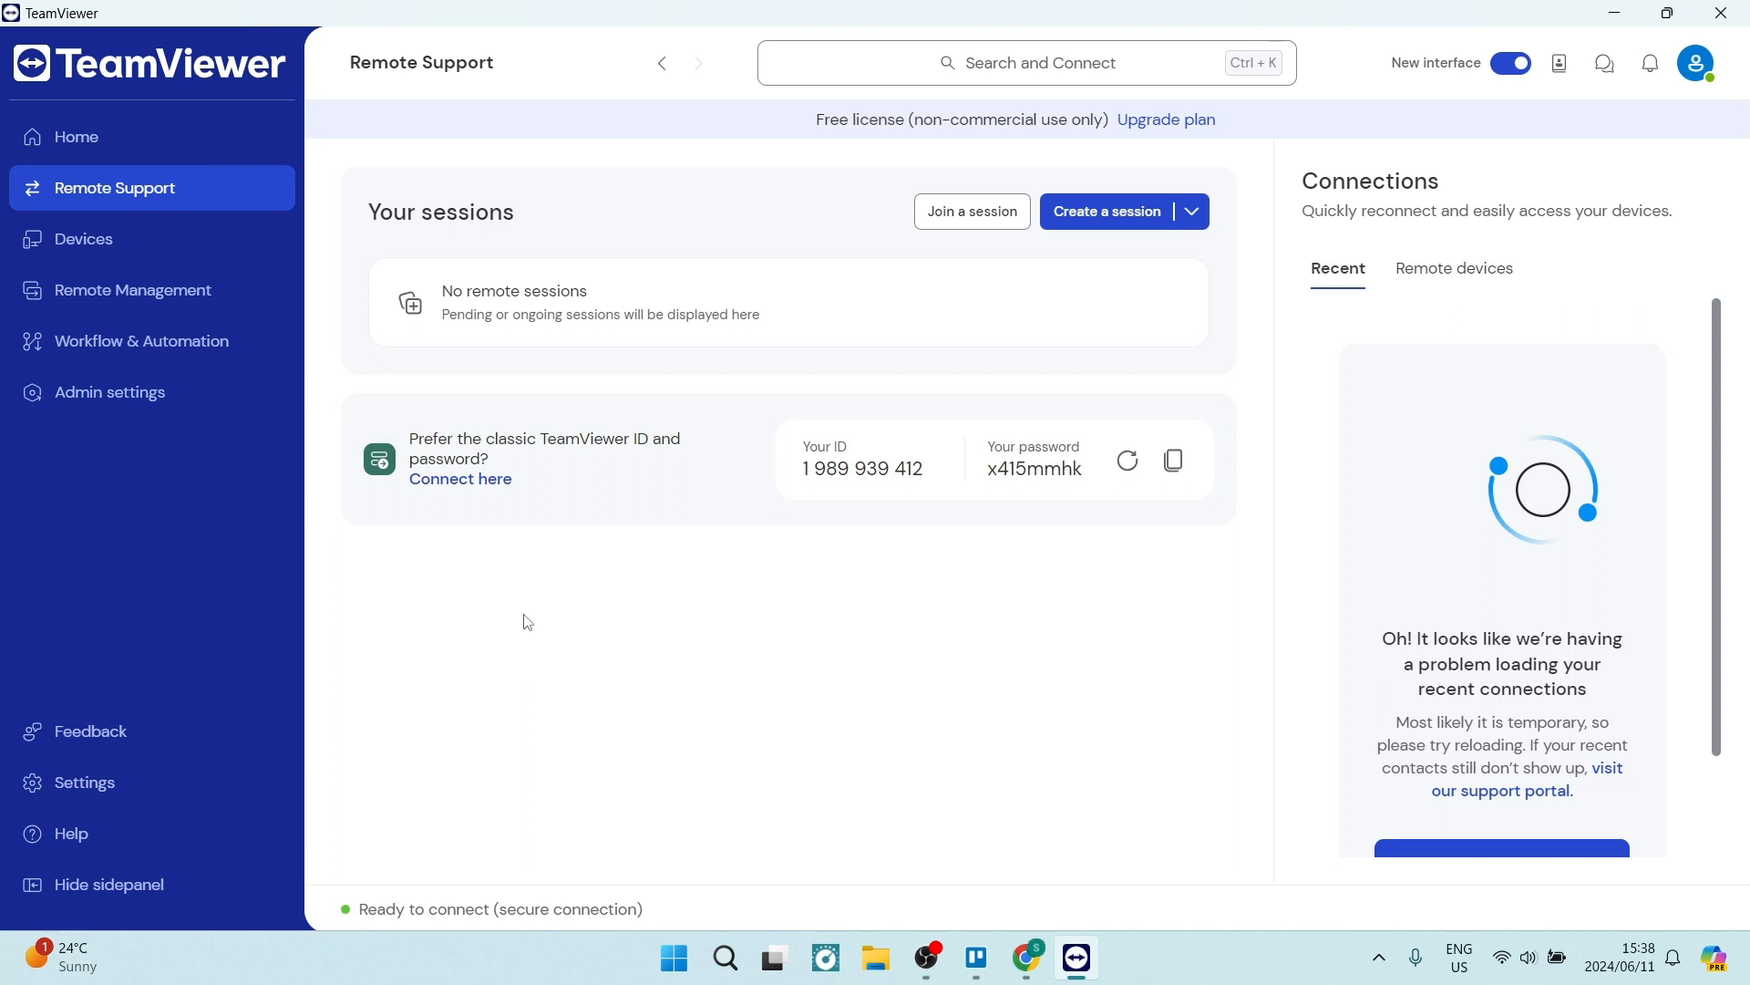
{"action": "mouse_move", "coordinate": [109, 220]}
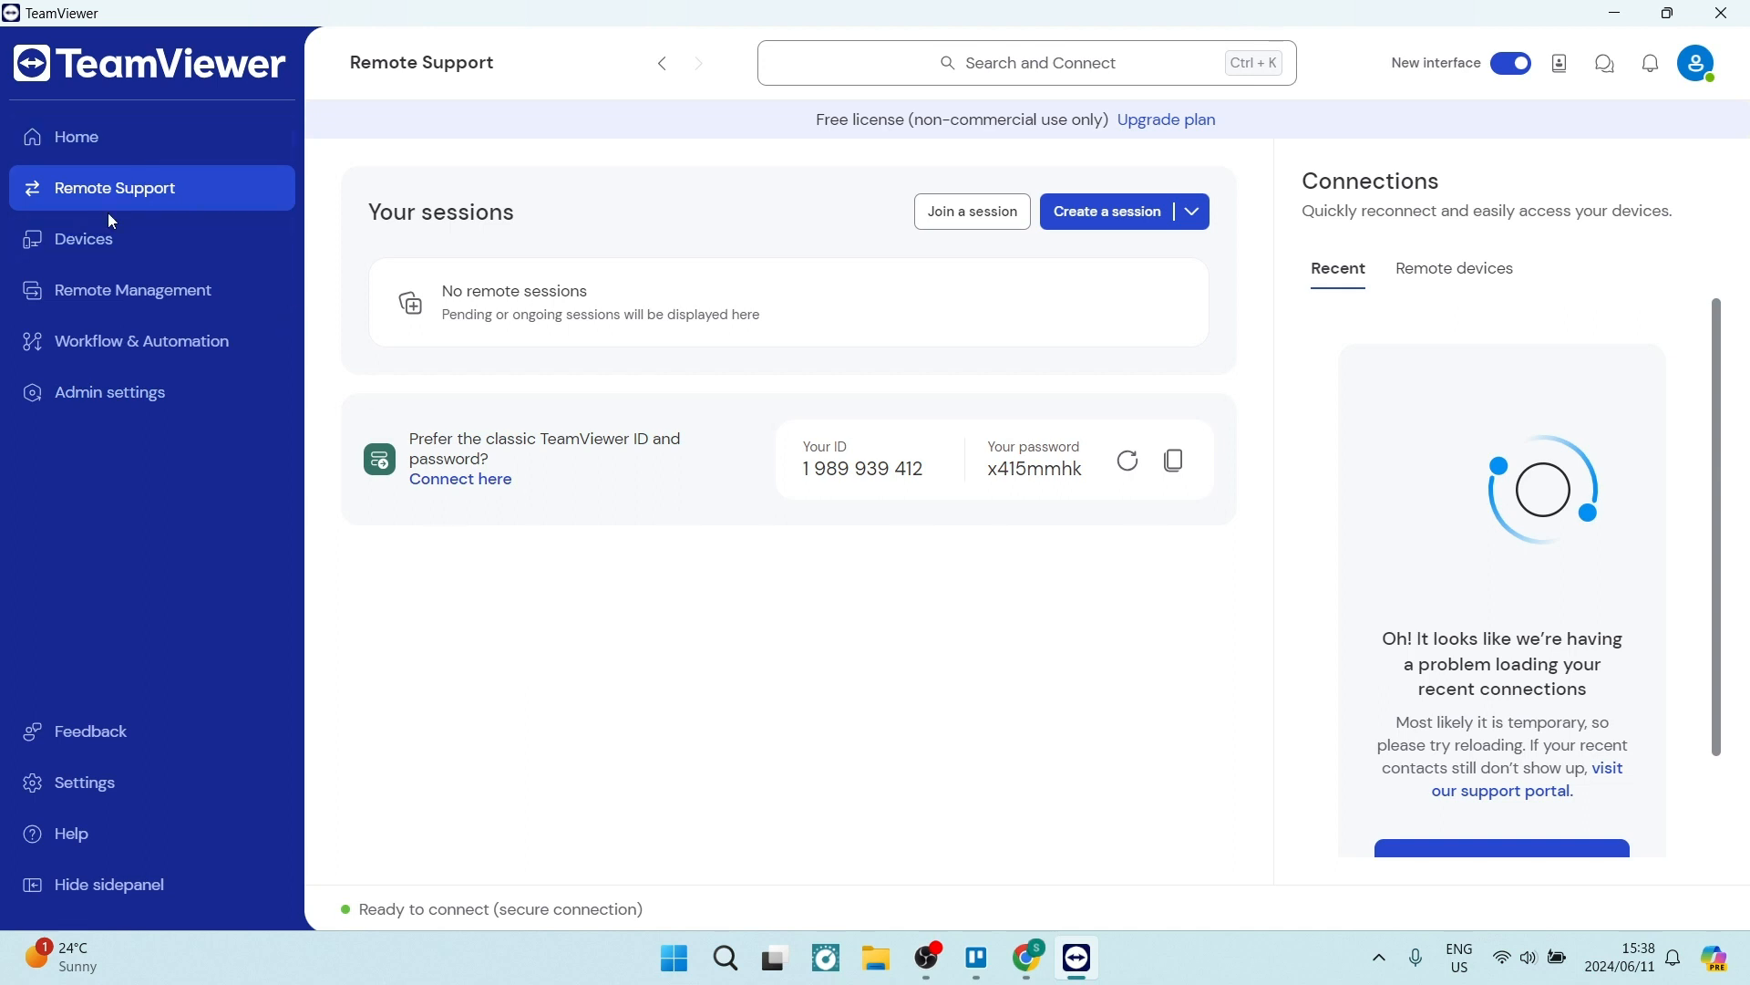
{"action": "mouse_move", "coordinate": [134, 81]}
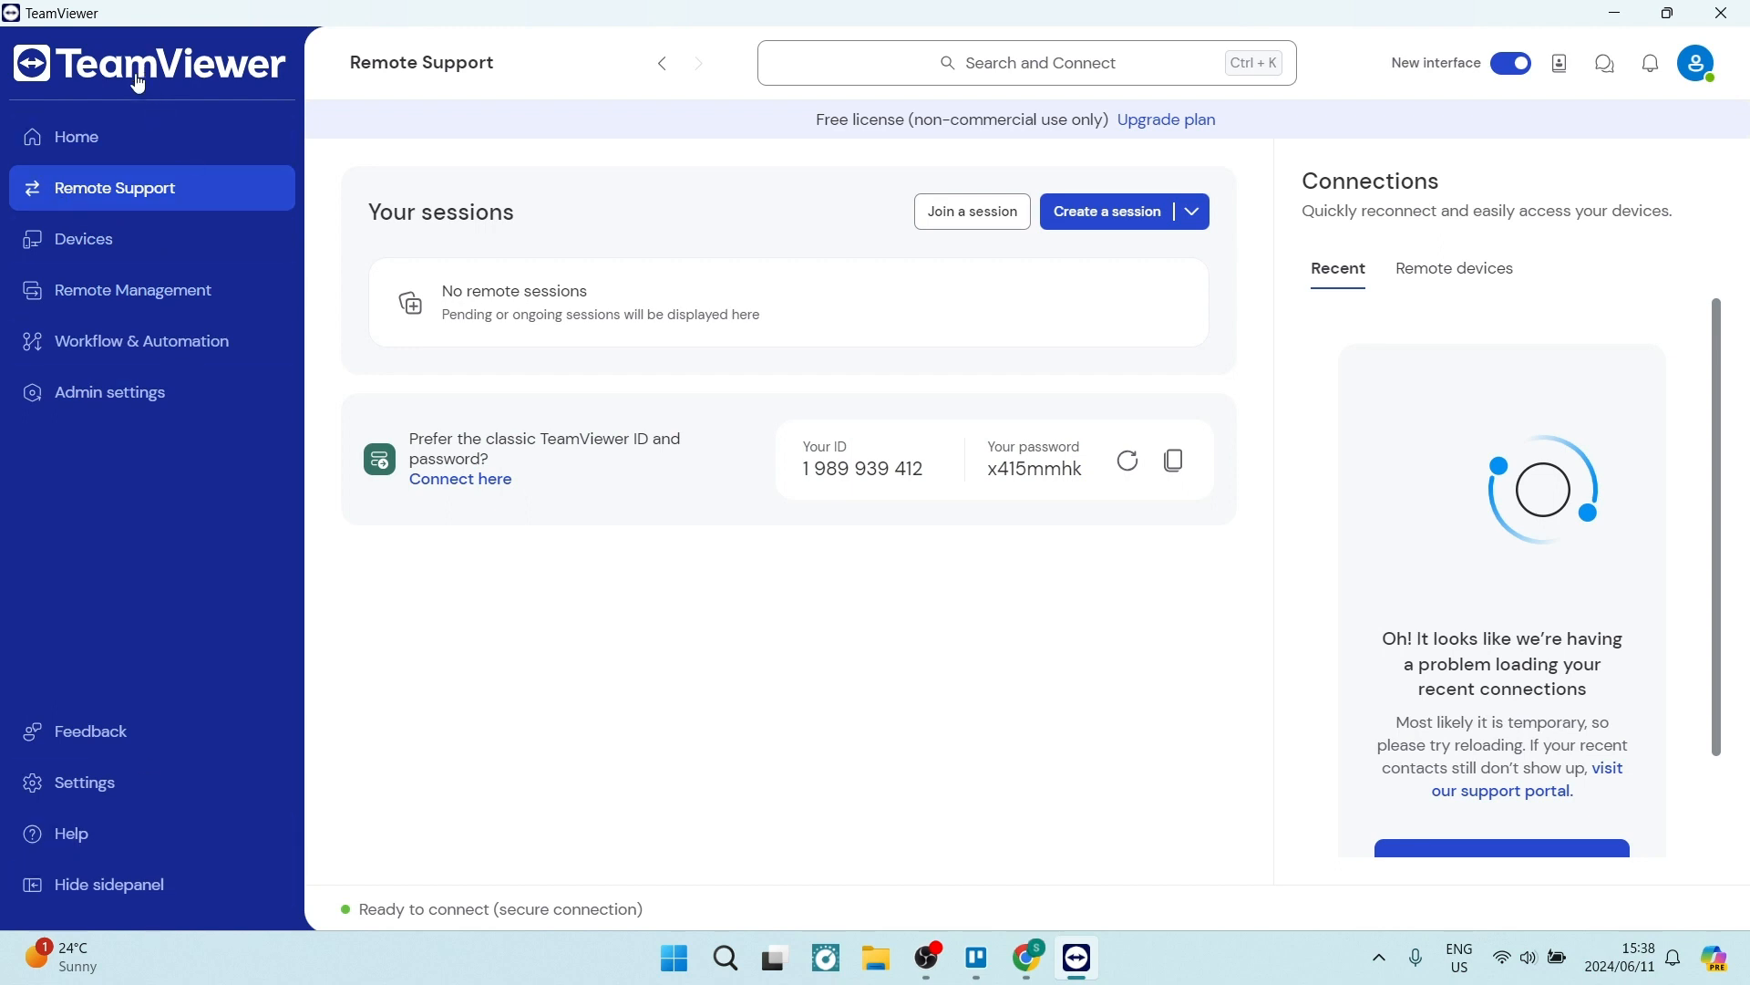
{"action": "mouse_move", "coordinate": [173, 484]}
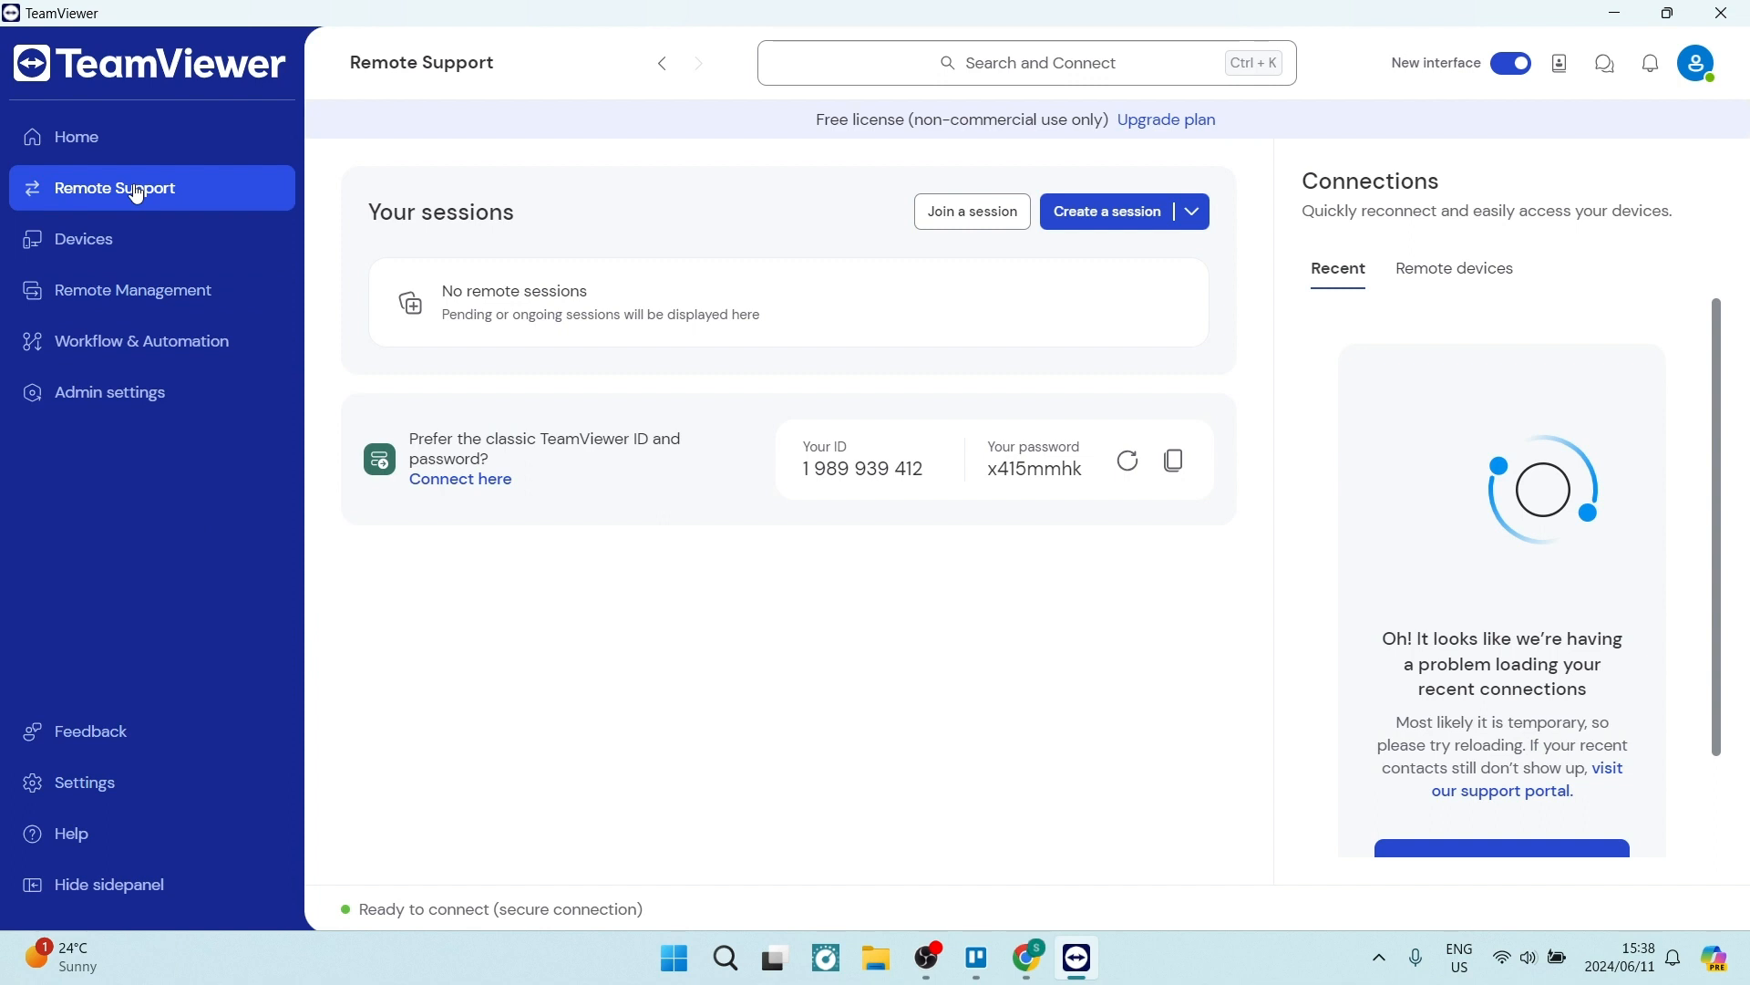
{"action": "mouse_move", "coordinate": [229, 203]}
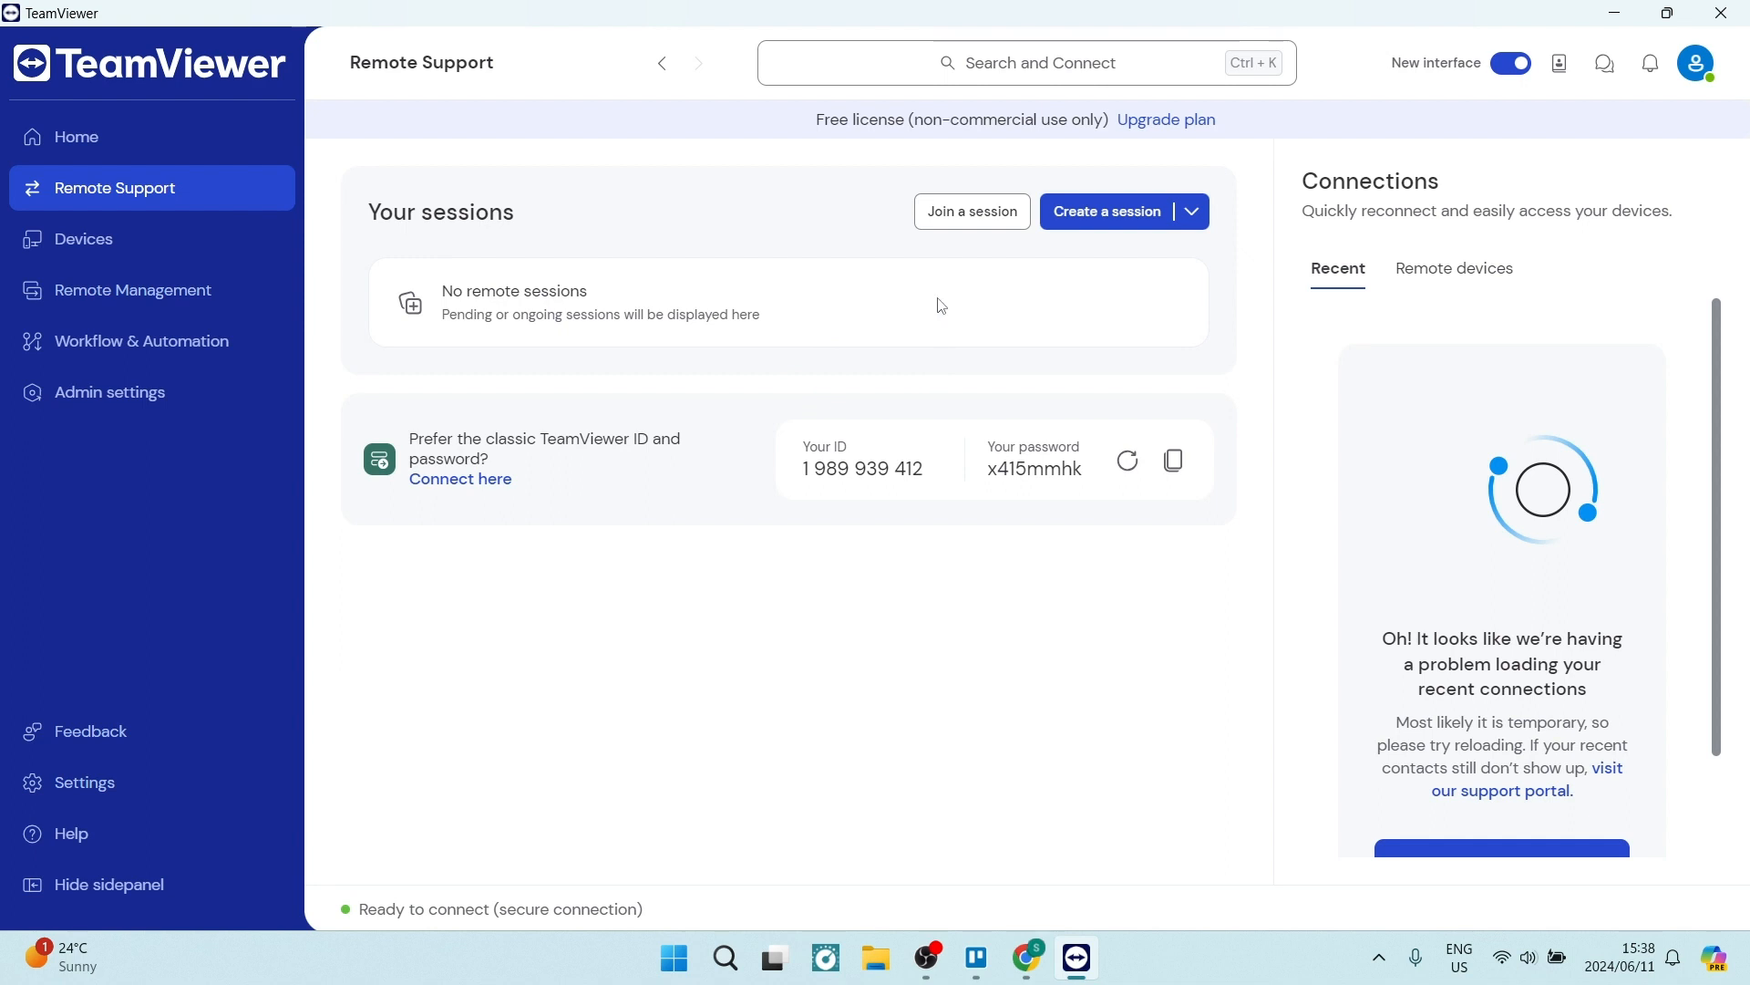
{"action": "mouse_move", "coordinate": [964, 300]}
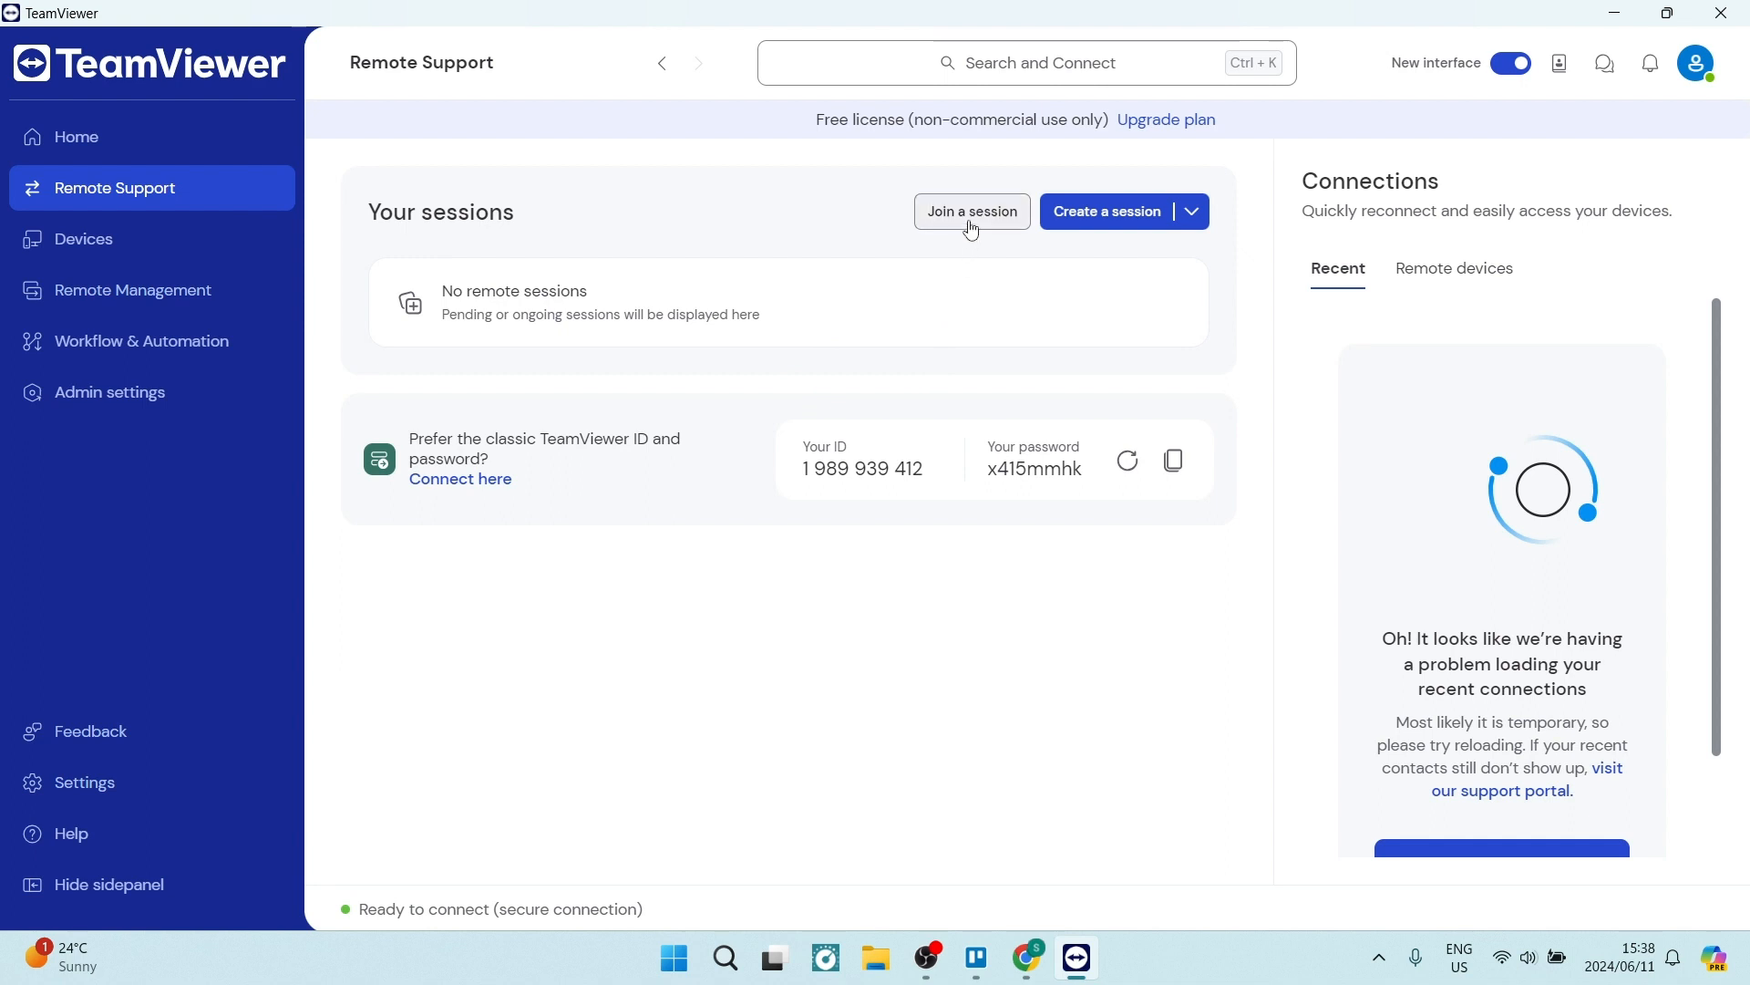
- Dismiss the join-code prompt, then create a new session after reviewing share-link and session-type options
{"action": "left_click", "coordinate": [970, 210]}
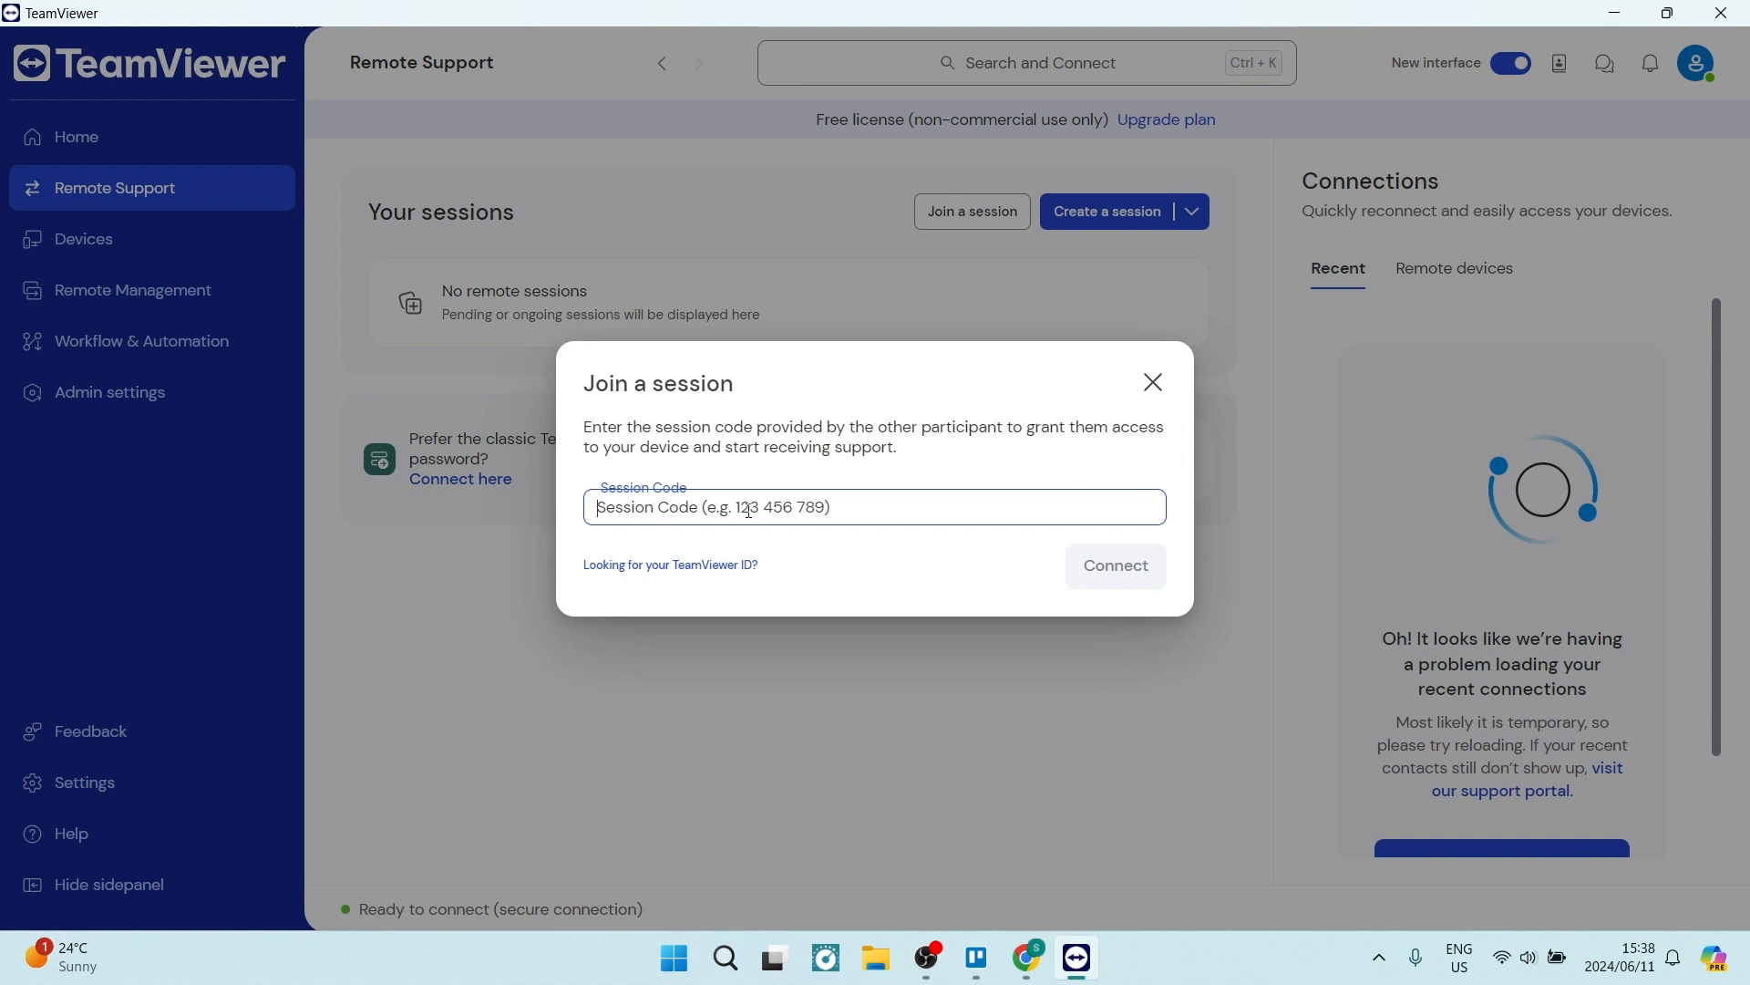
{"action": "left_click", "coordinate": [1152, 382]}
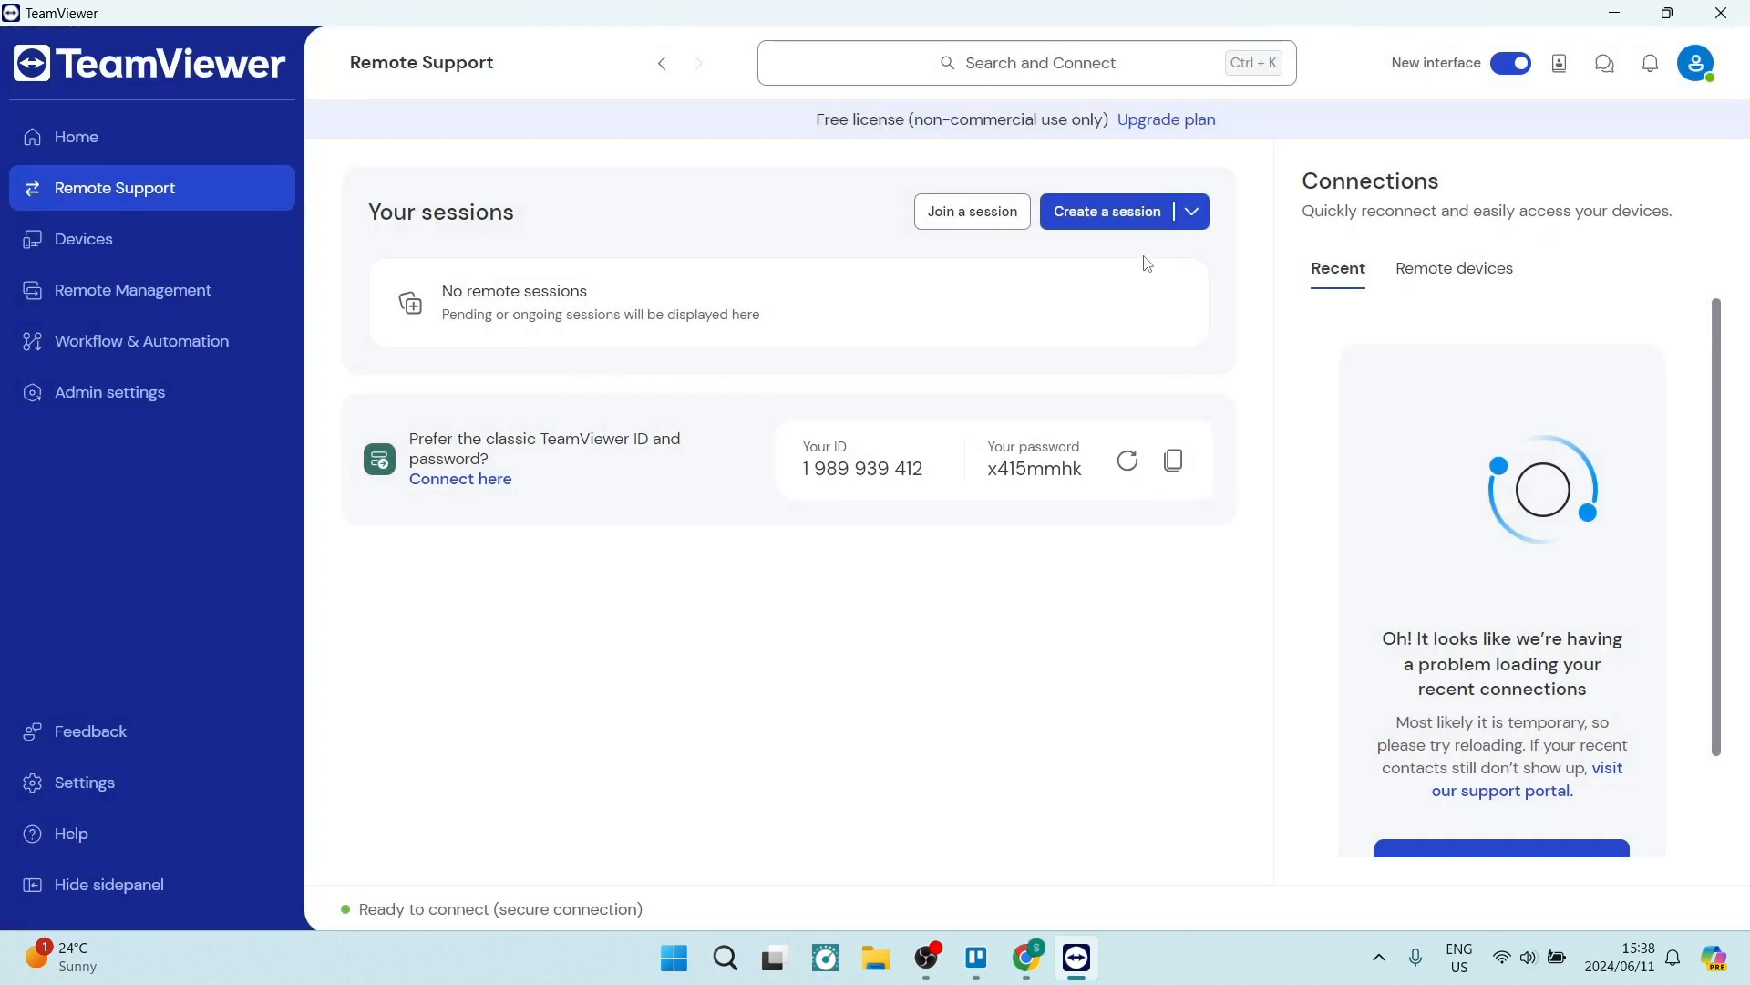
{"action": "left_click", "coordinate": [1106, 211]}
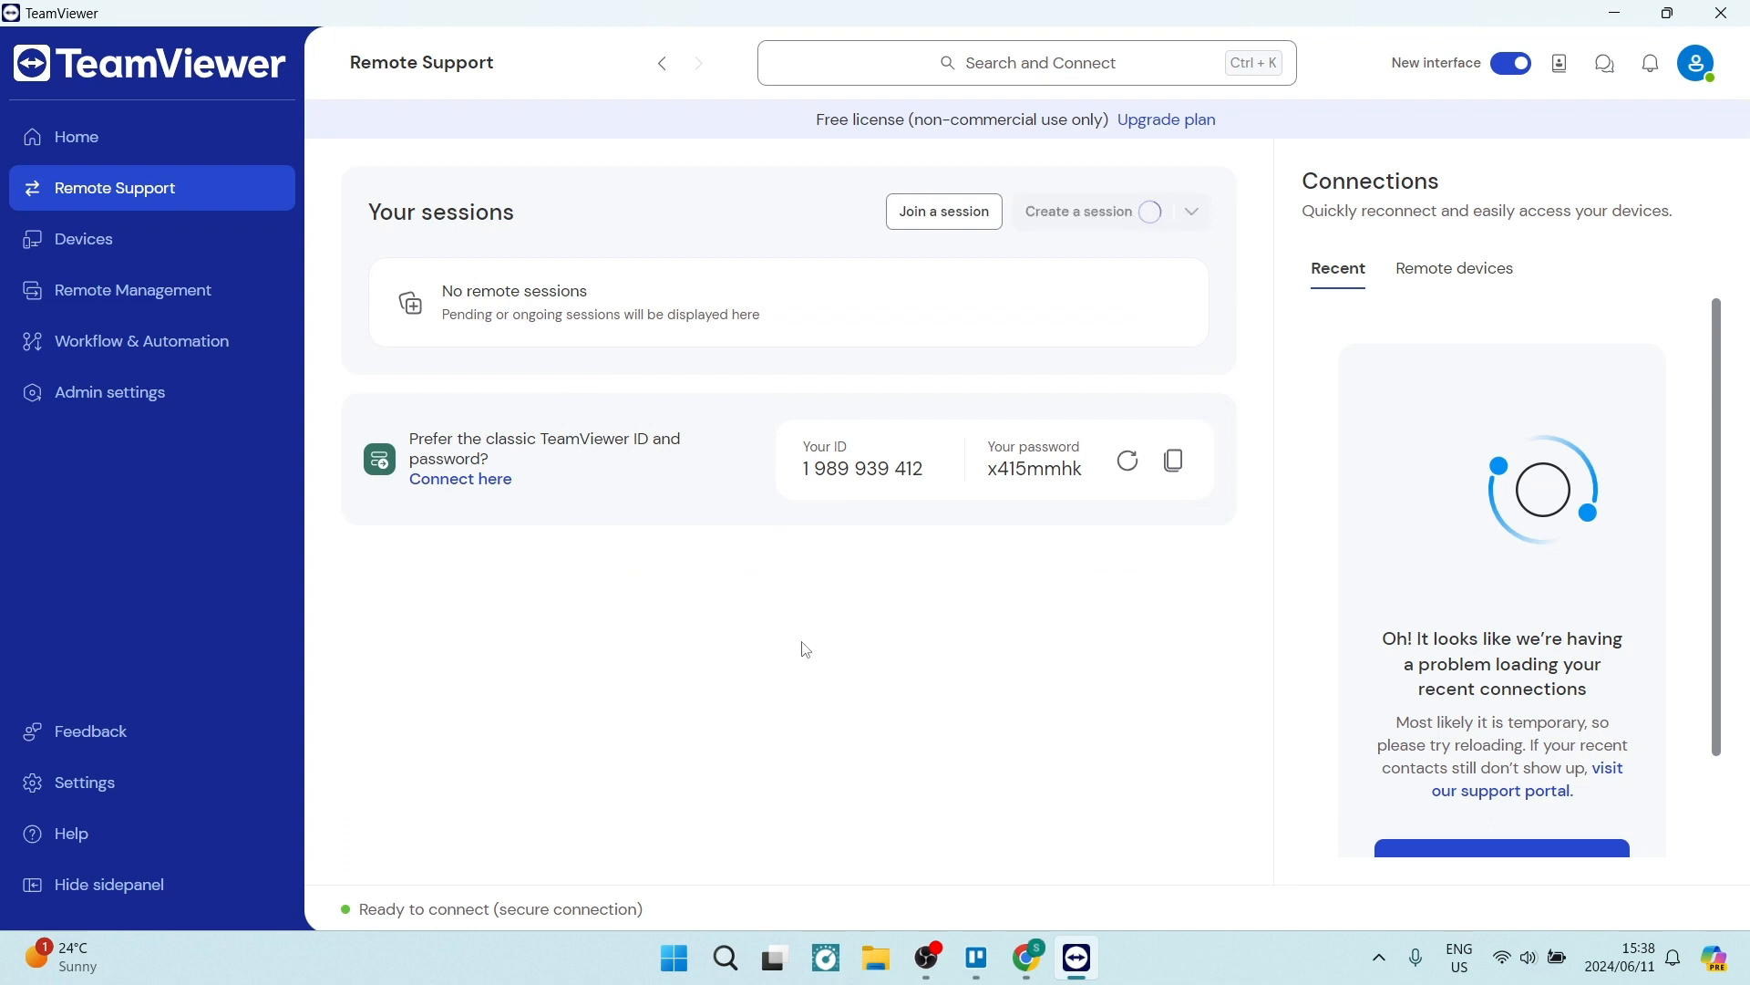
{"action": "left_click", "coordinate": [1077, 211]}
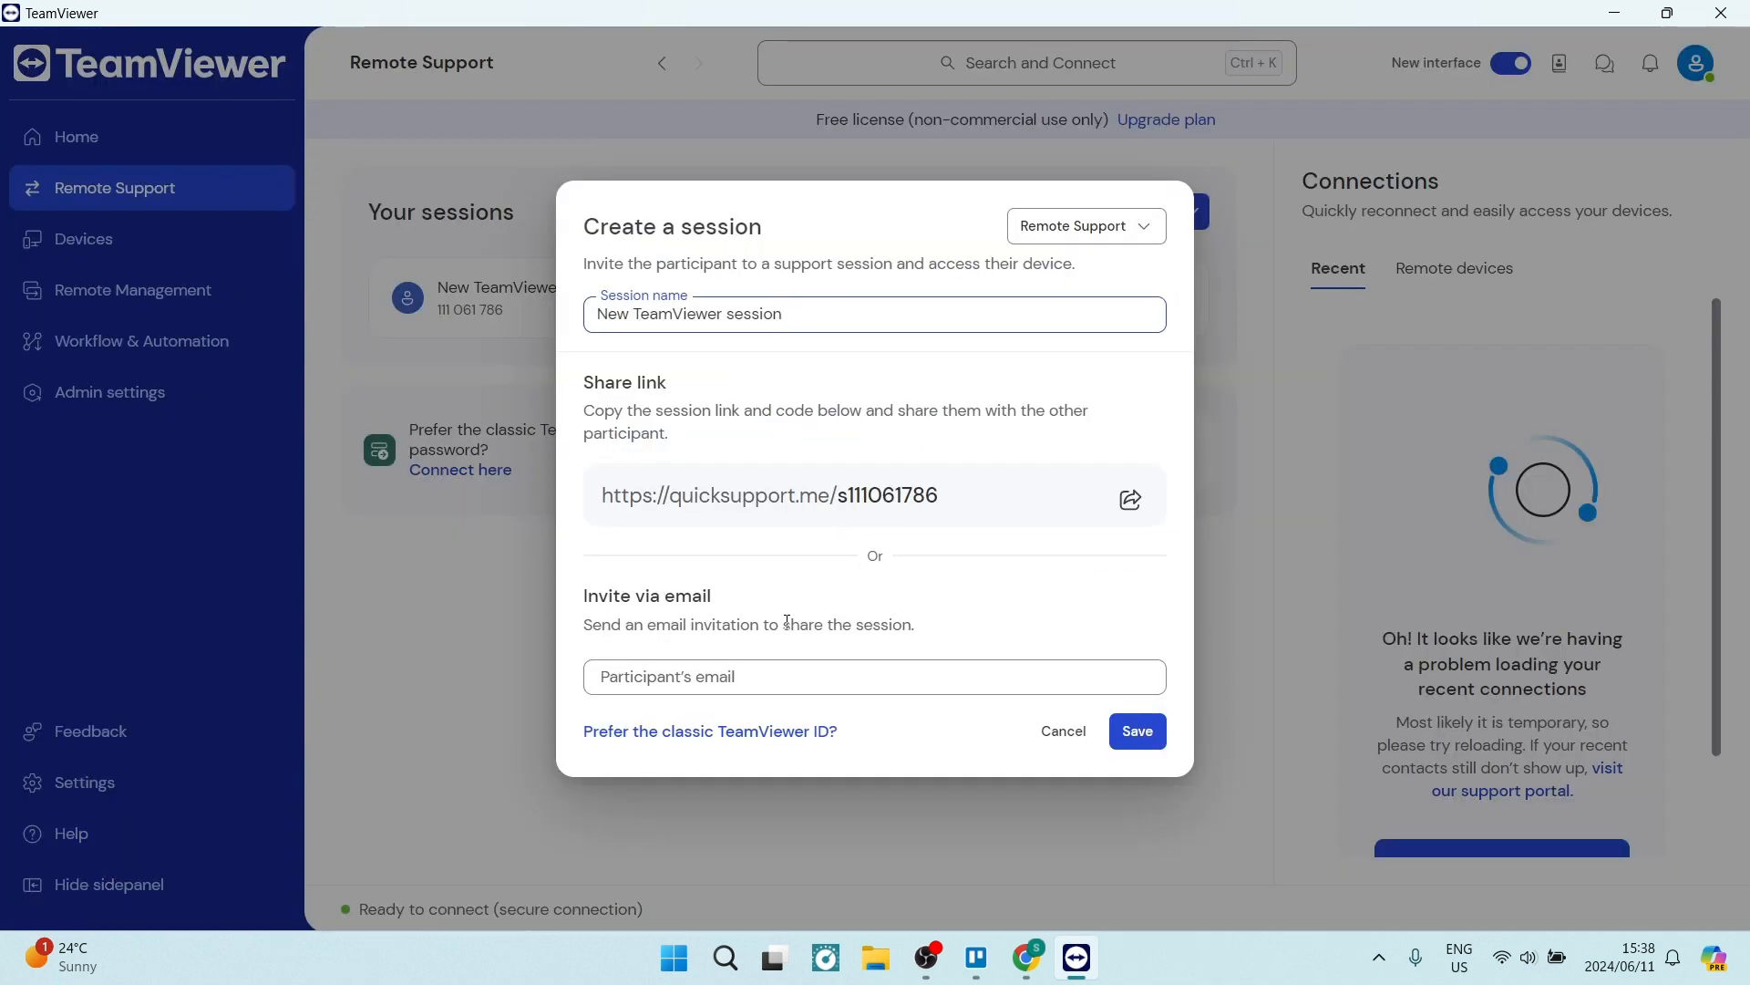
{"action": "left_click", "coordinate": [874, 313]}
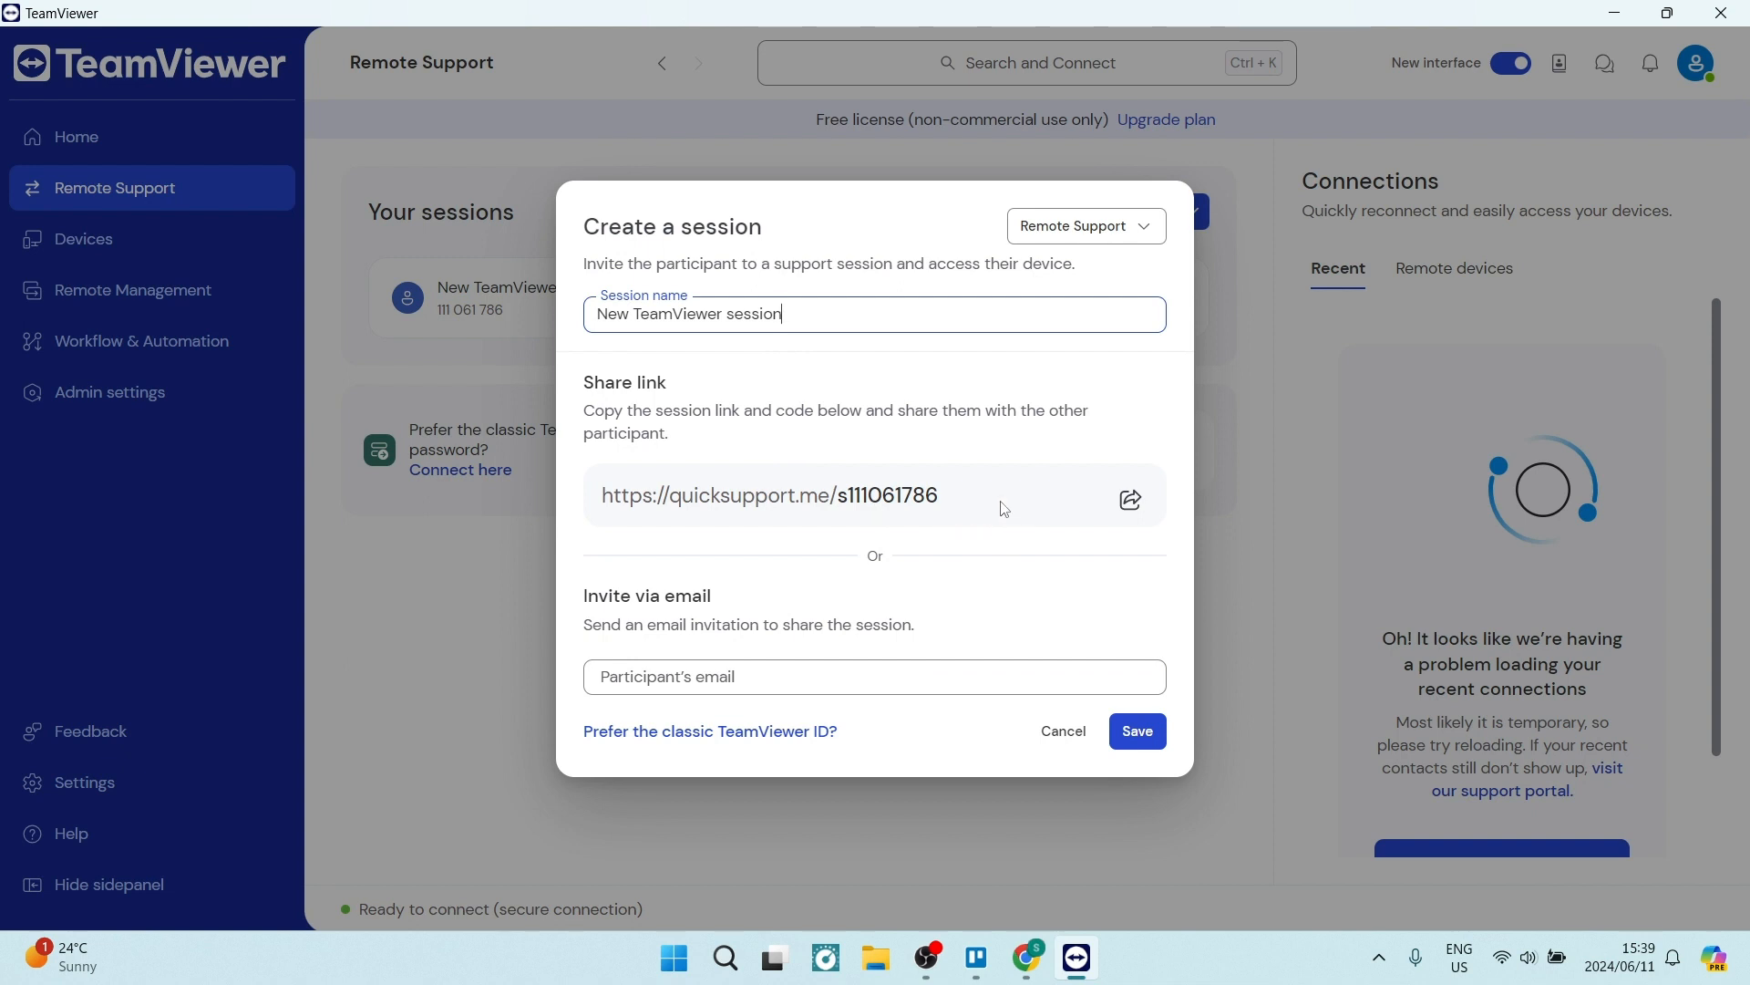
{"action": "left_click", "coordinate": [1129, 498]}
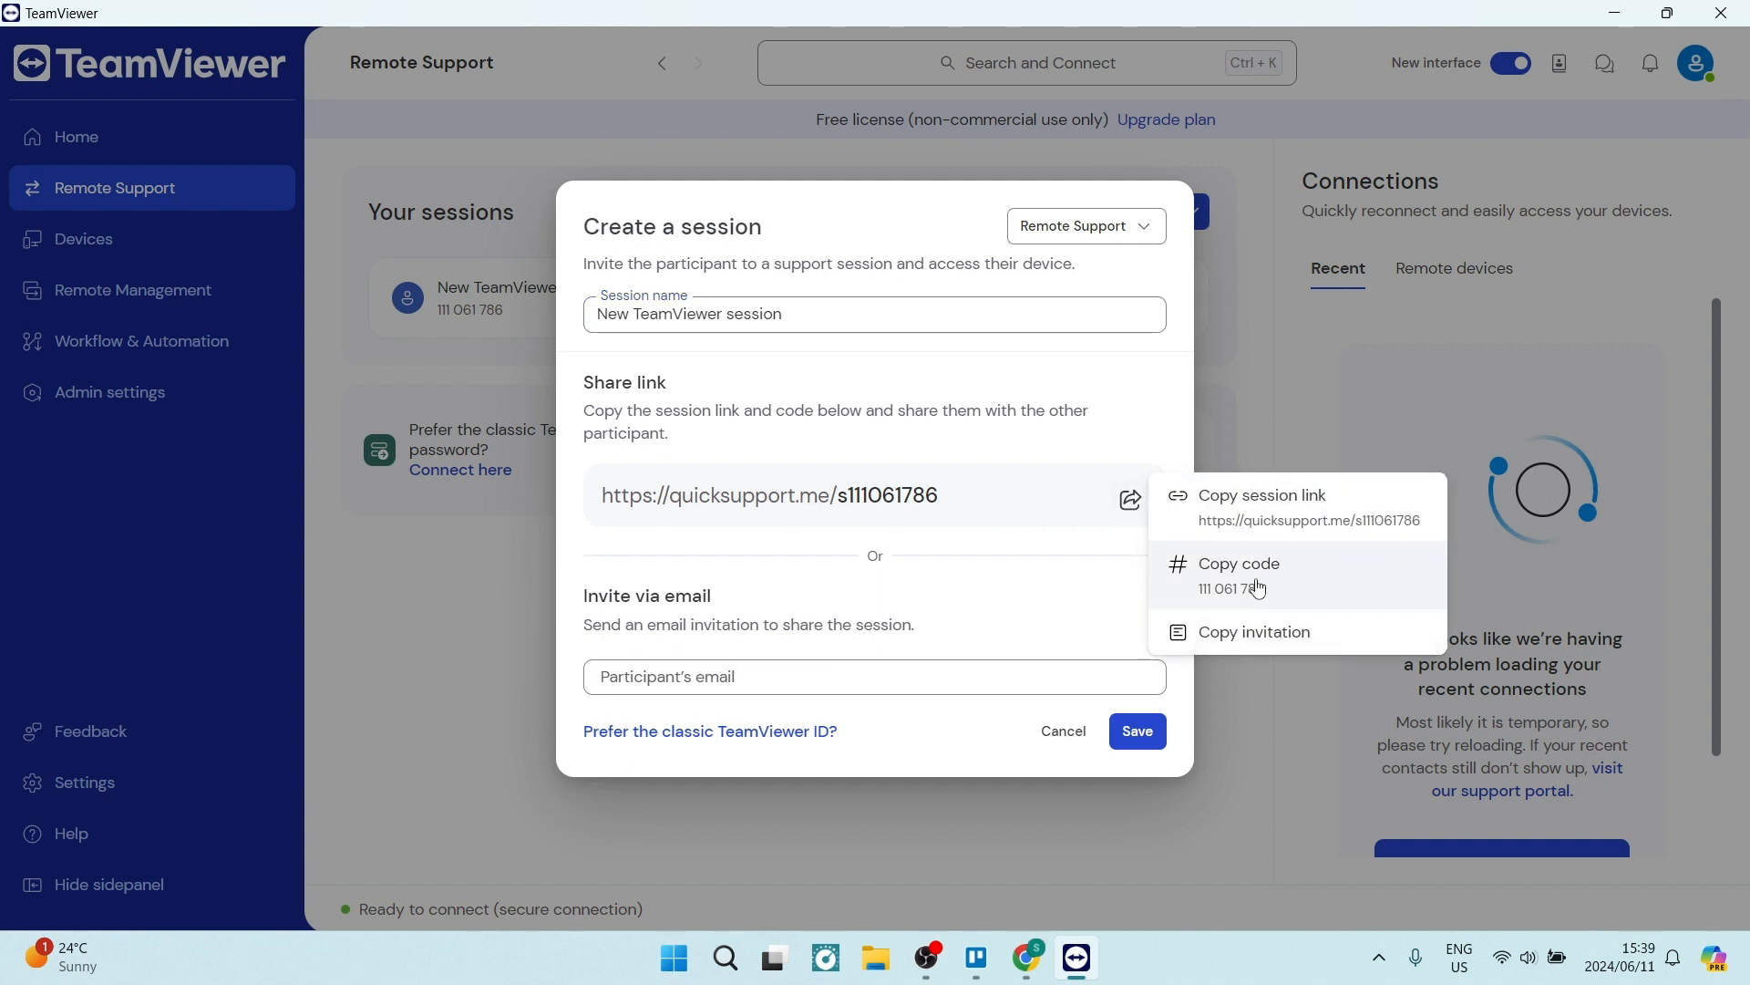
{"action": "mouse_move", "coordinate": [1255, 631]}
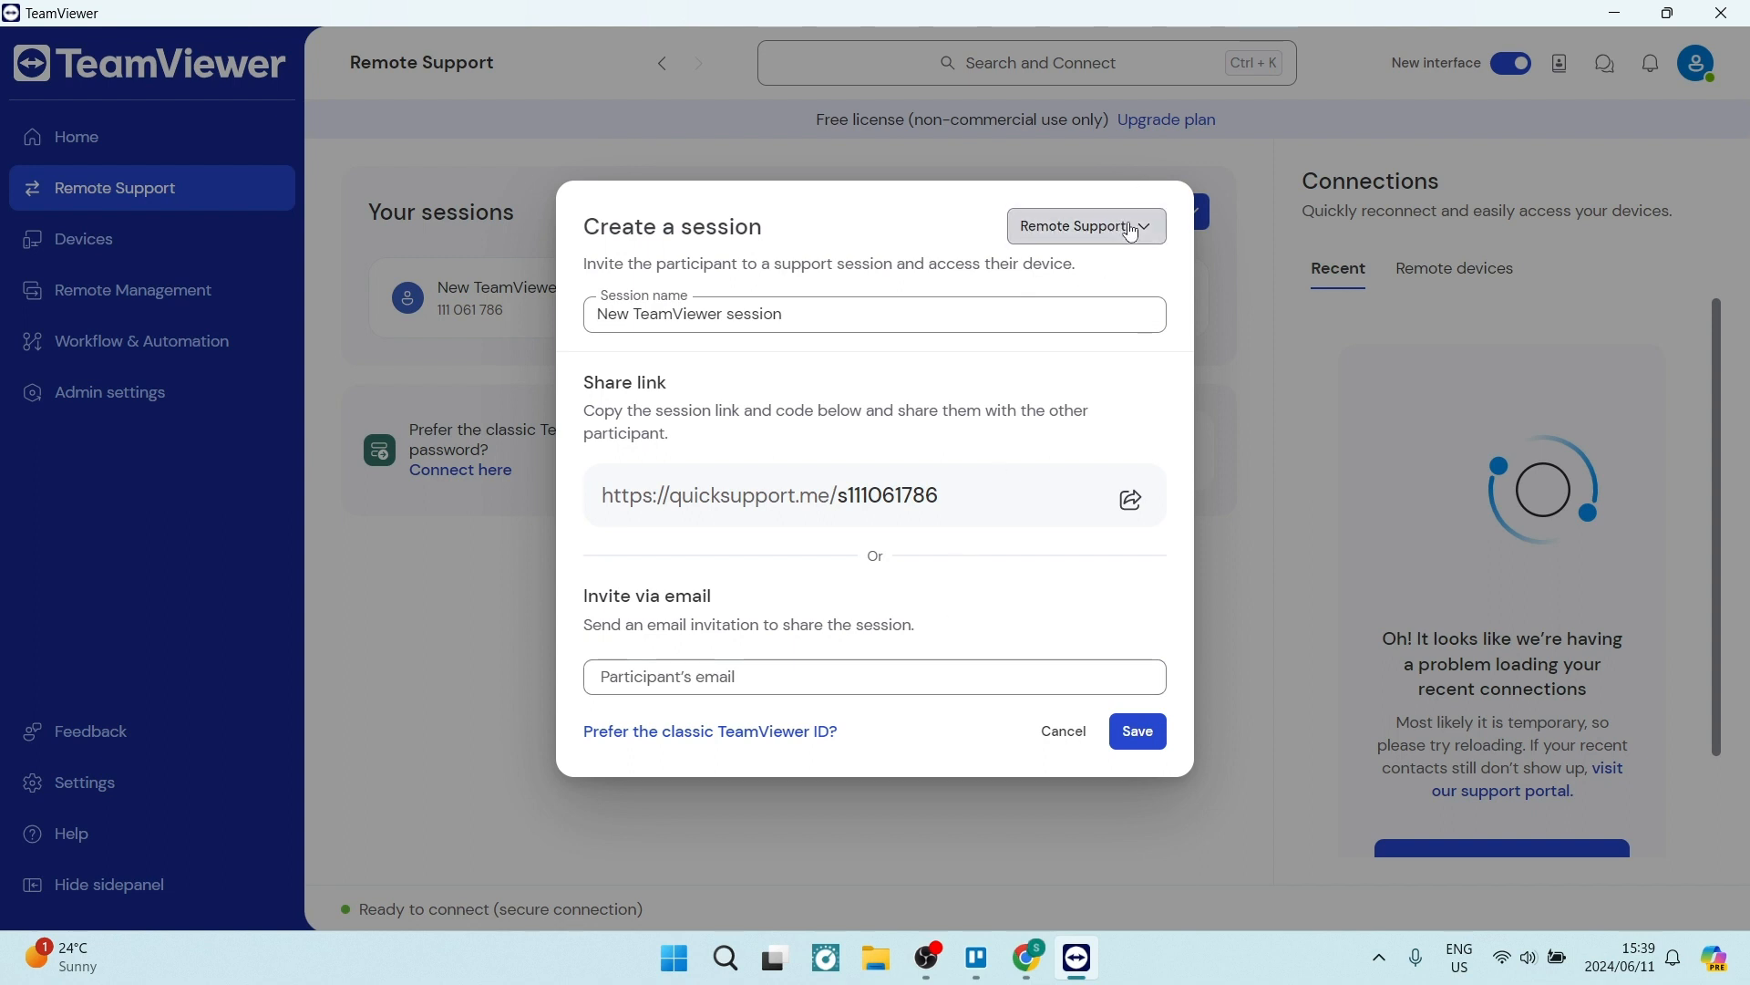
{"action": "left_click", "coordinate": [1082, 225]}
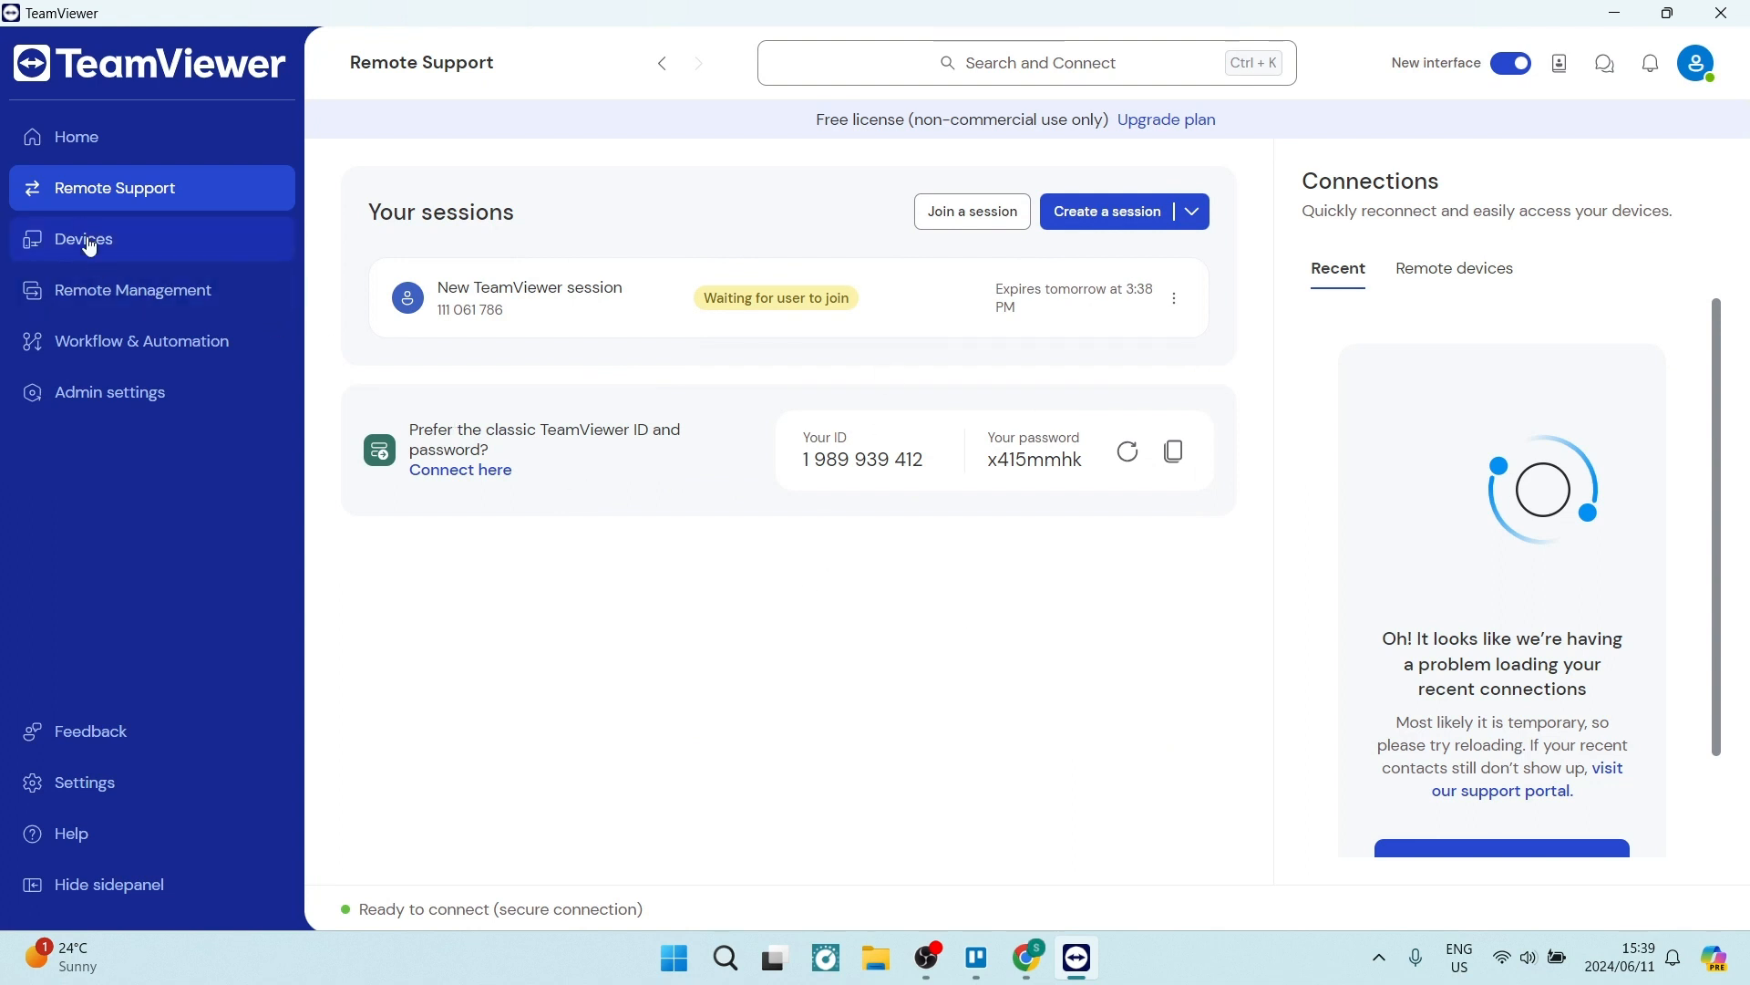
{"action": "mouse_move", "coordinate": [131, 289]}
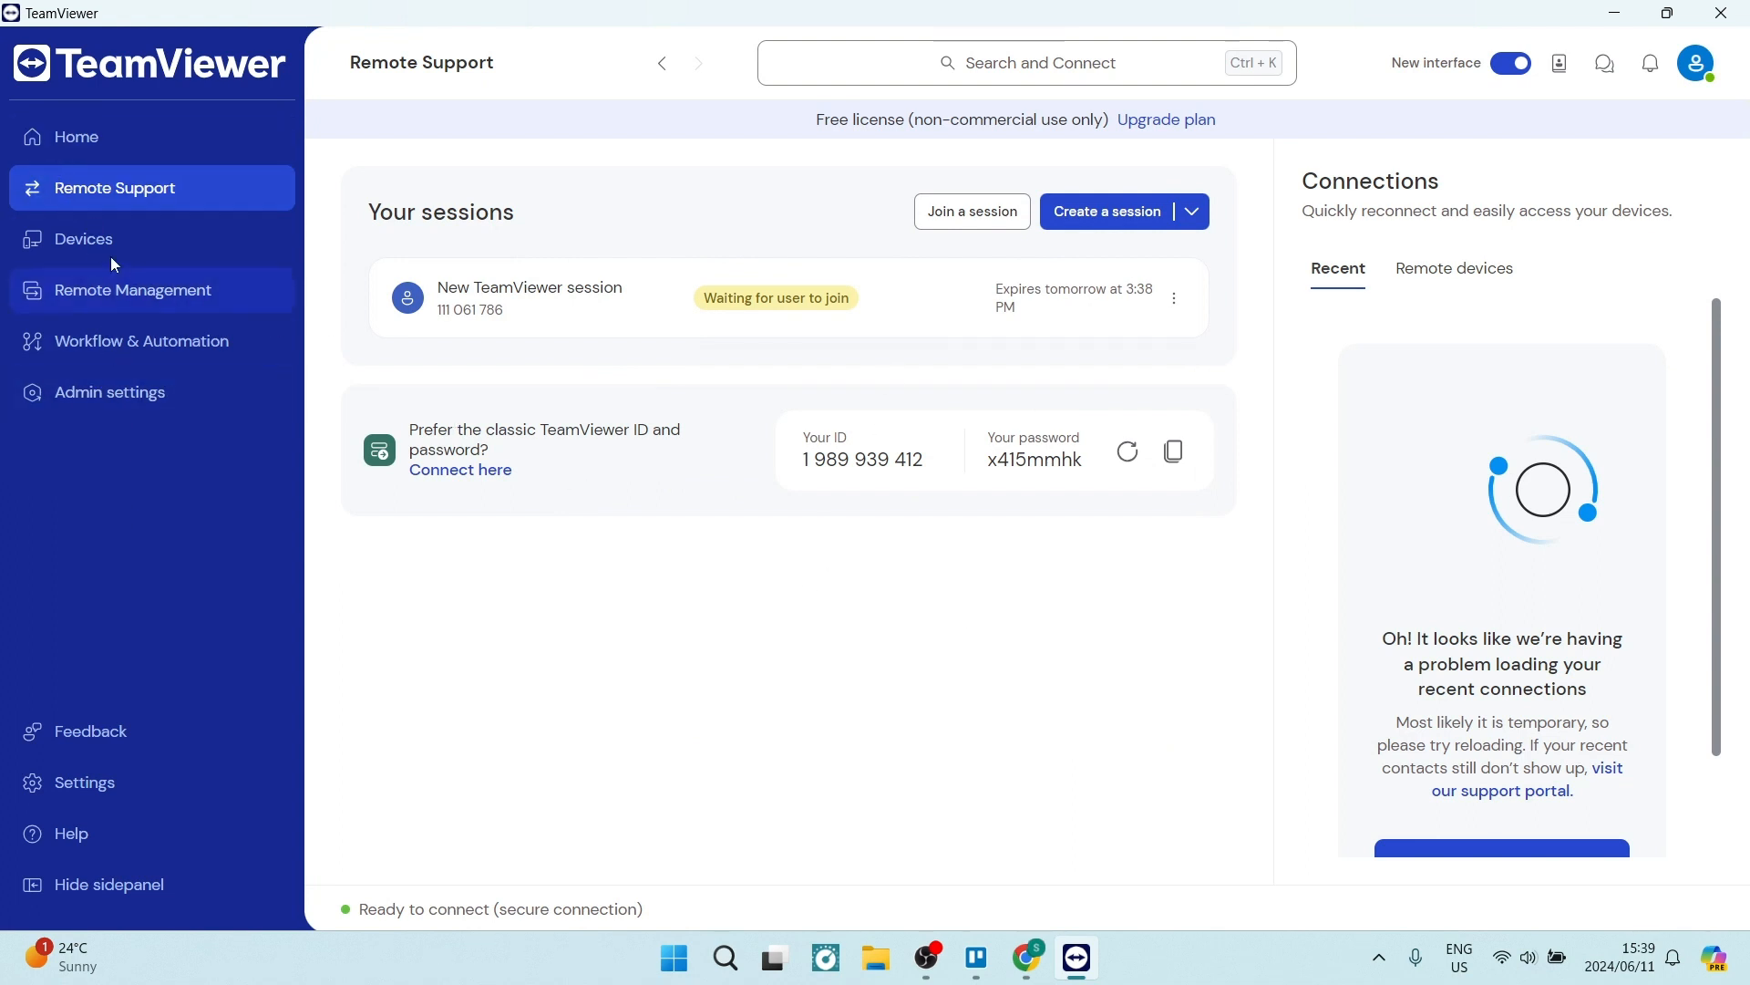
{"action": "mouse_move", "coordinate": [83, 239]}
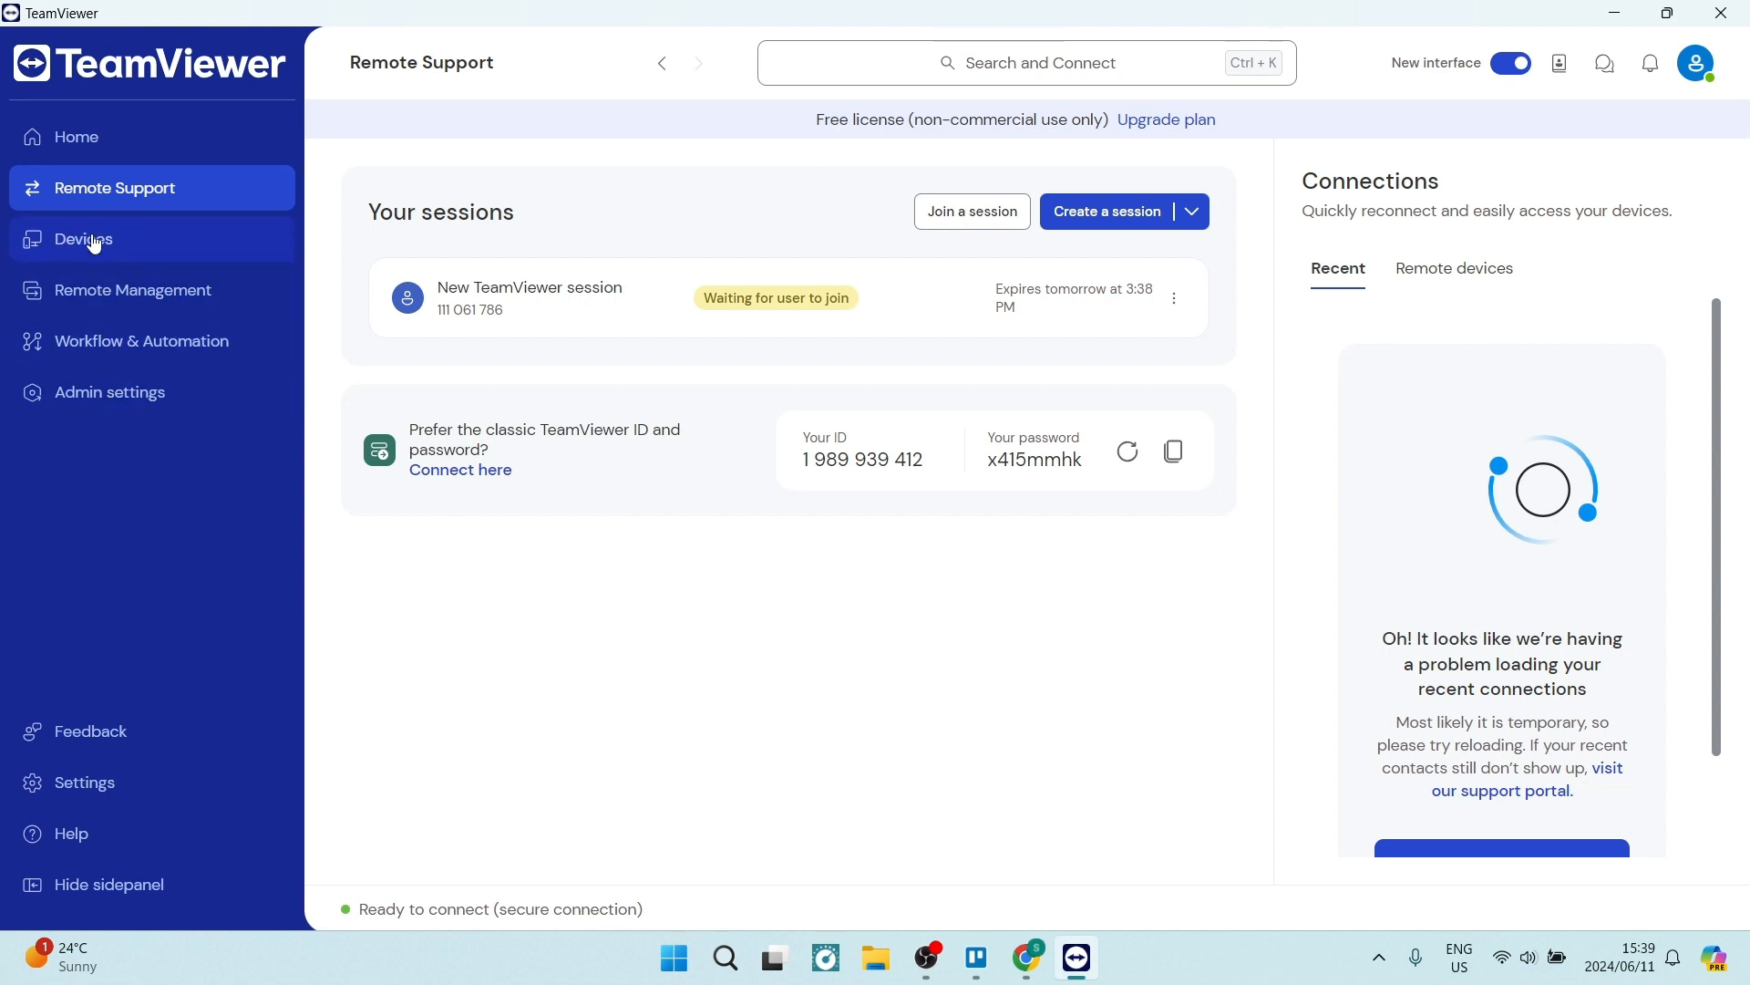
- Open Settings to the Profile Account page showing name, email and display language
{"action": "left_click", "coordinate": [84, 782]}
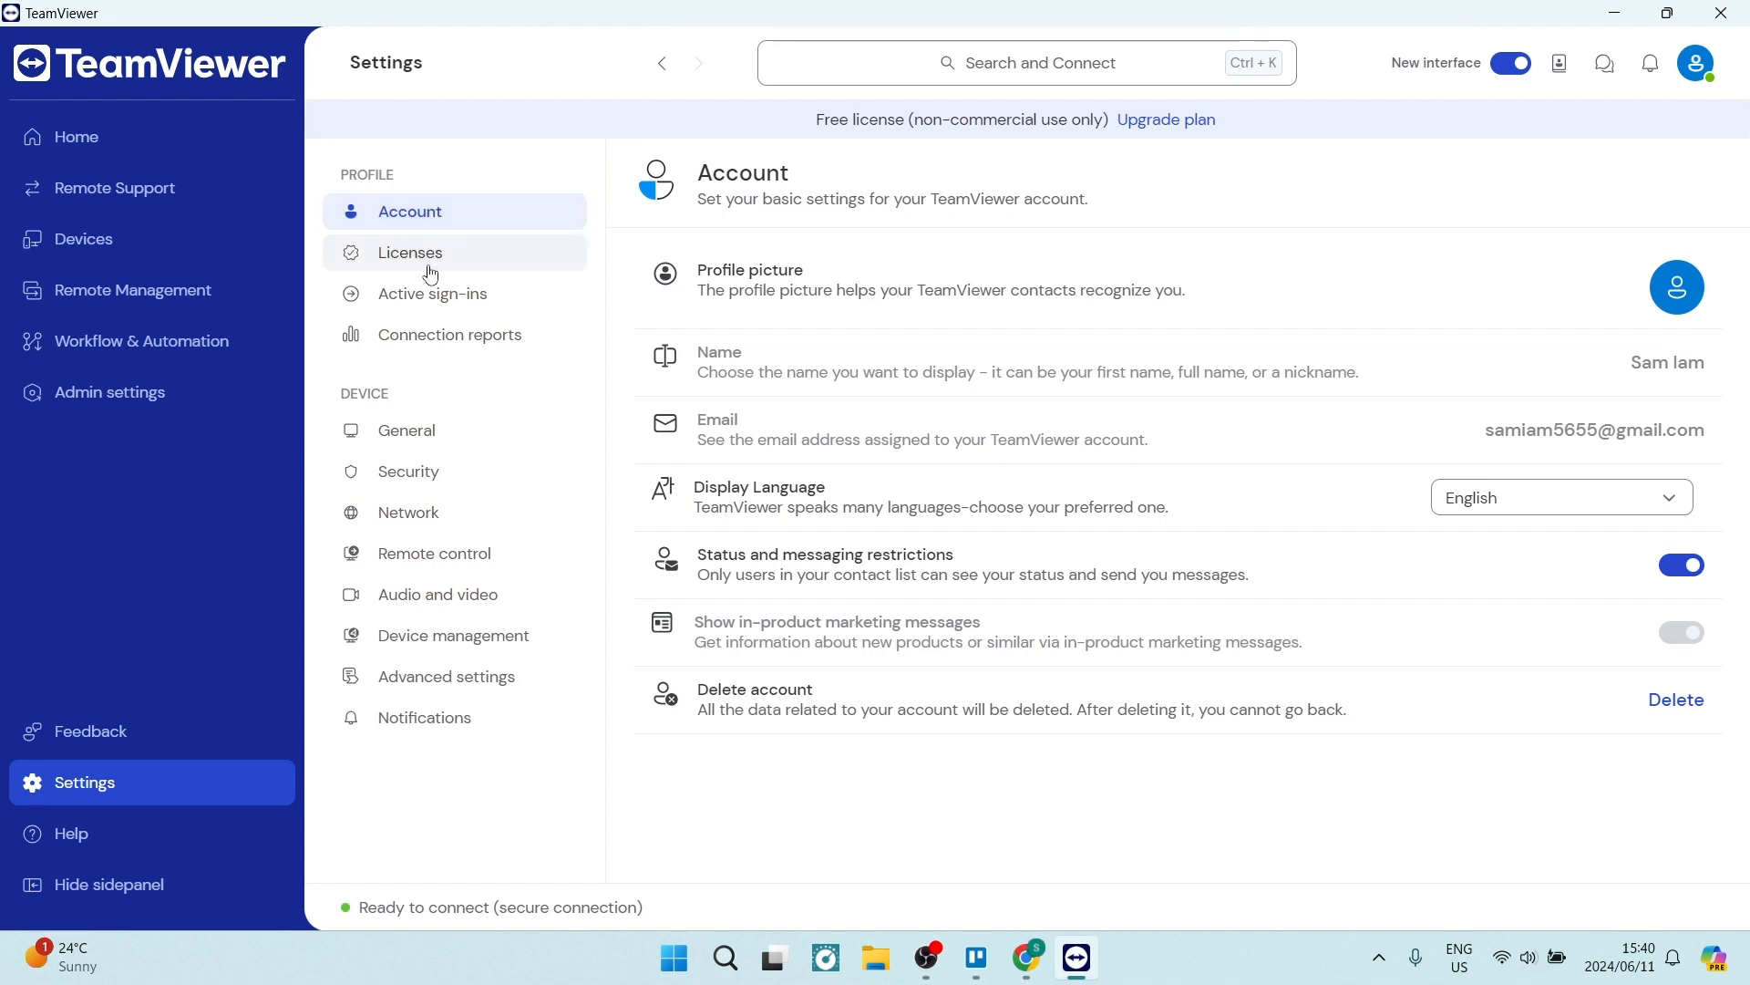
- View the account's license details on the way to the active sign-ins list
{"action": "left_click", "coordinate": [429, 292]}
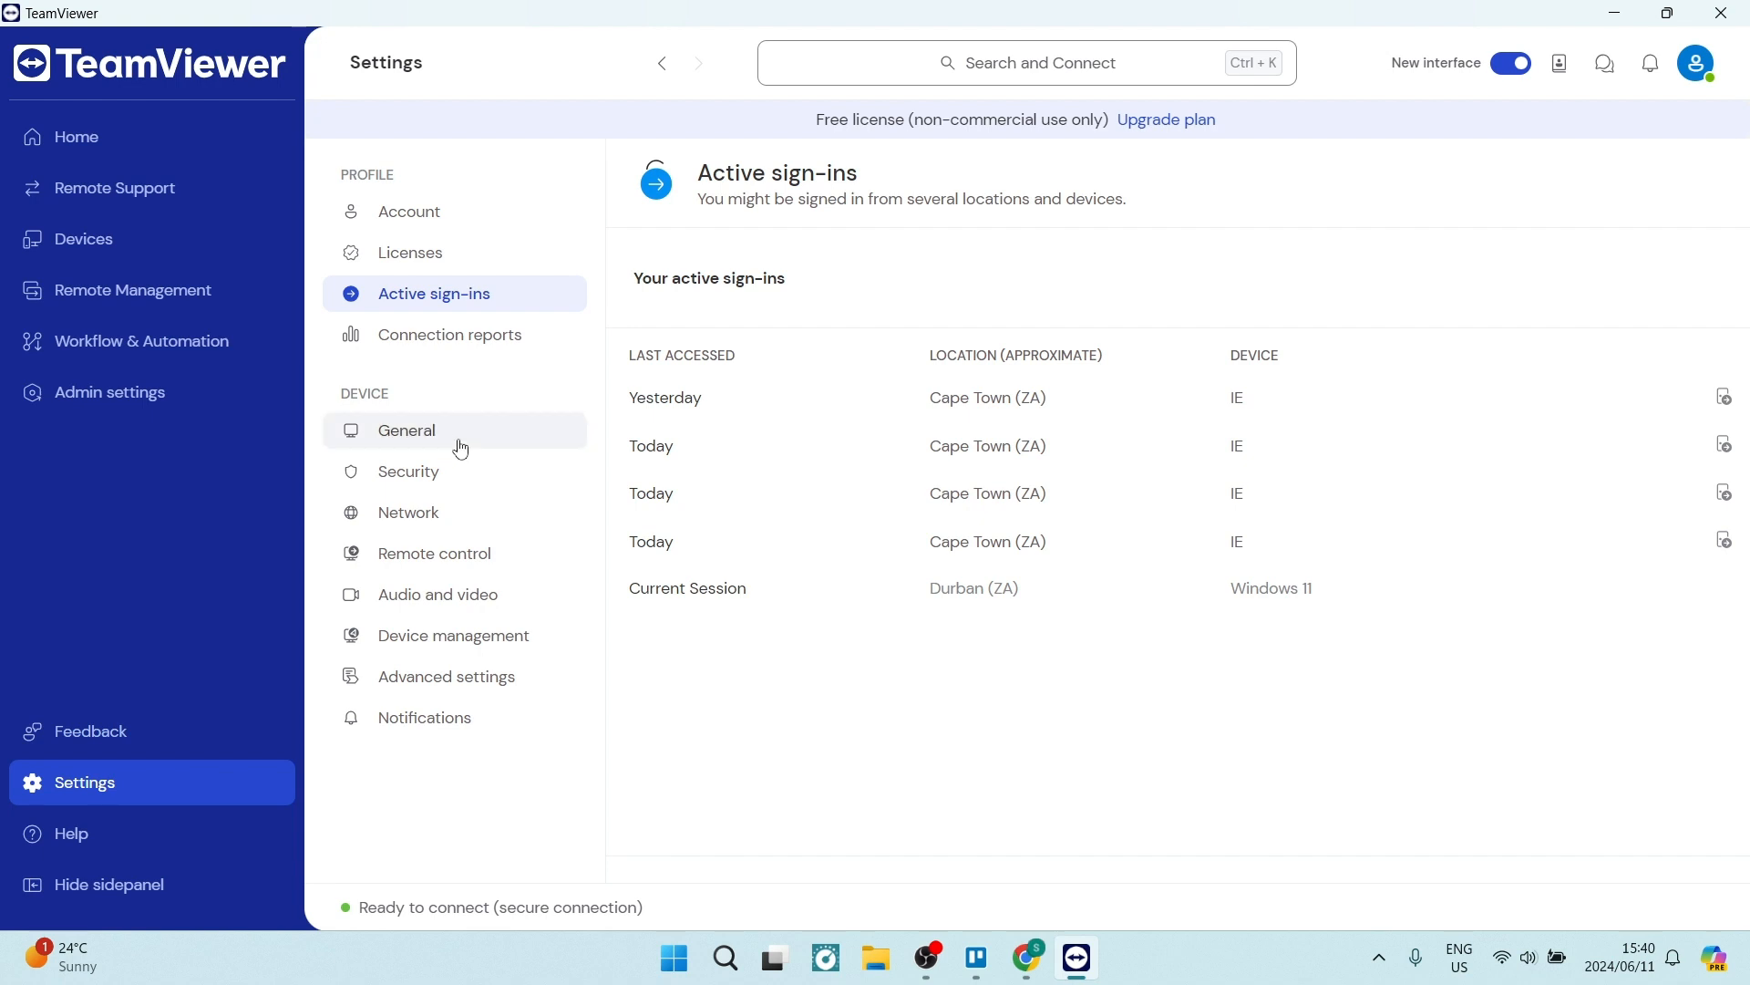
- Look at Connection reports, then switch to the General device settings page
{"action": "left_click", "coordinate": [449, 333]}
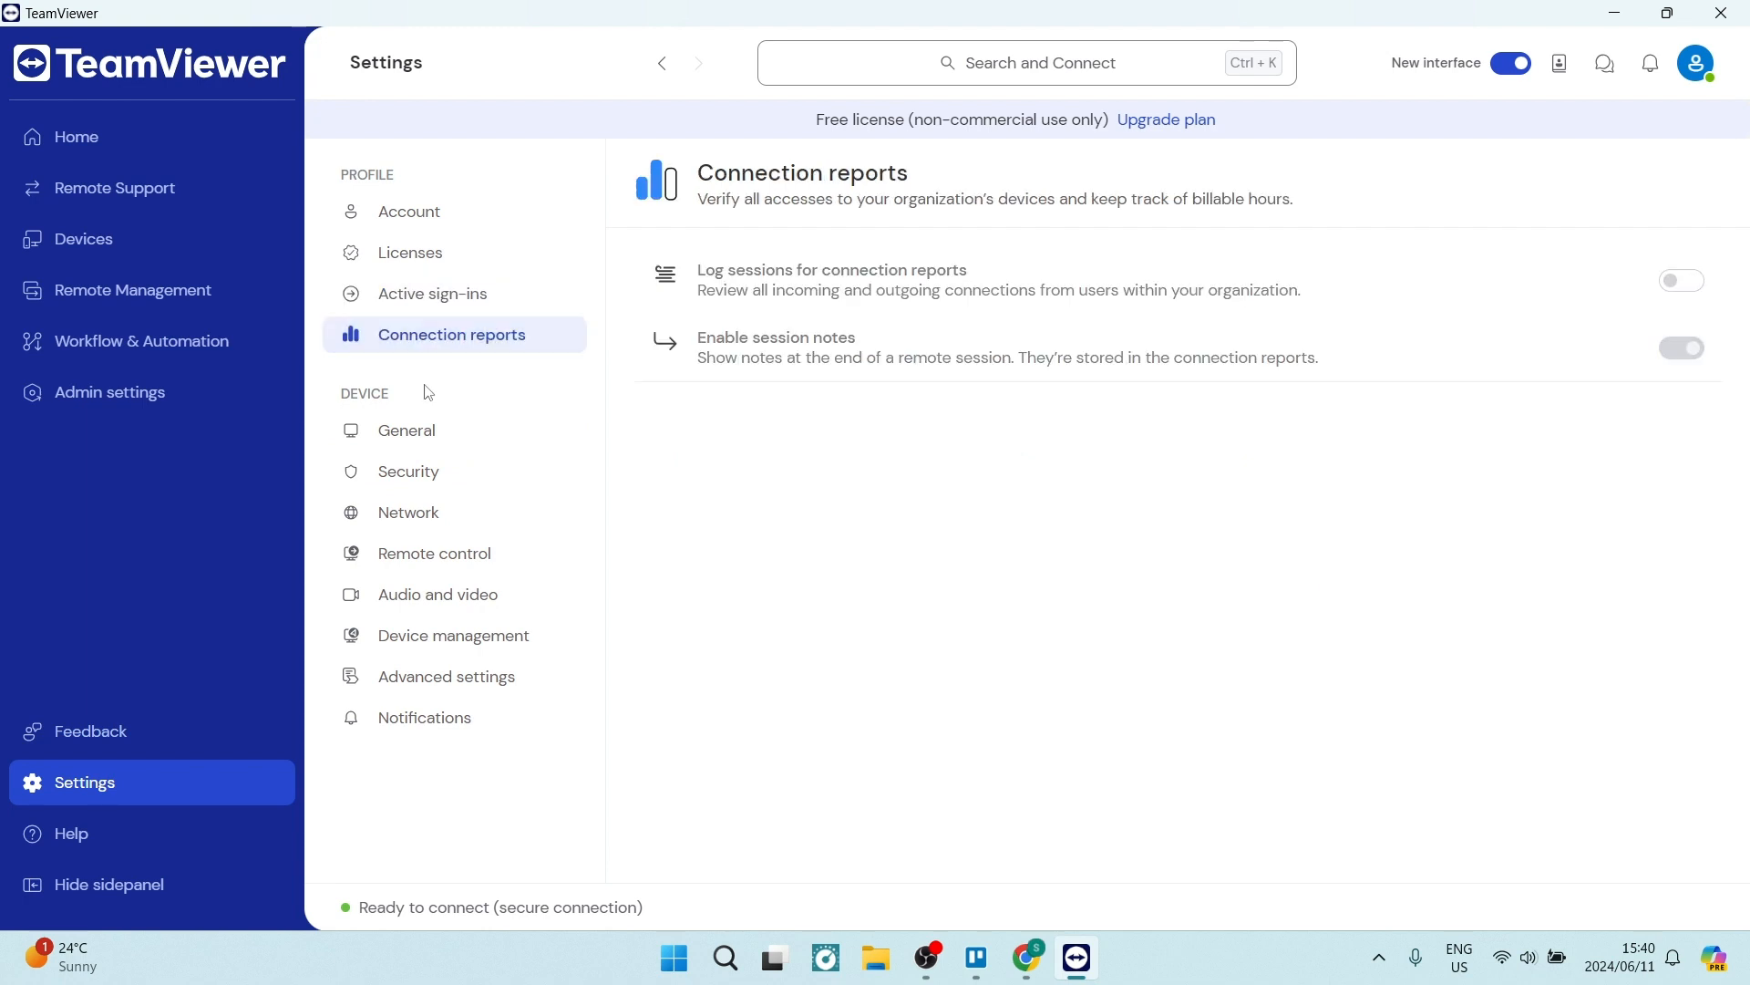
{"action": "mouse_move", "coordinate": [644, 486]}
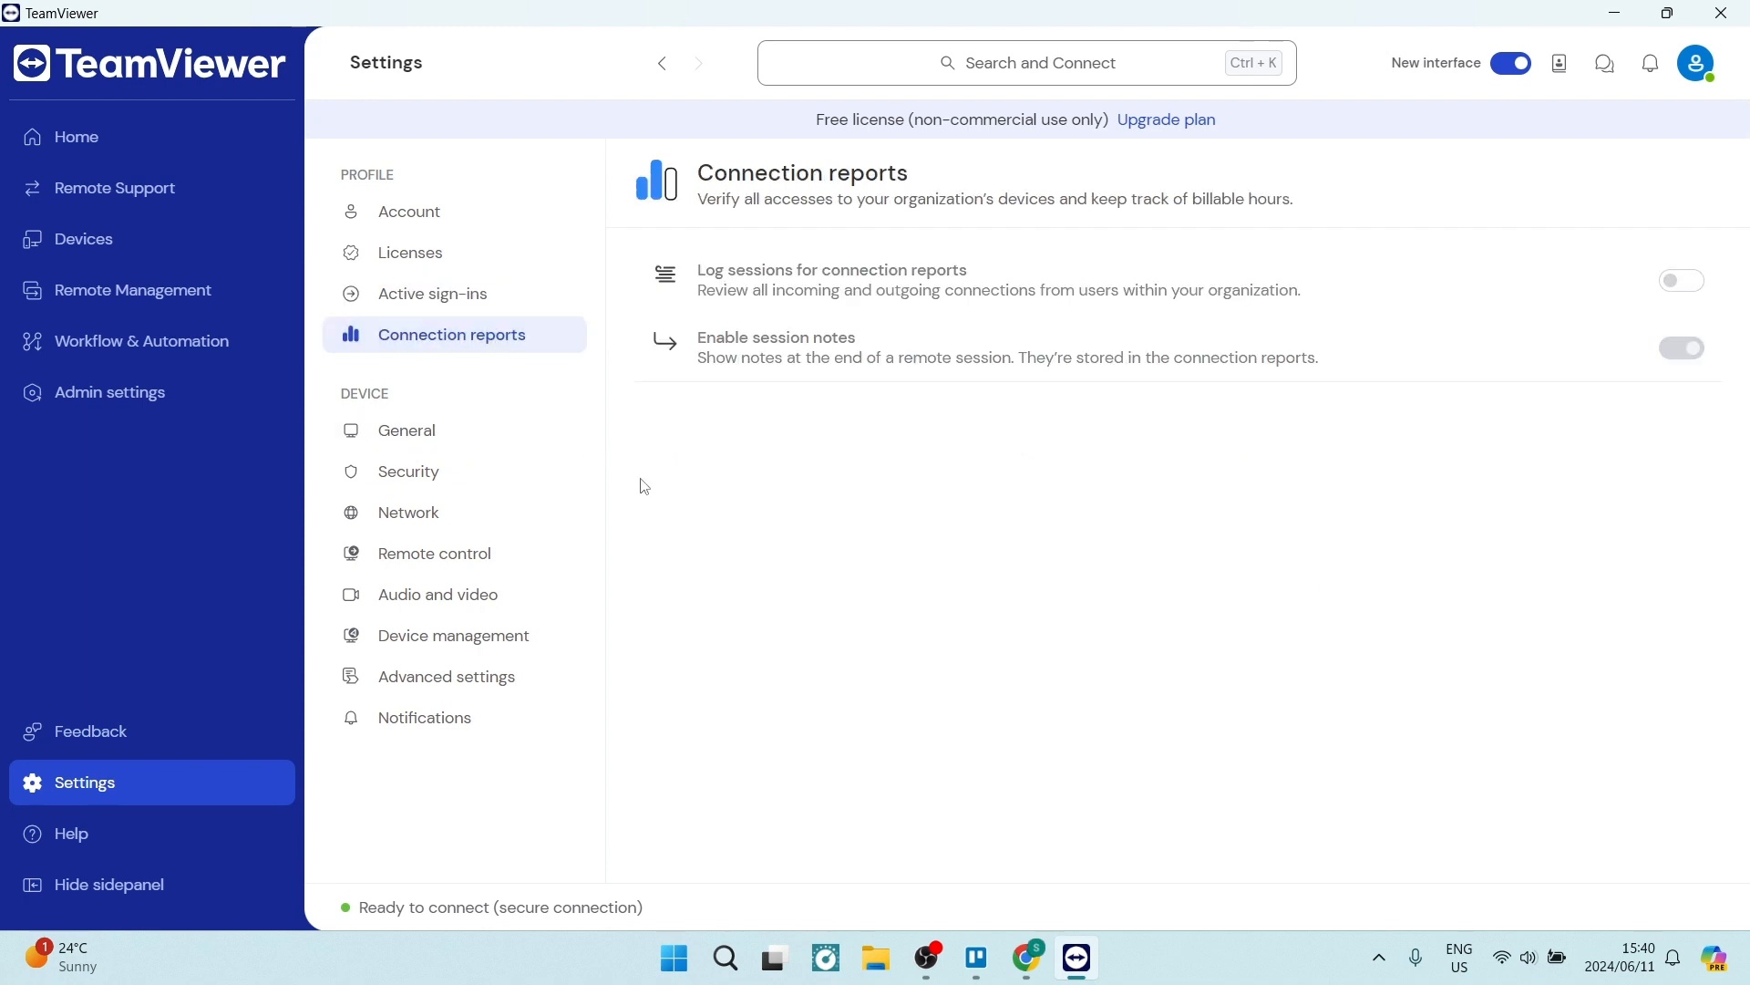
{"action": "mouse_move", "coordinate": [429, 383]}
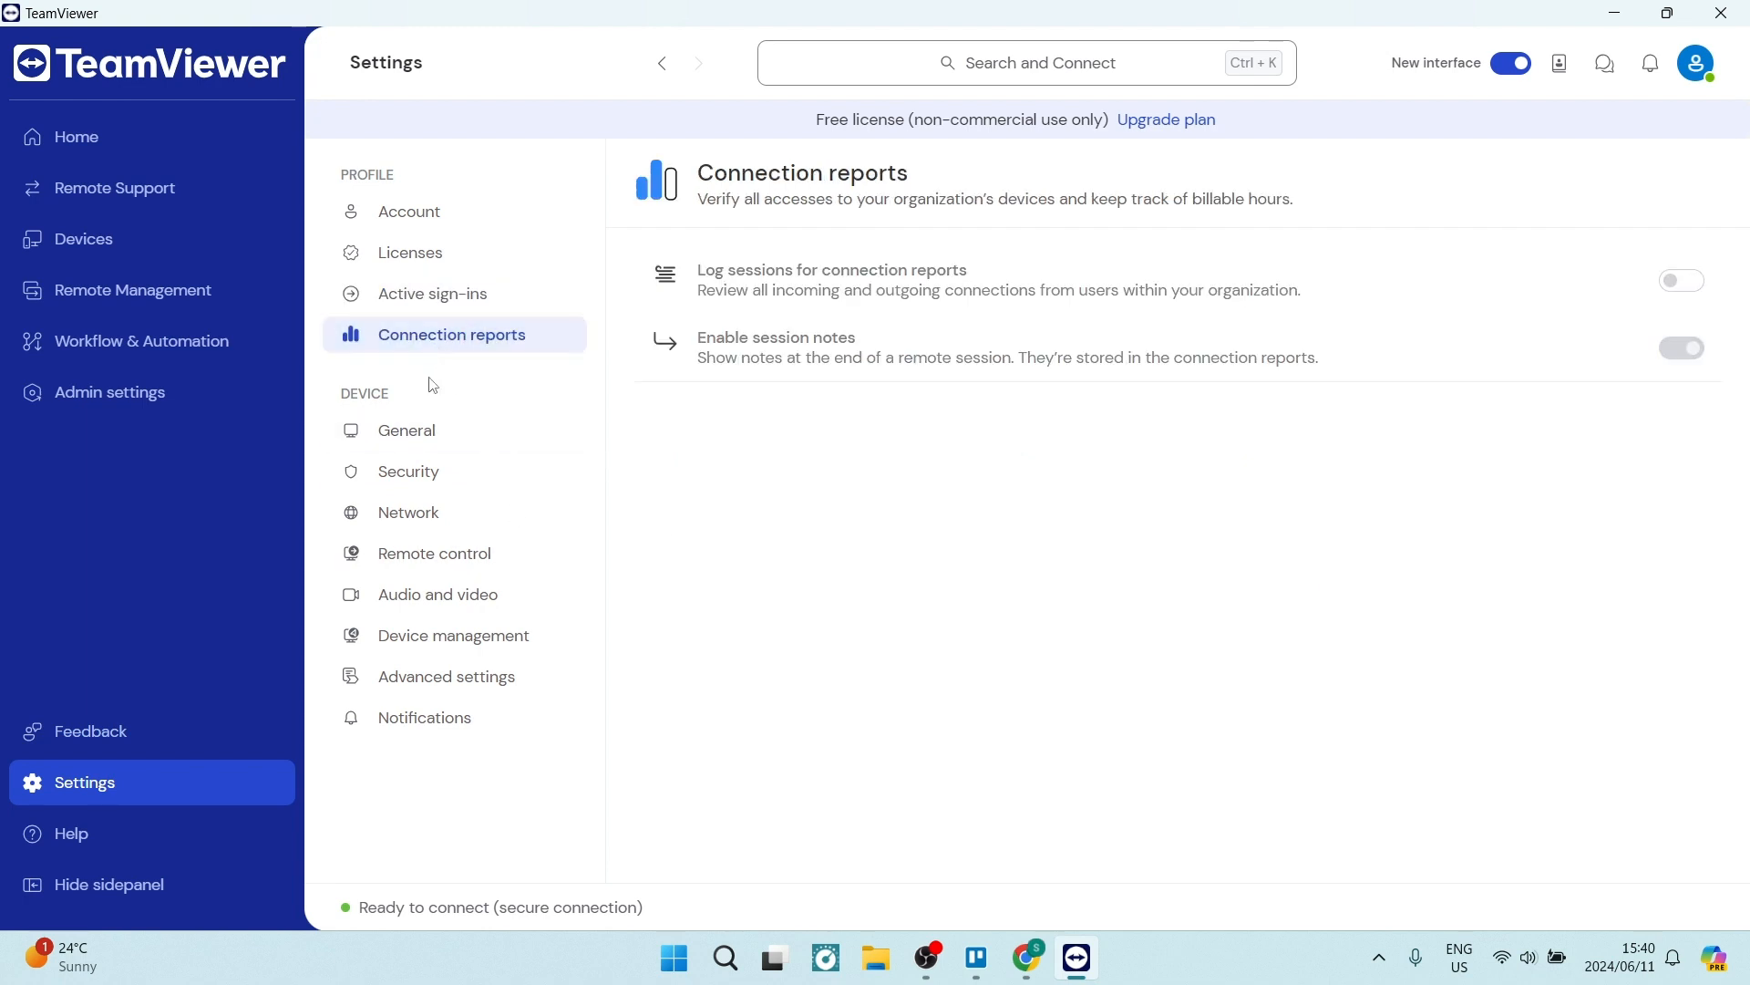
{"action": "left_click", "coordinate": [407, 429]}
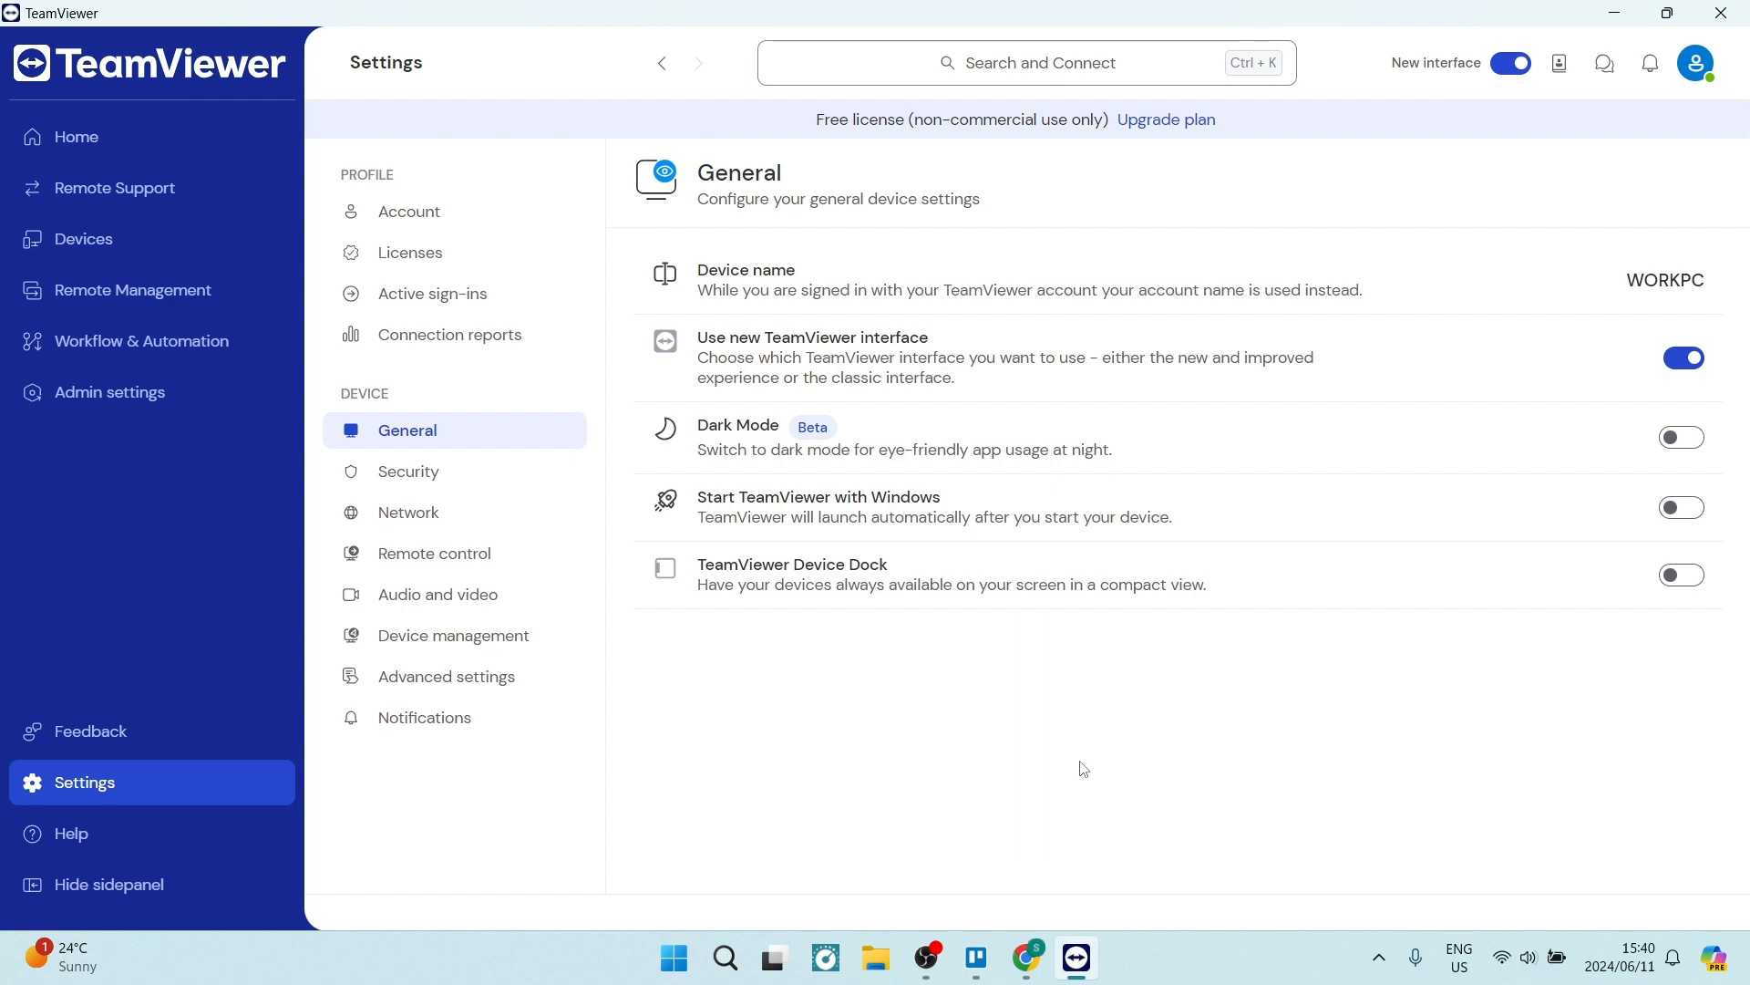
{"action": "mouse_move", "coordinate": [580, 668]}
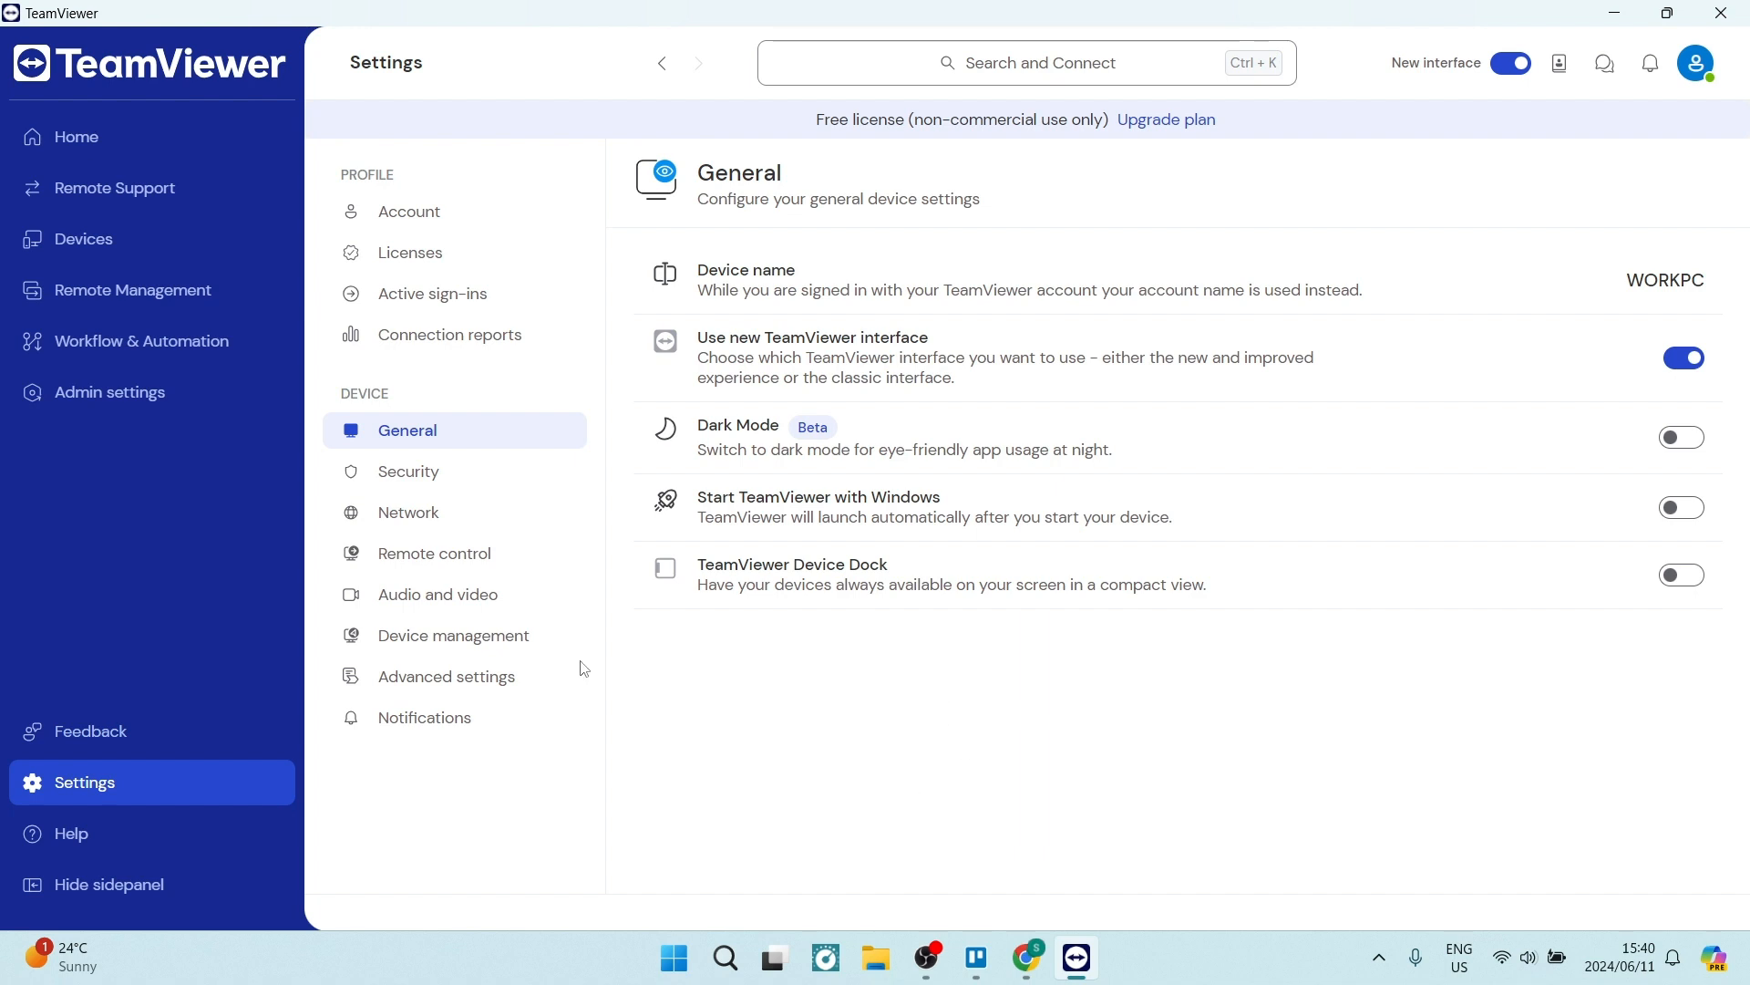
- Open the Device Security page with block/allow list, two-factor and access control options
{"action": "left_click", "coordinate": [408, 471]}
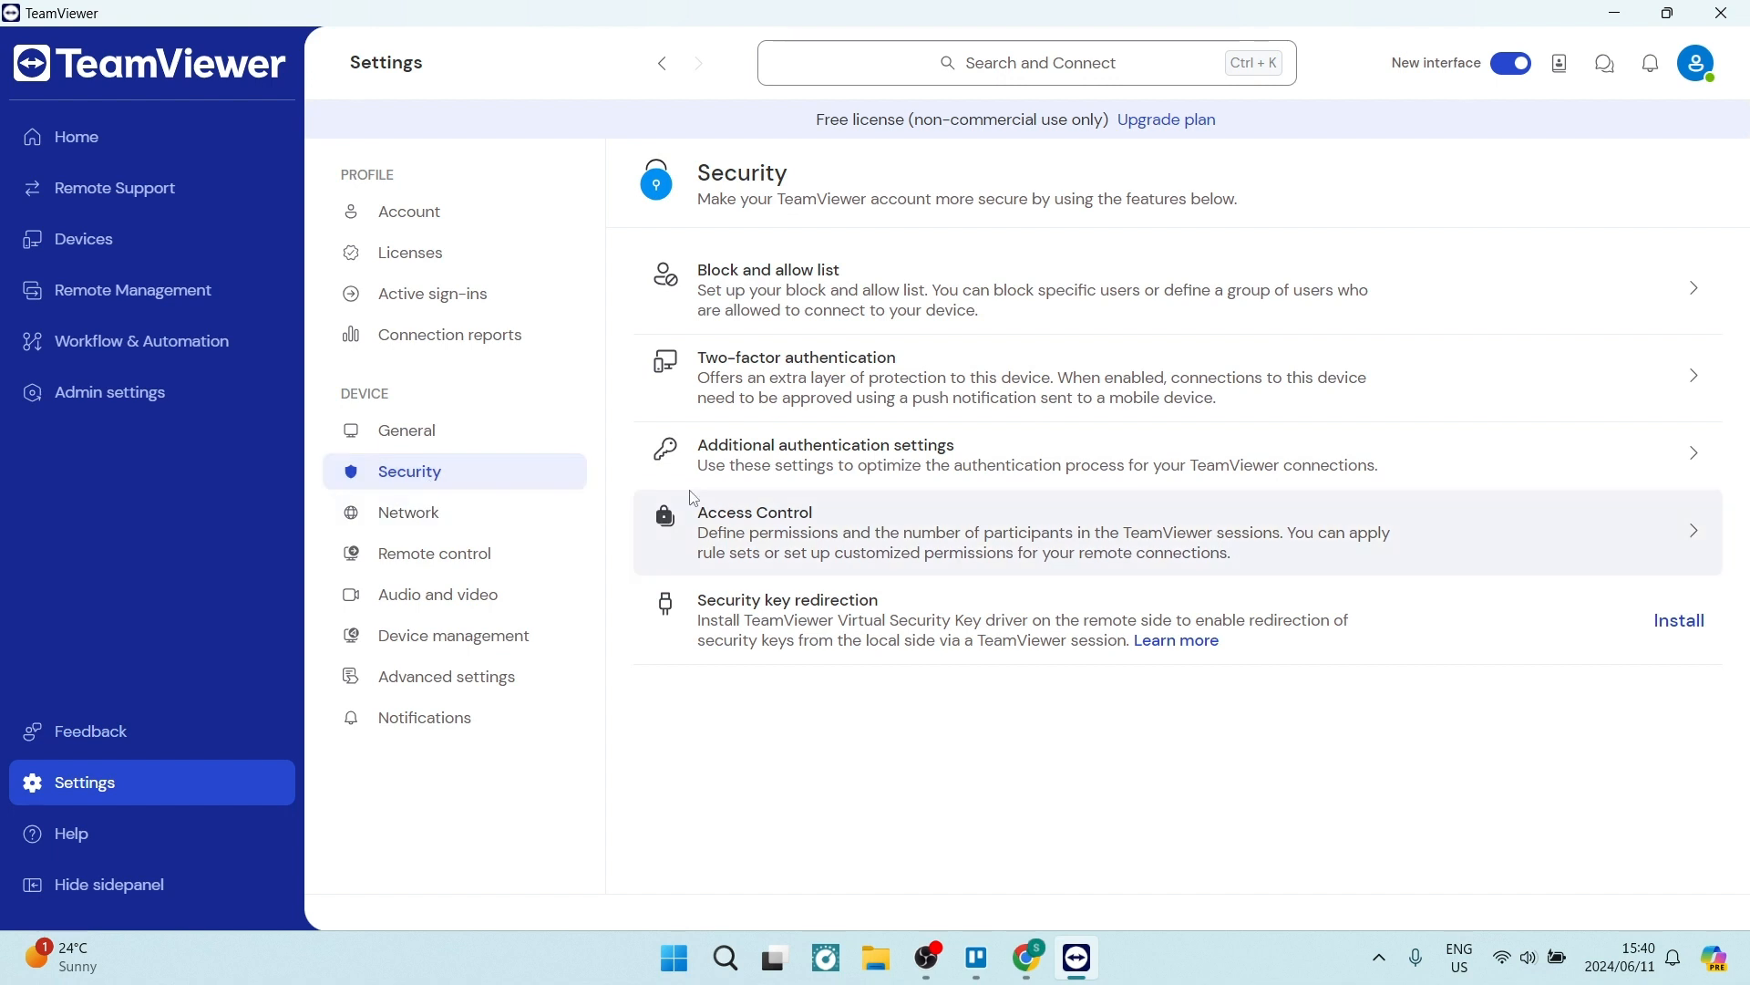
{"action": "mouse_move", "coordinate": [885, 697]}
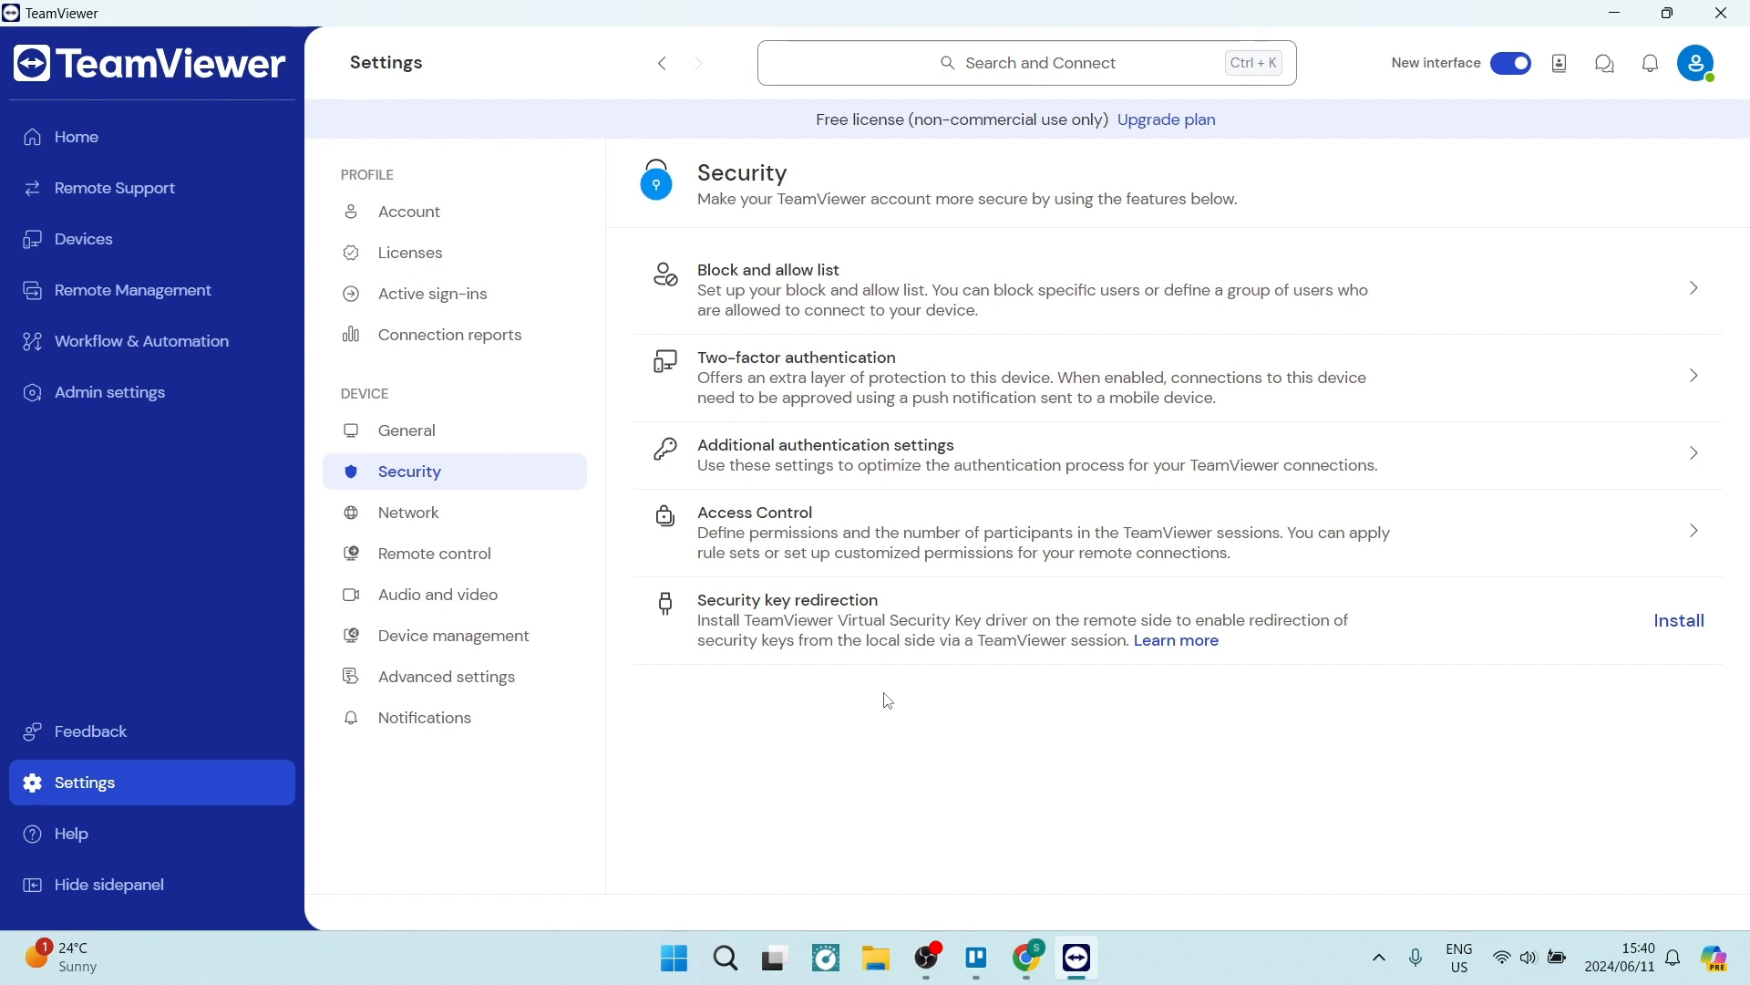
{"action": "mouse_move", "coordinate": [861, 359]}
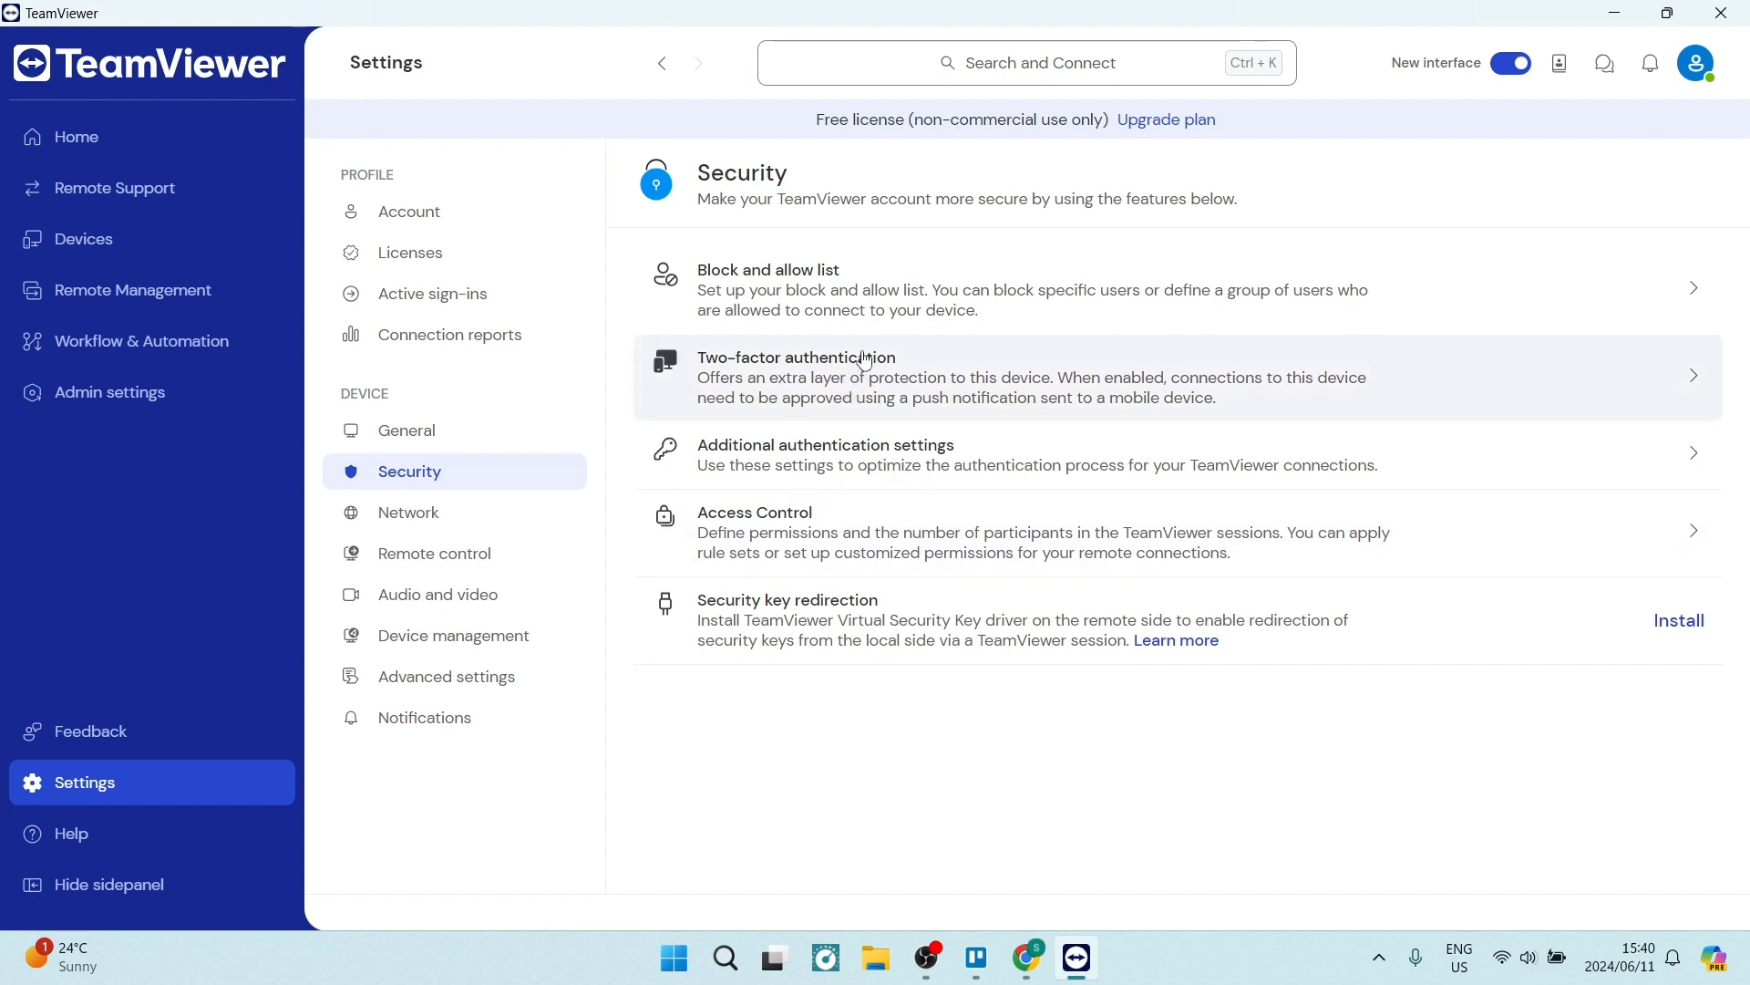
{"action": "mouse_move", "coordinate": [848, 378]}
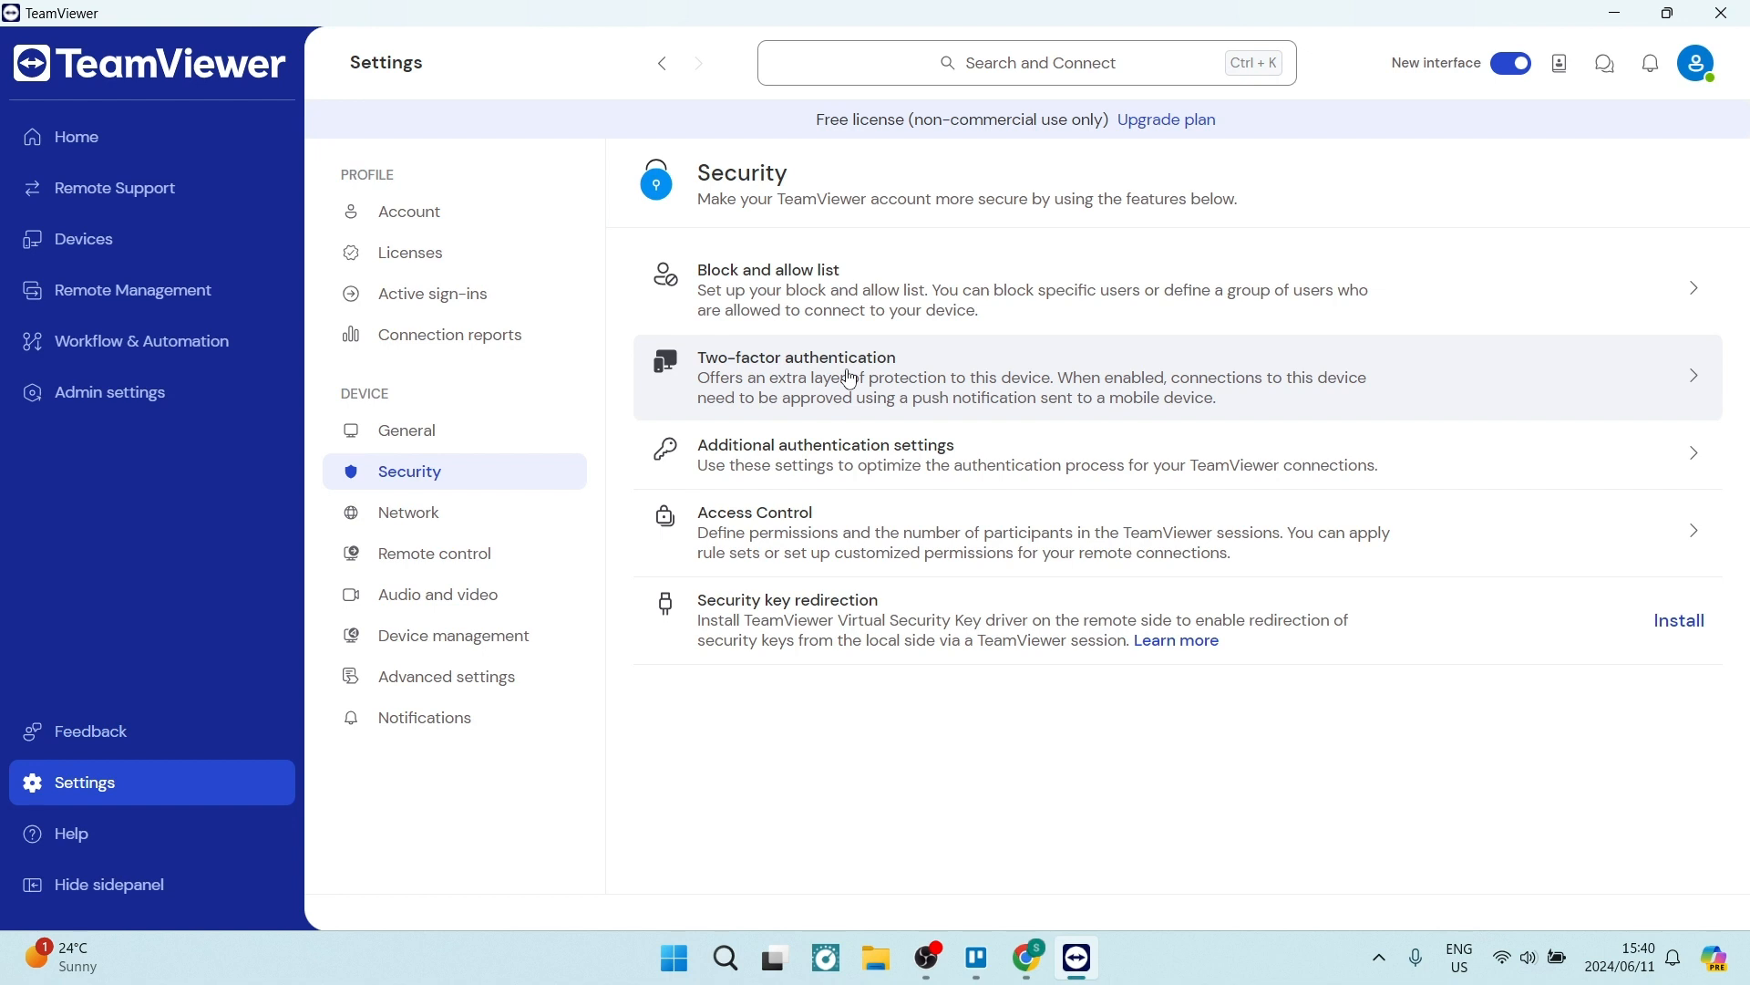
{"action": "mouse_move", "coordinate": [899, 377]}
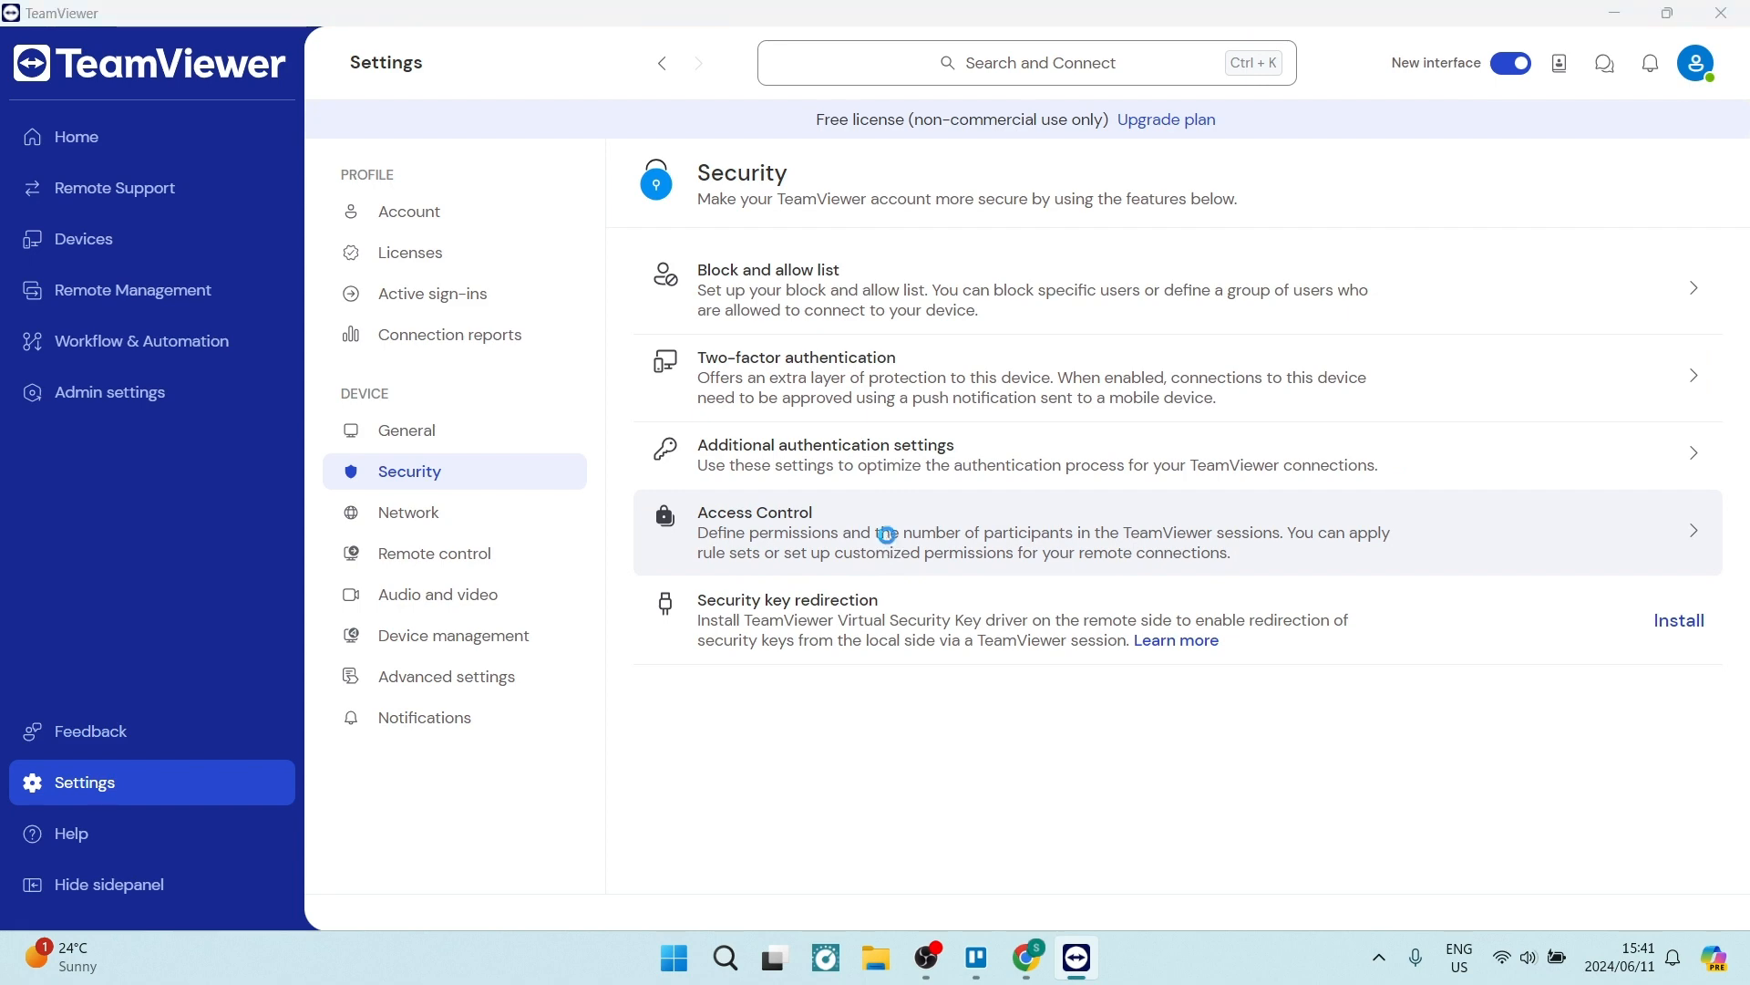
- Open Access Control, showing Full Access for incoming connections on the Advanced tab
{"action": "left_click", "coordinate": [753, 511]}
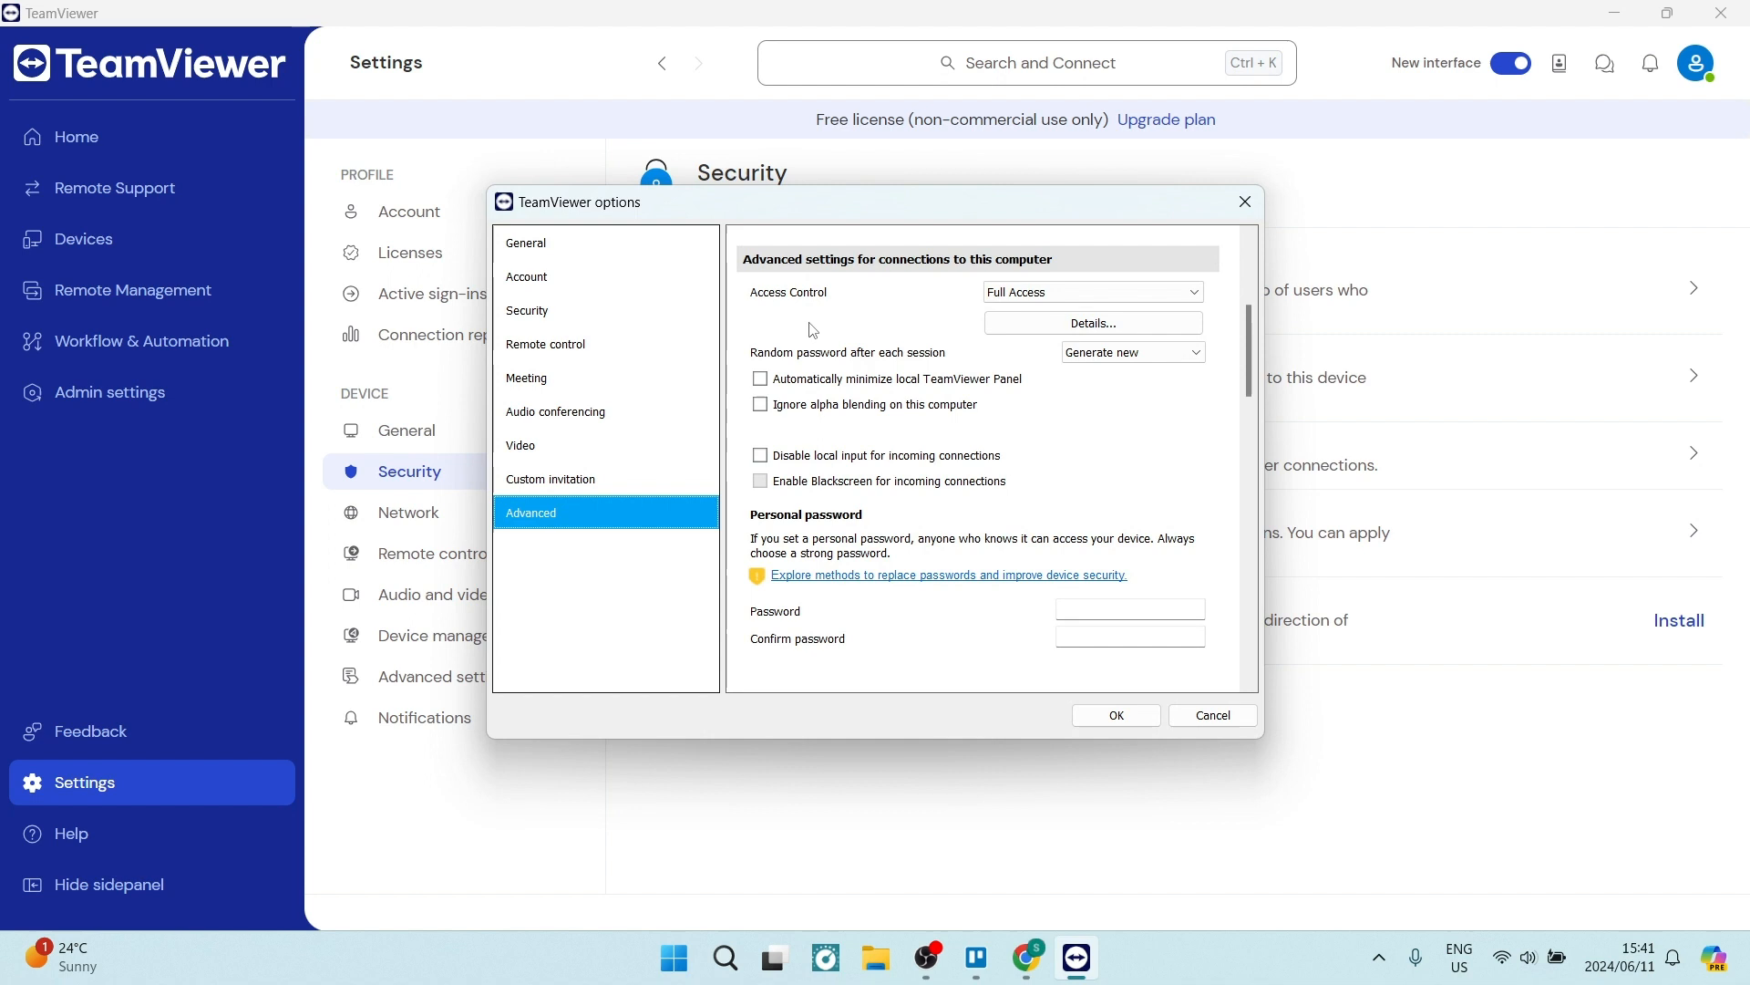
{"action": "mouse_move", "coordinate": [670, 310]}
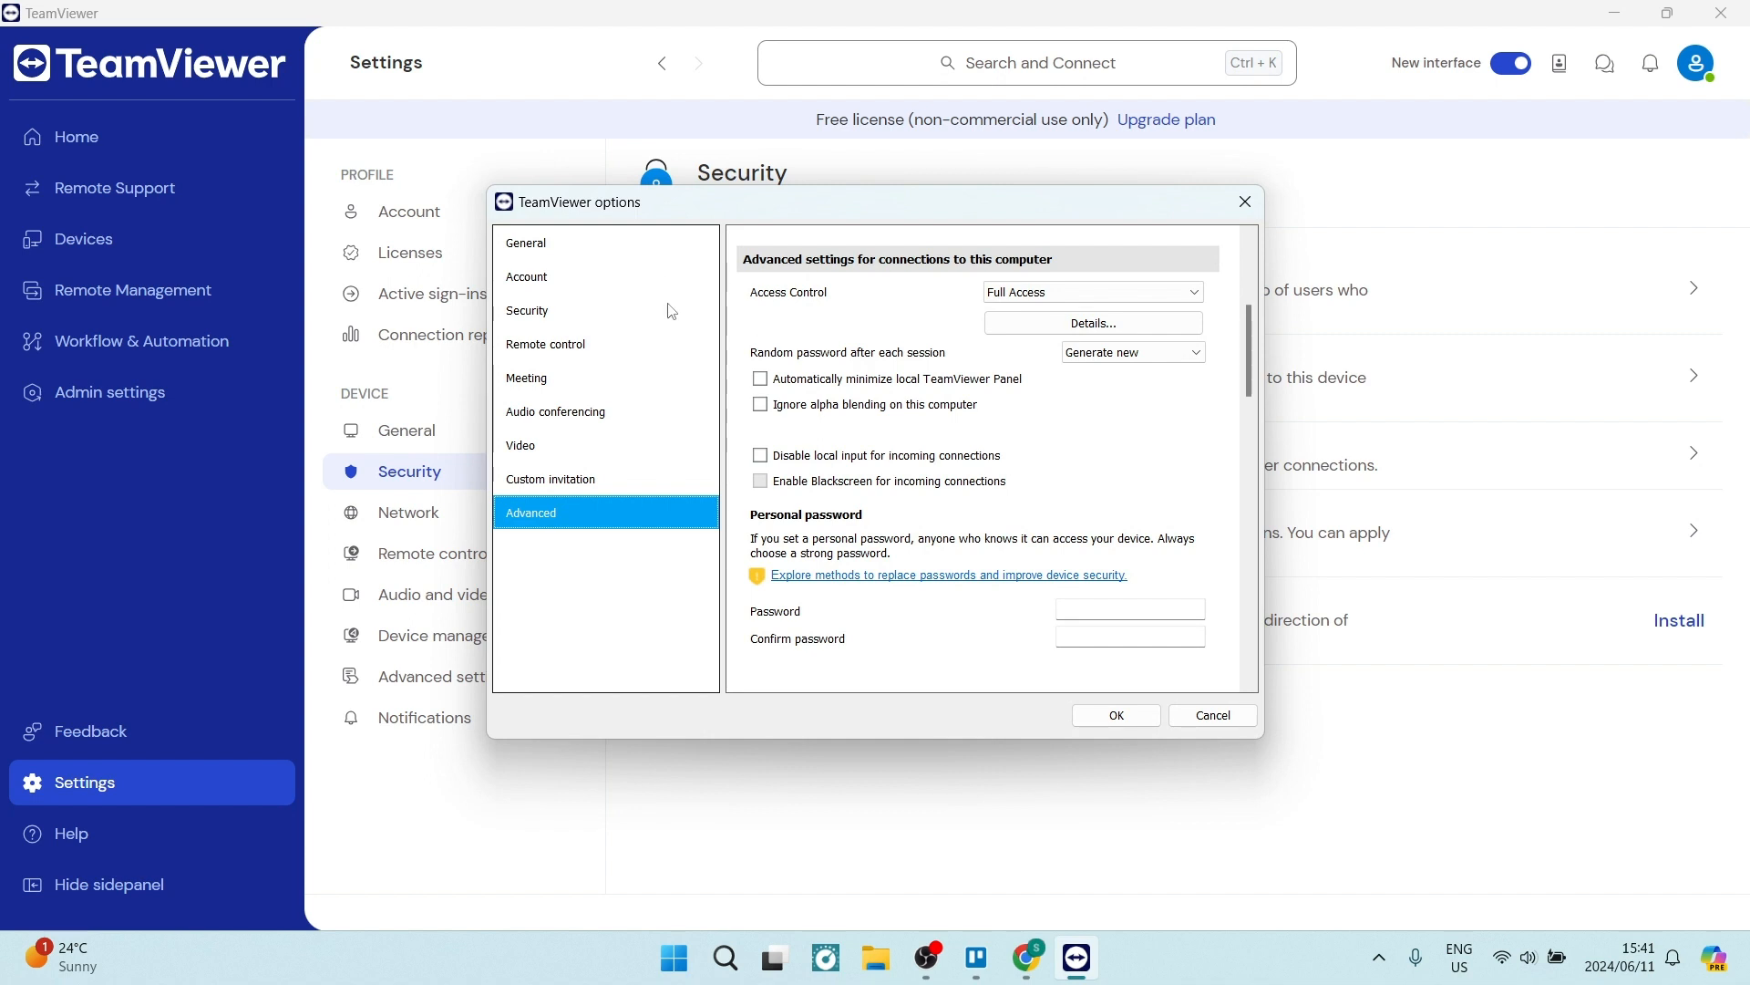
{"action": "mouse_move", "coordinate": [628, 508]}
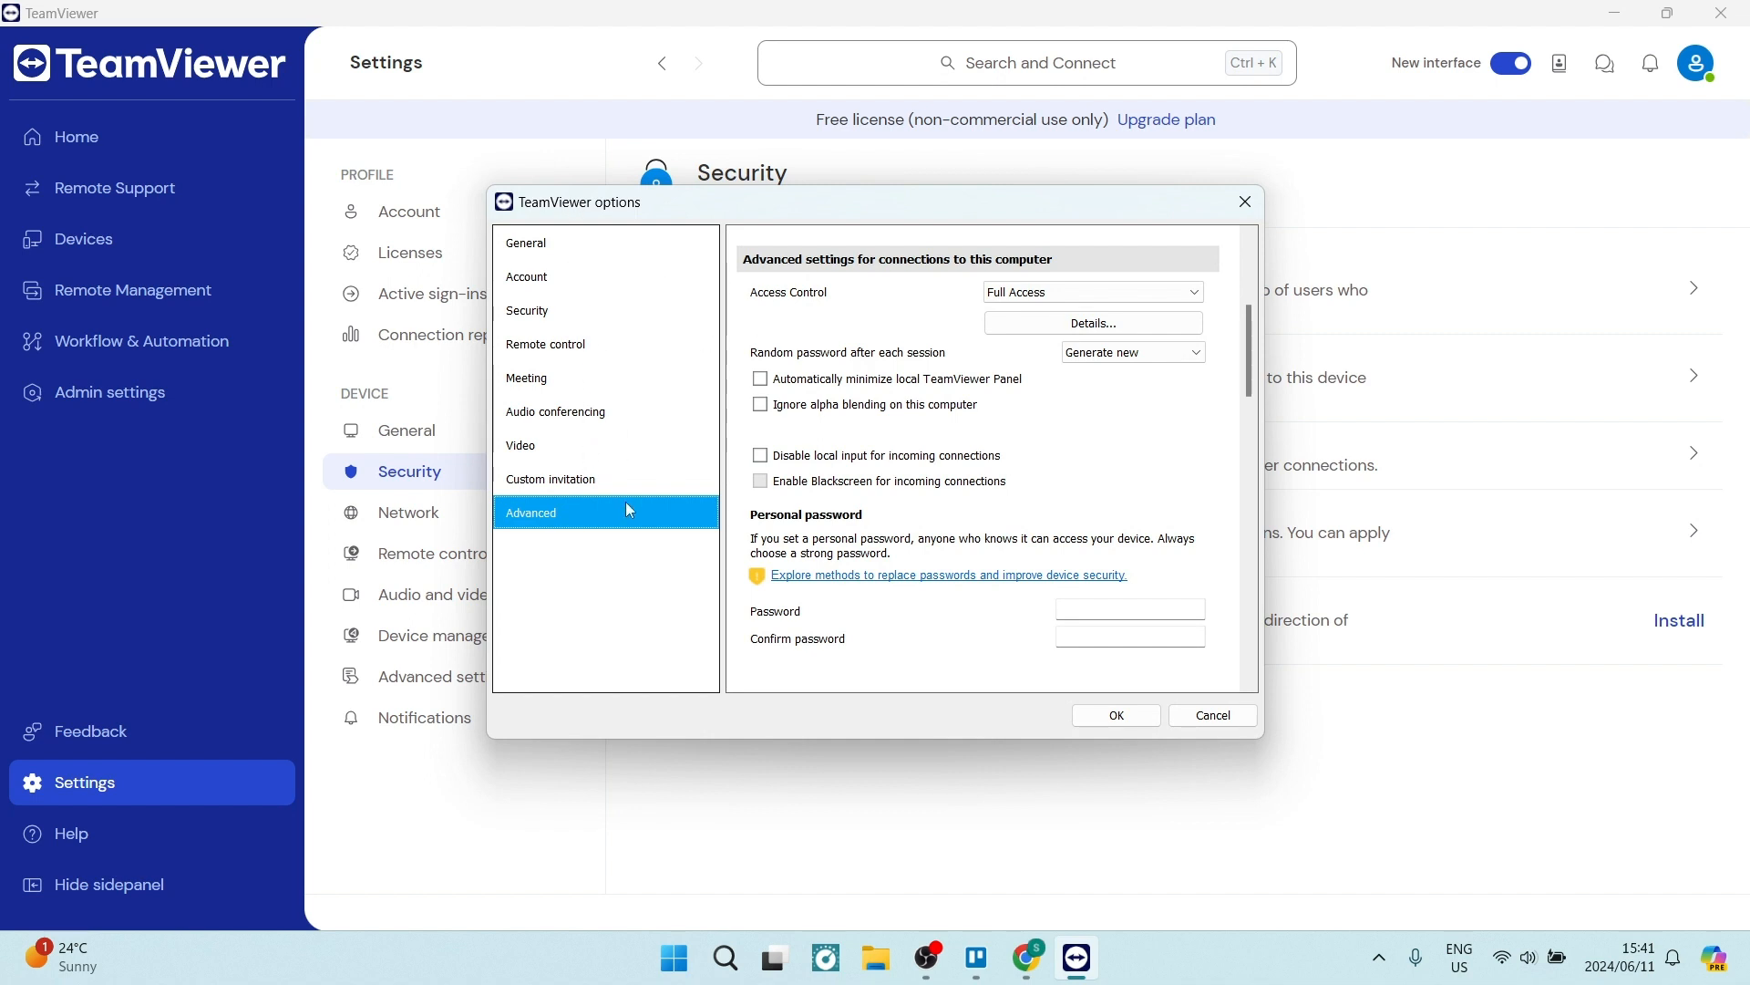
{"action": "mouse_move", "coordinate": [1031, 425]}
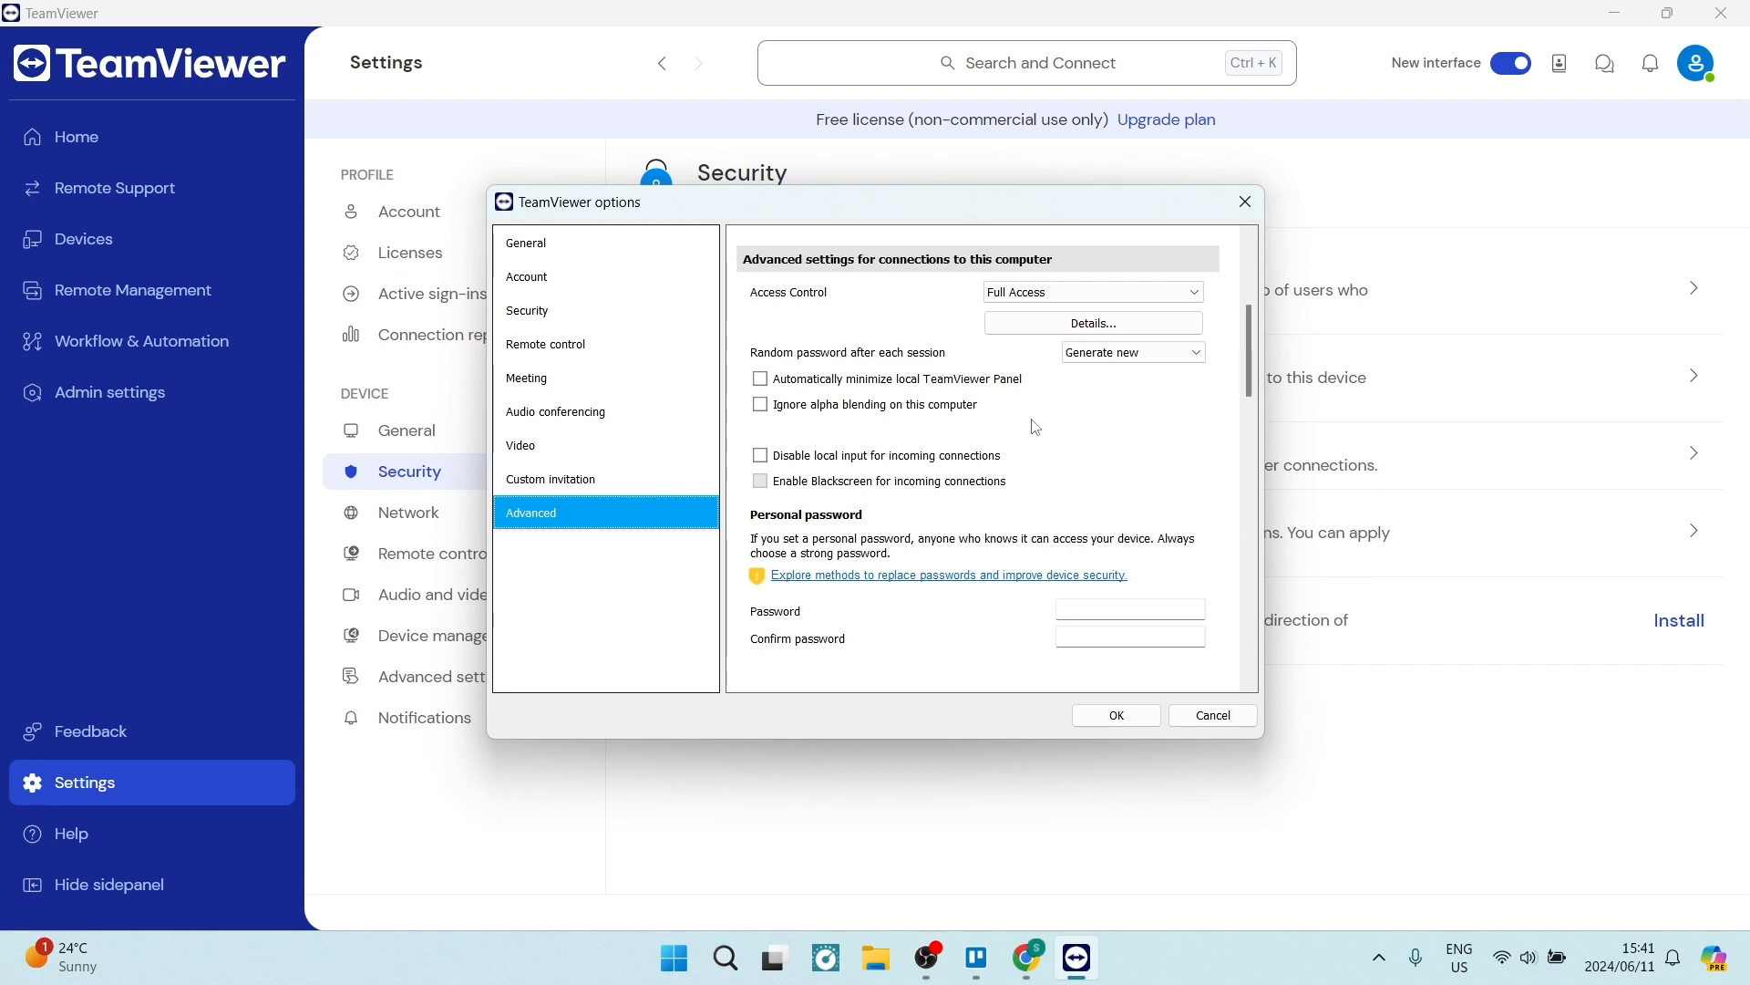
{"action": "mouse_move", "coordinate": [870, 313]}
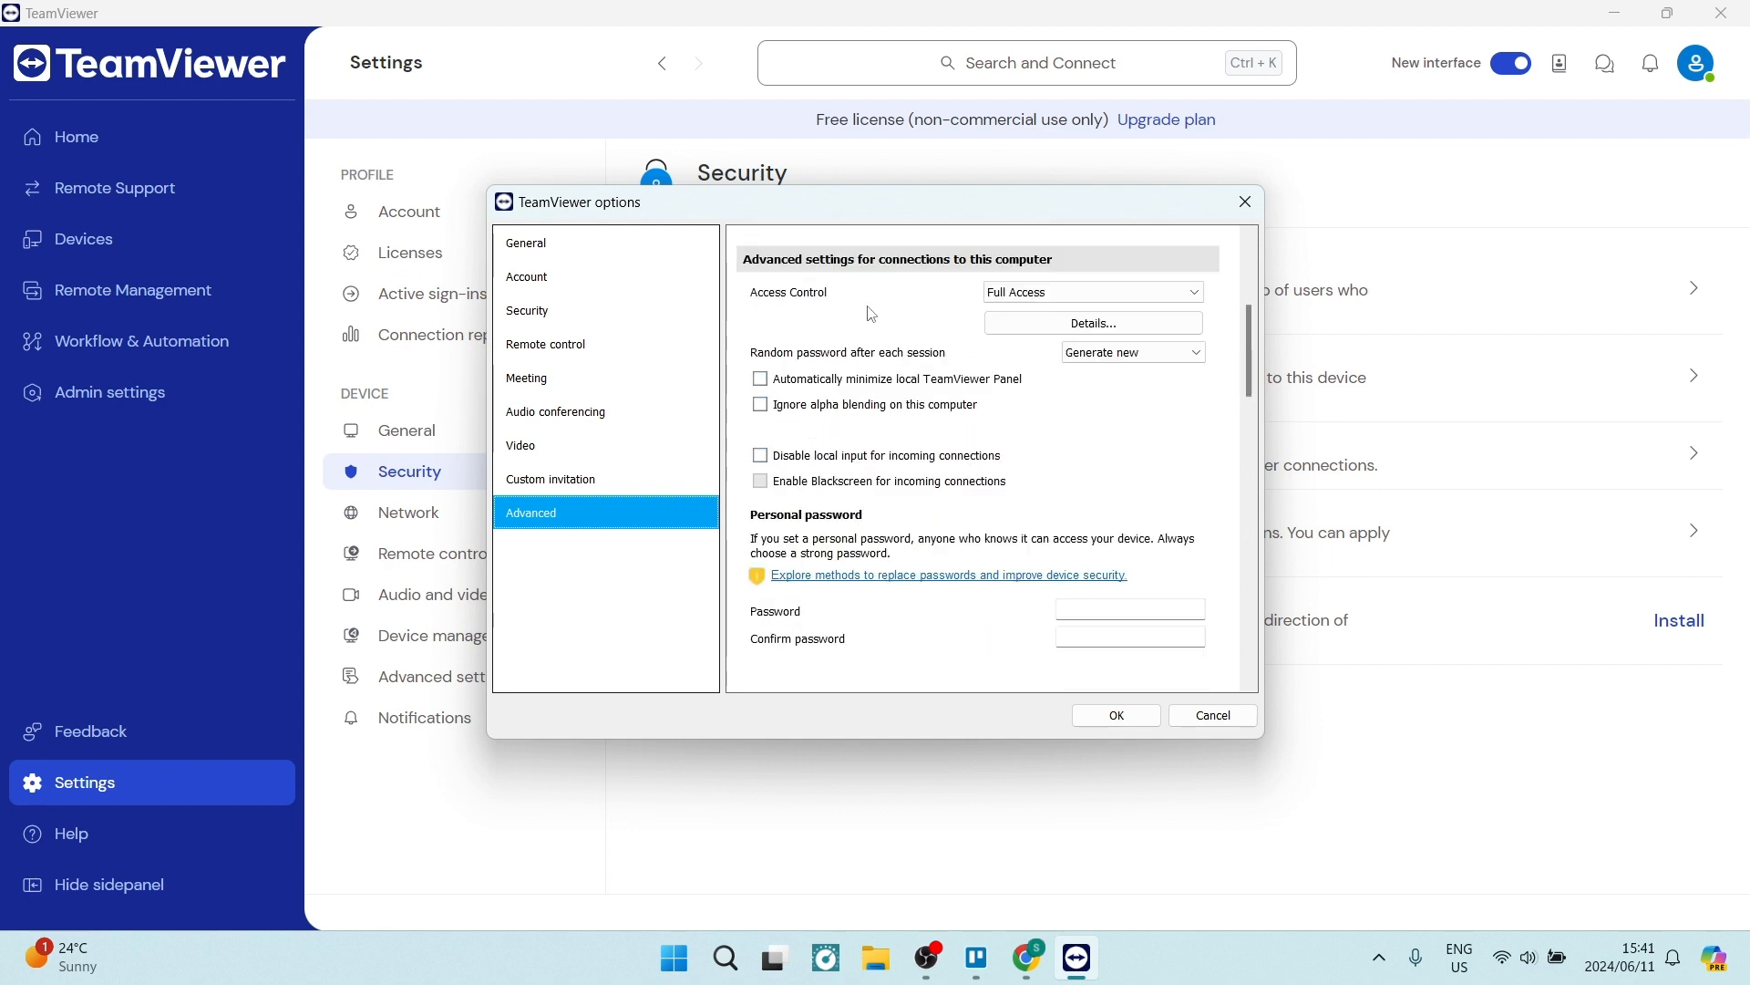
{"action": "mouse_move", "coordinate": [846, 324]}
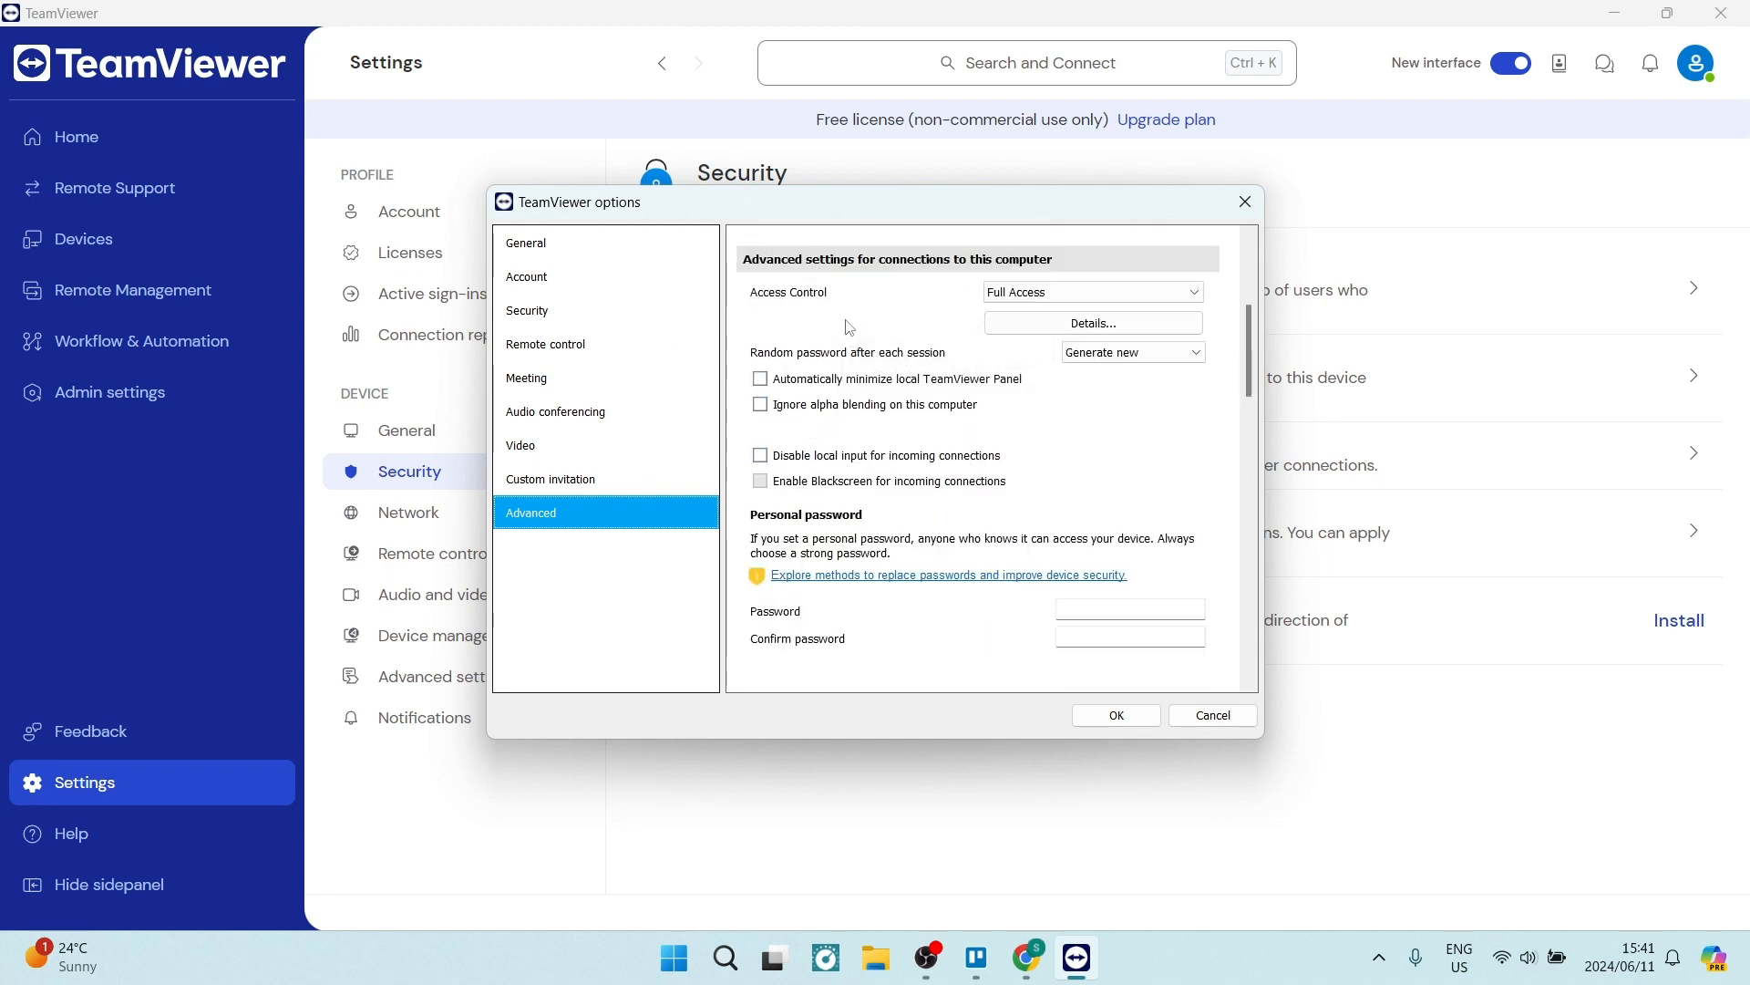
{"action": "left_click", "coordinate": [1092, 292]}
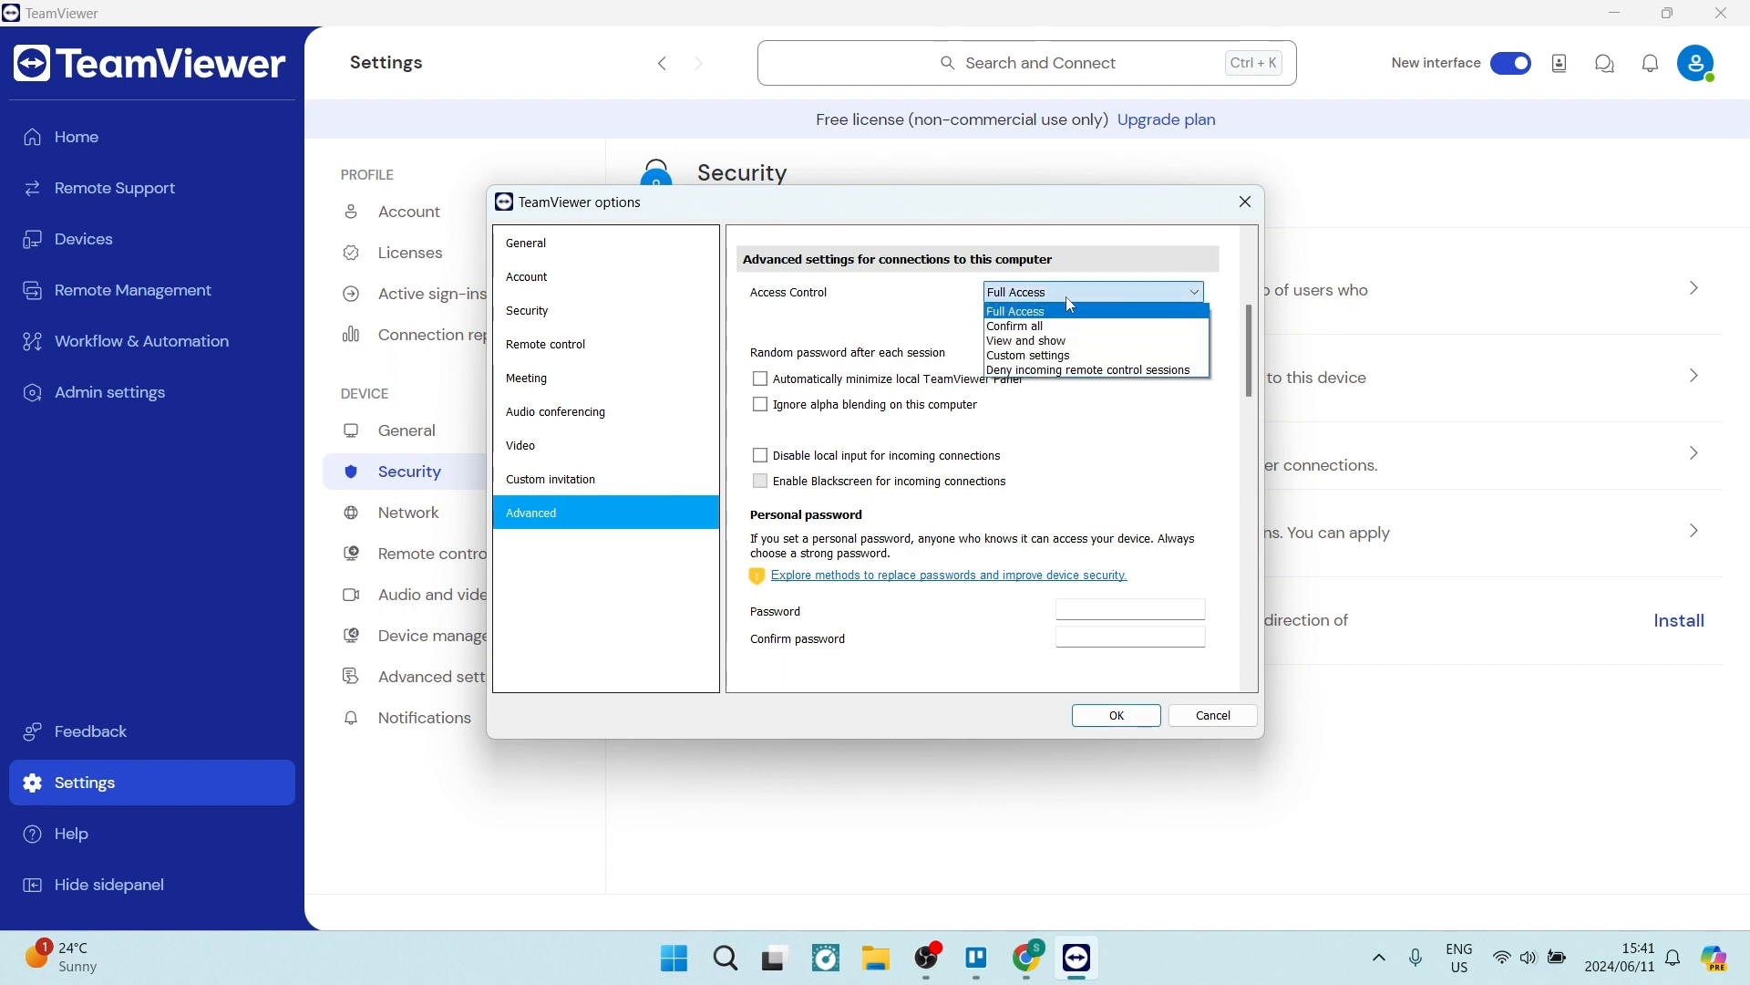
{"action": "mouse_move", "coordinate": [1102, 306]}
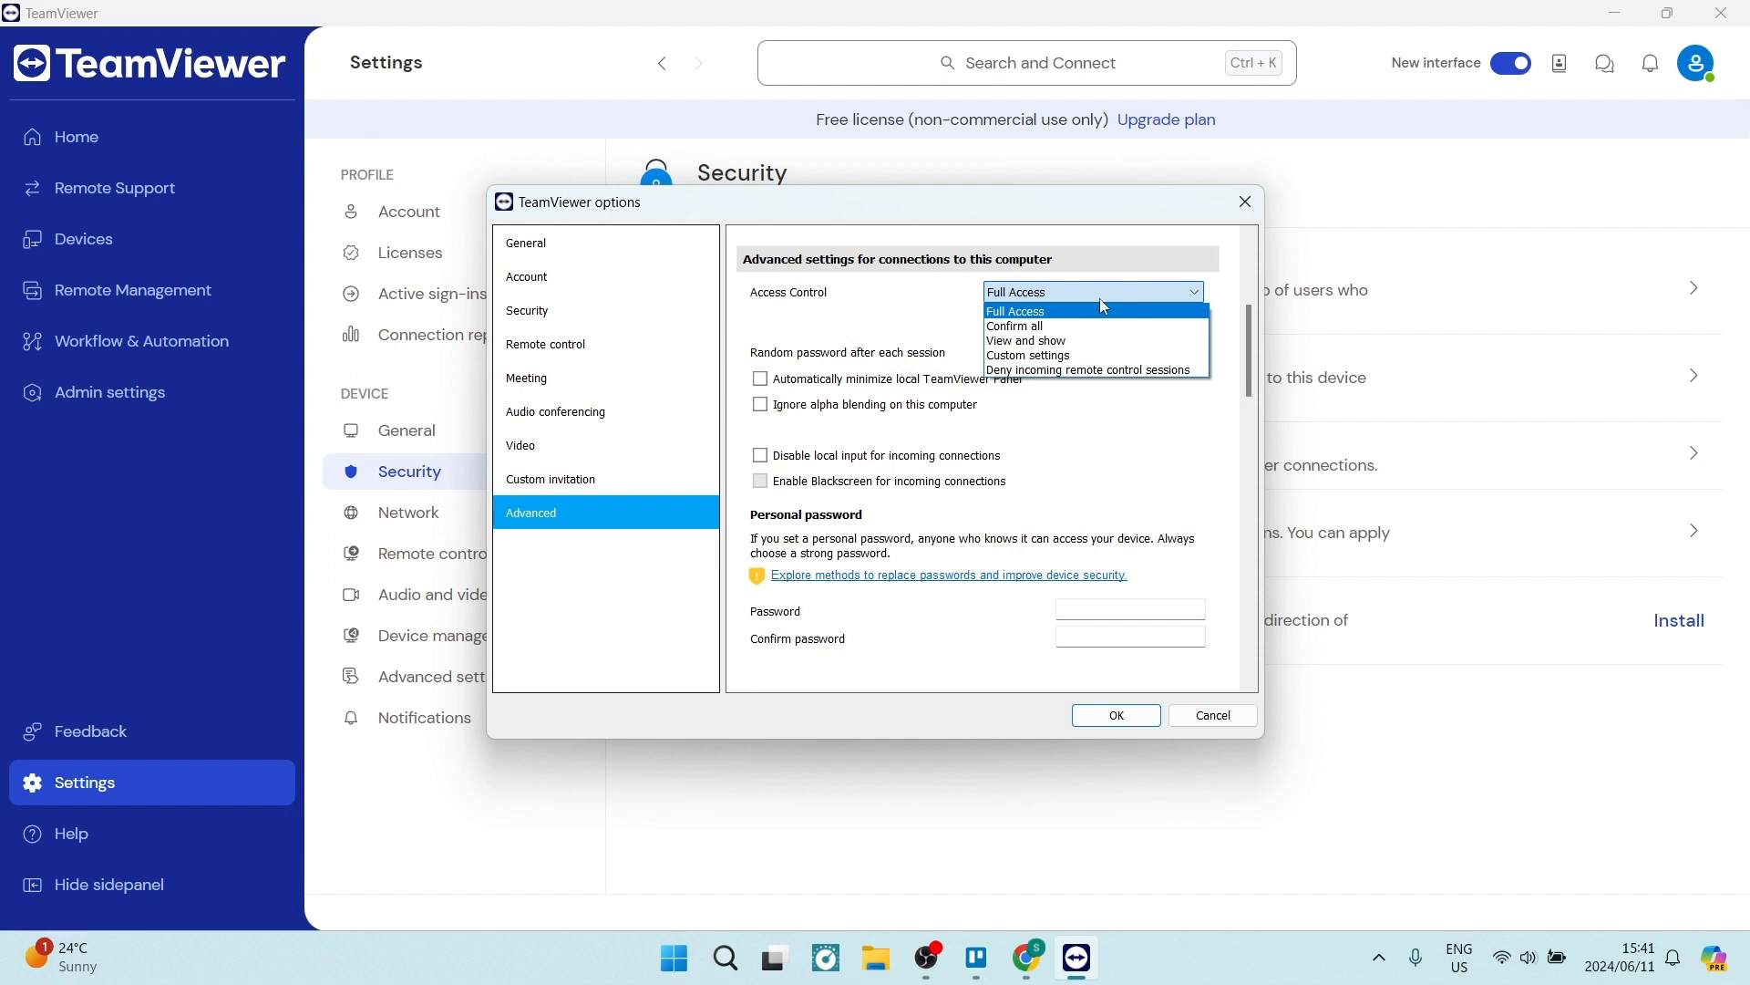
{"action": "left_click", "coordinate": [1014, 310]}
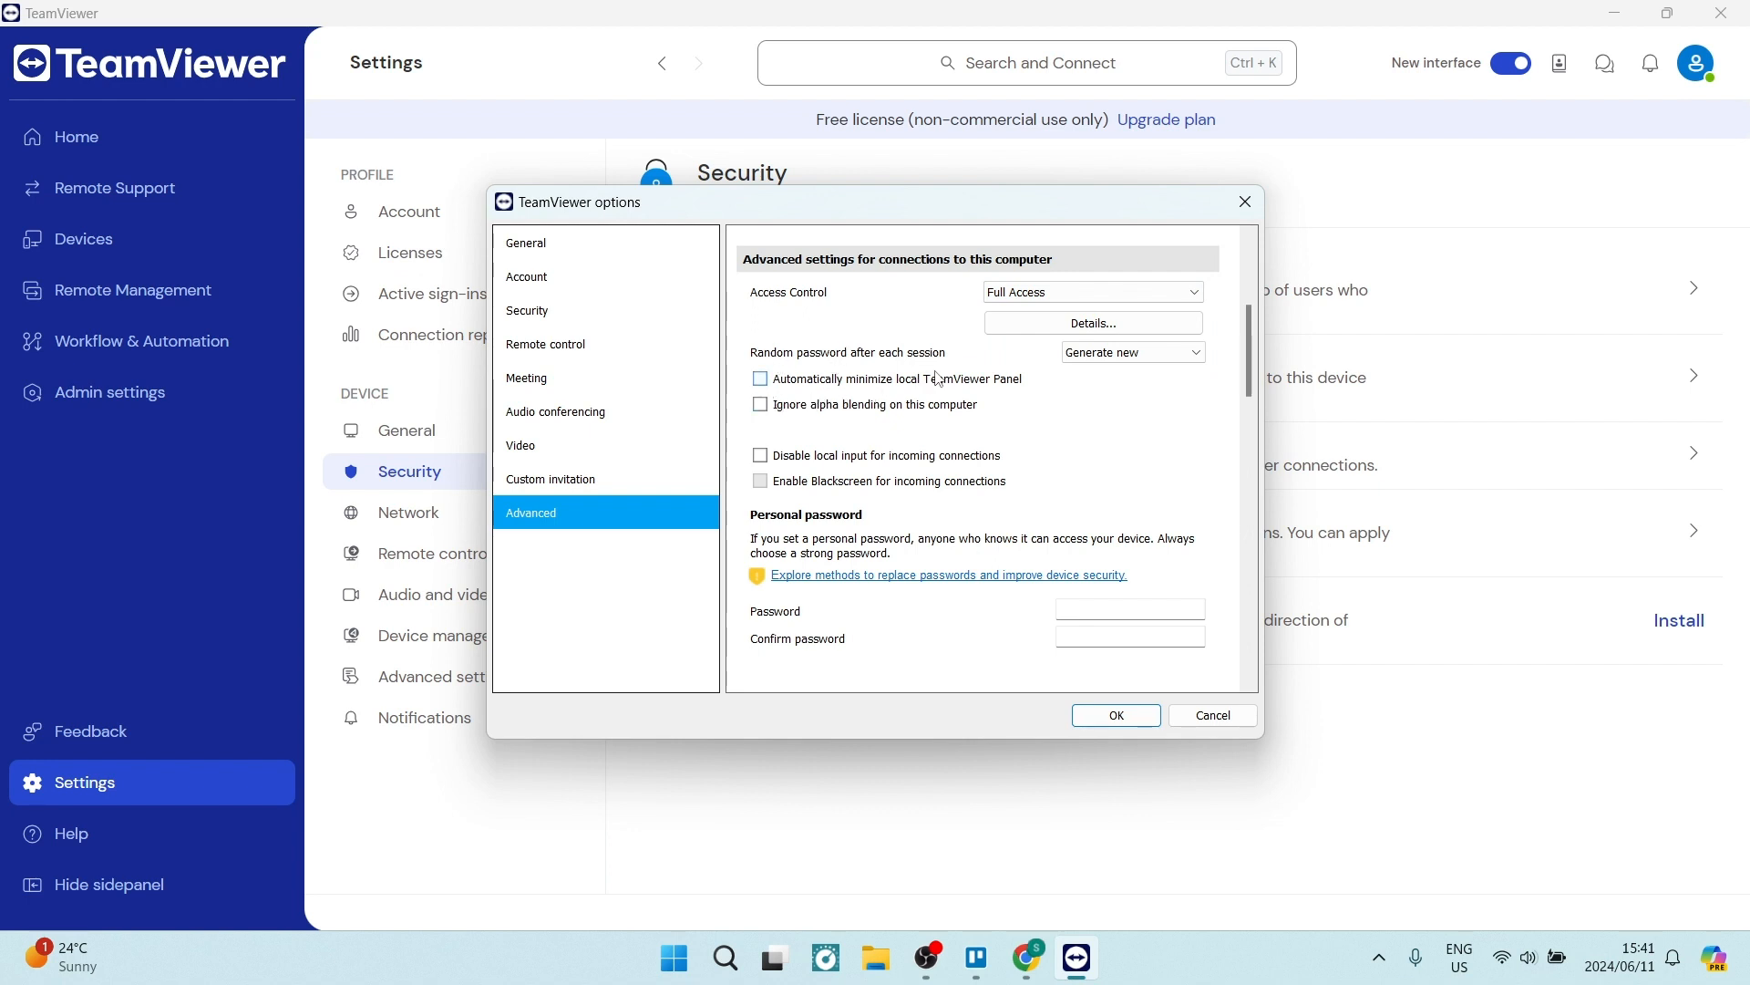
{"action": "mouse_move", "coordinate": [865, 387]}
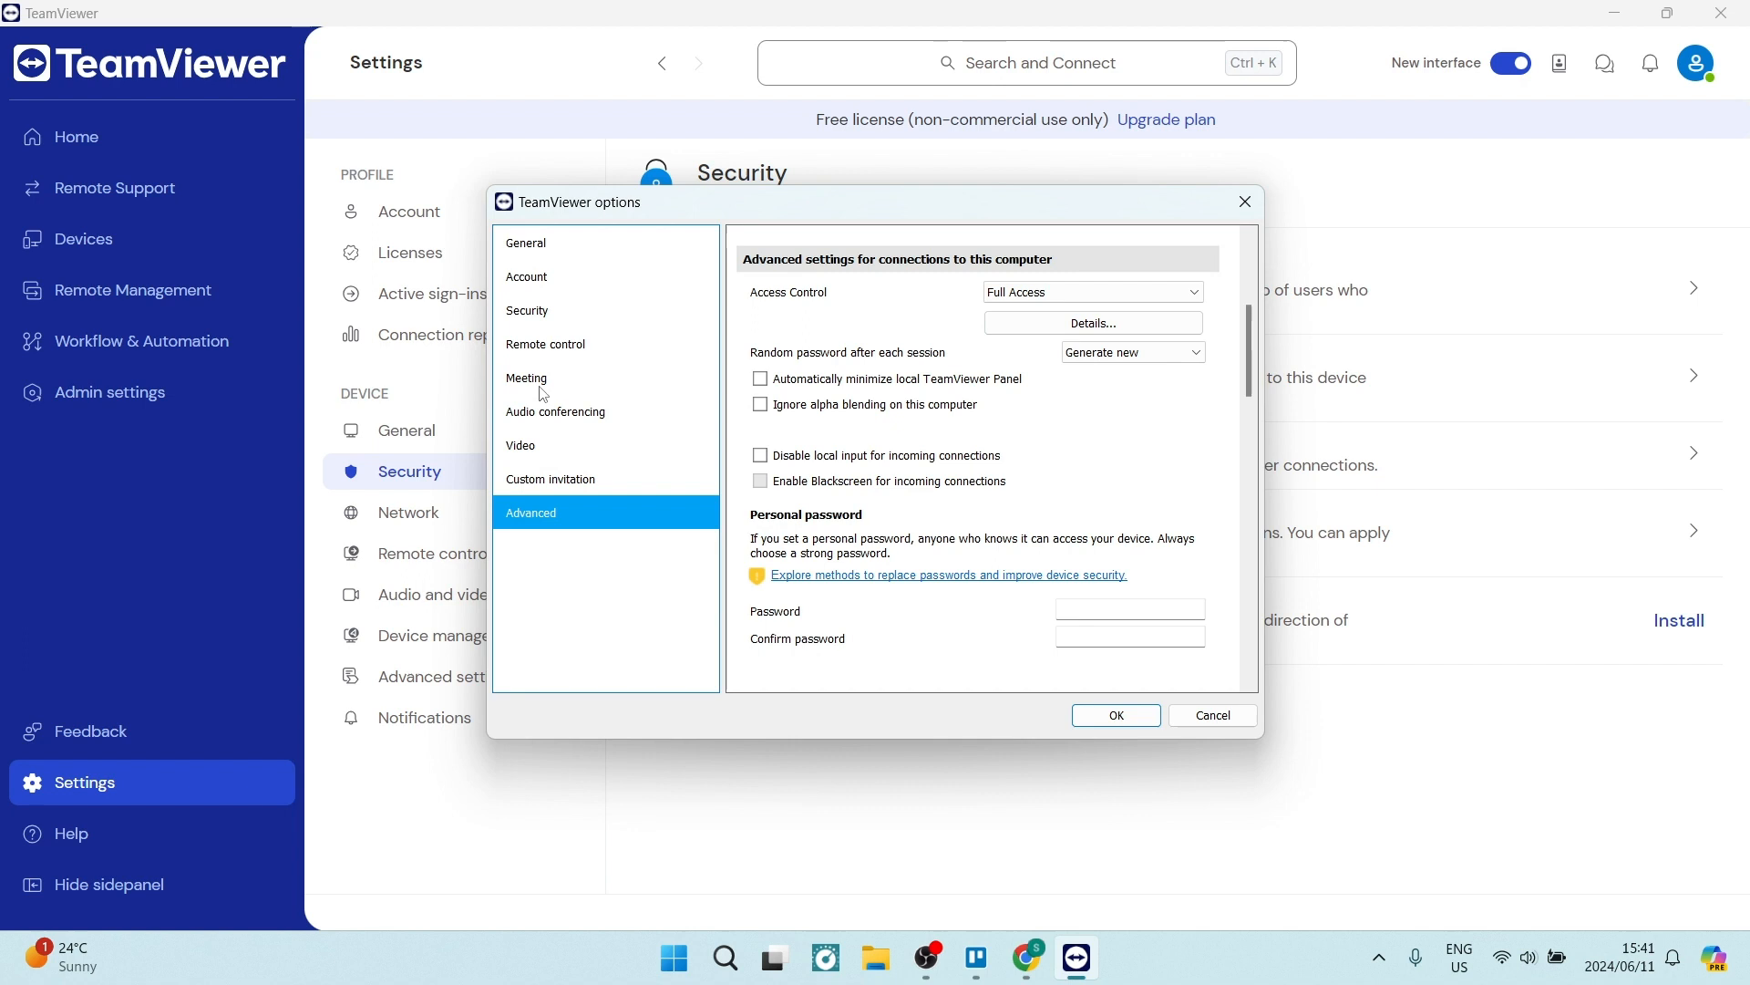
- Review Unattended Access under the Security category, then close the options window
{"action": "left_click", "coordinate": [526, 310]}
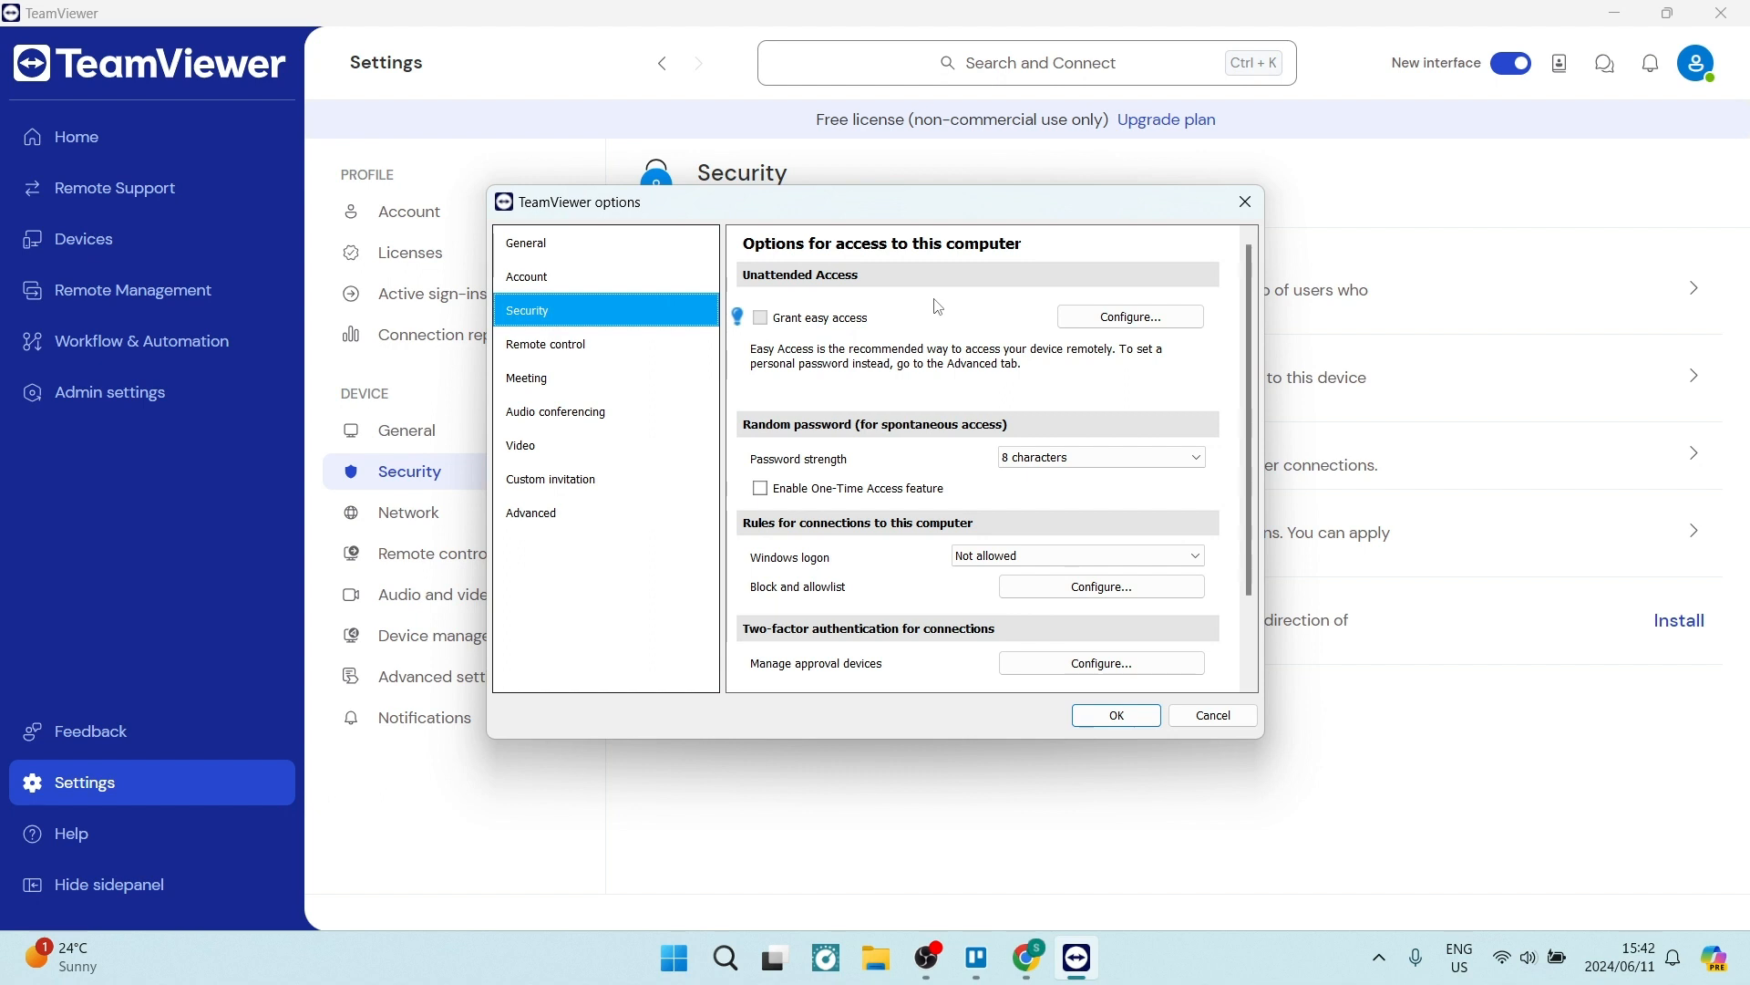
{"action": "mouse_move", "coordinate": [976, 304]}
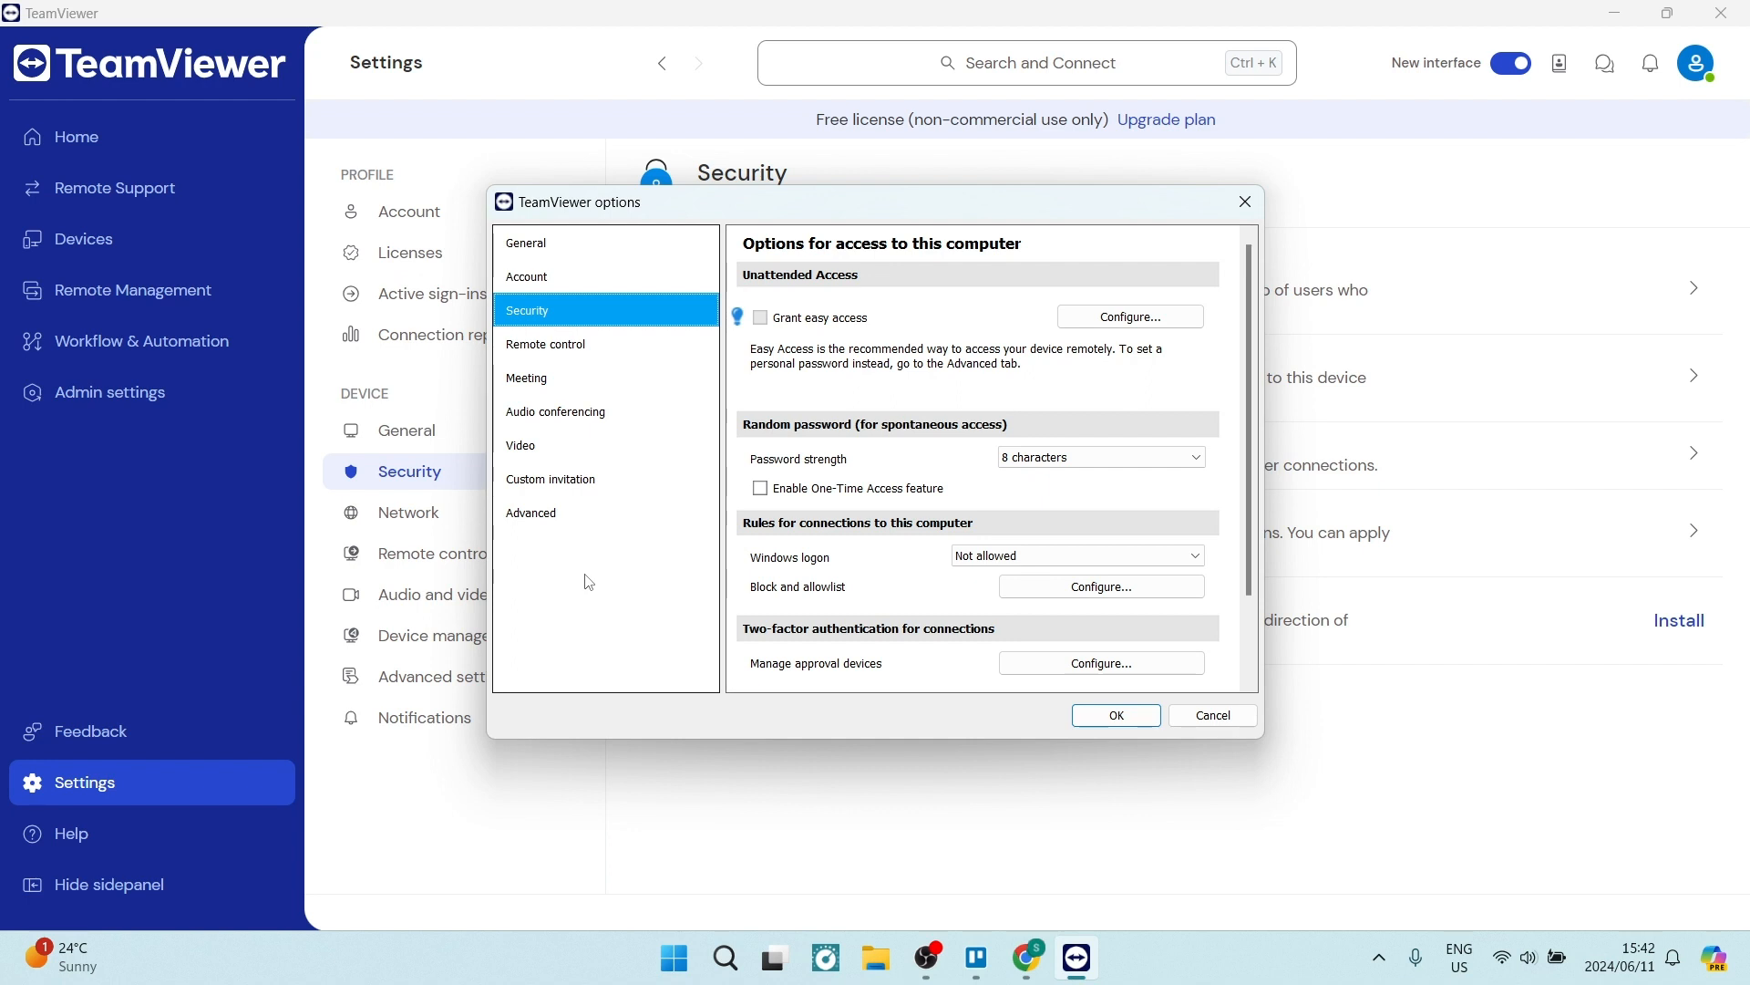
{"action": "mouse_move", "coordinate": [984, 446]}
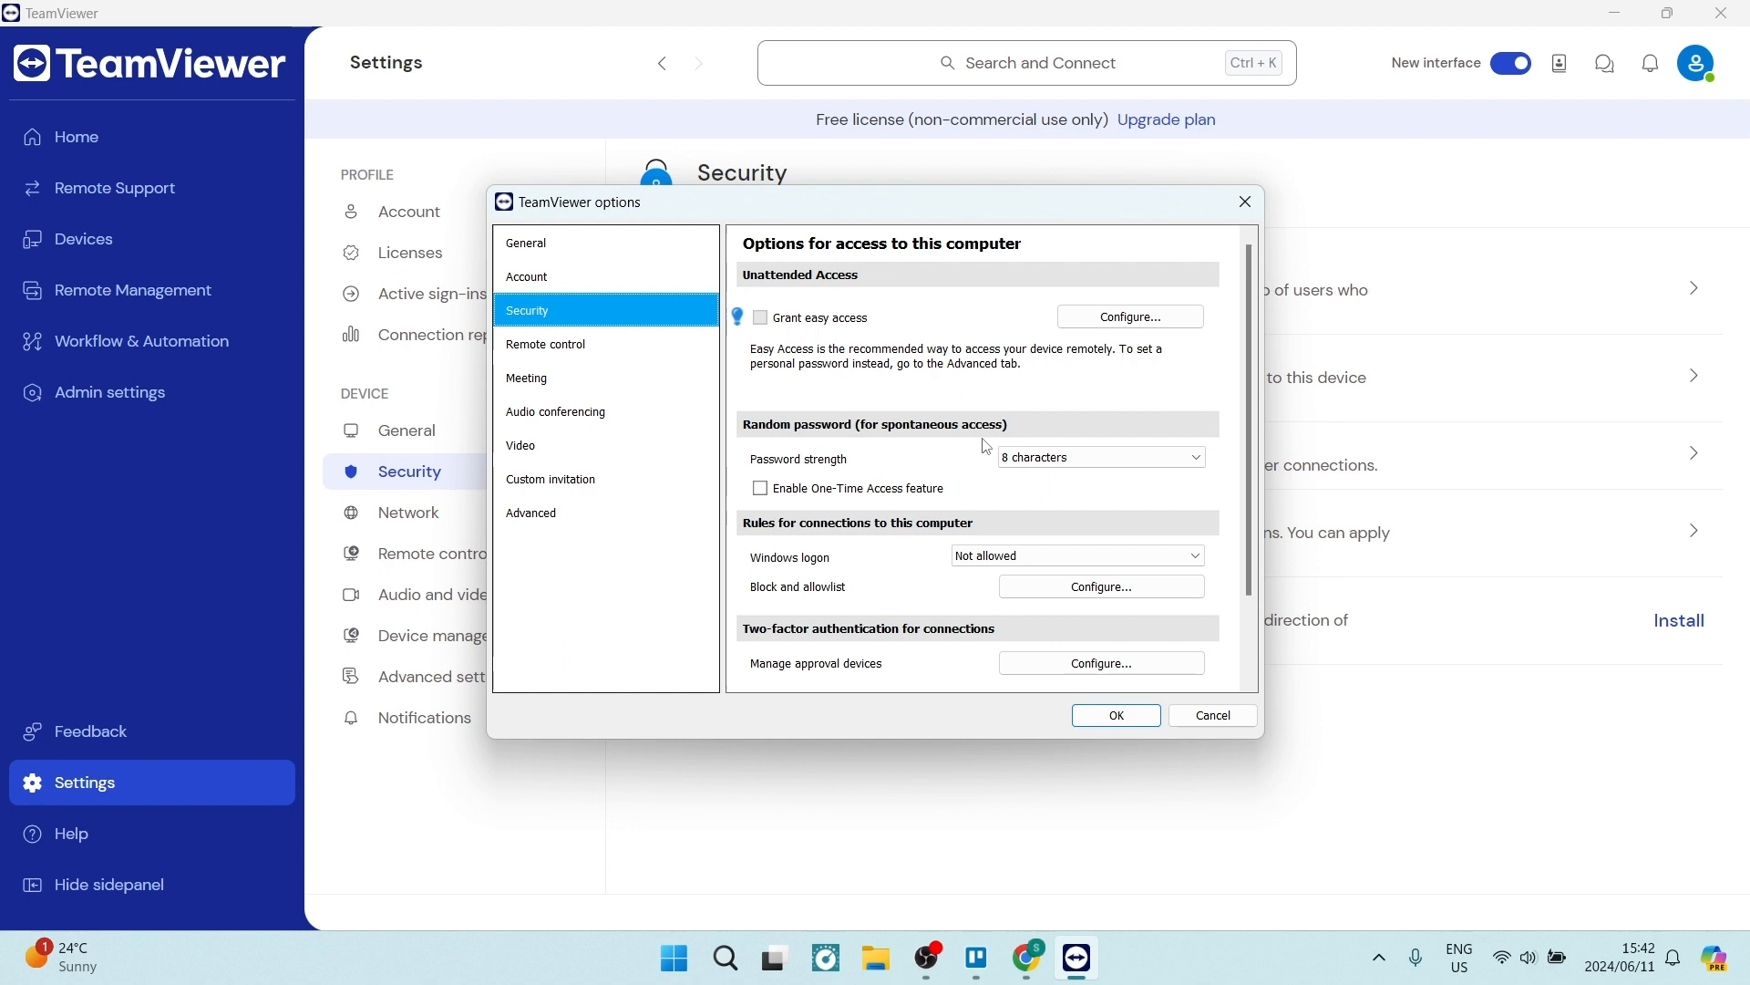
{"action": "mouse_move", "coordinate": [860, 460]}
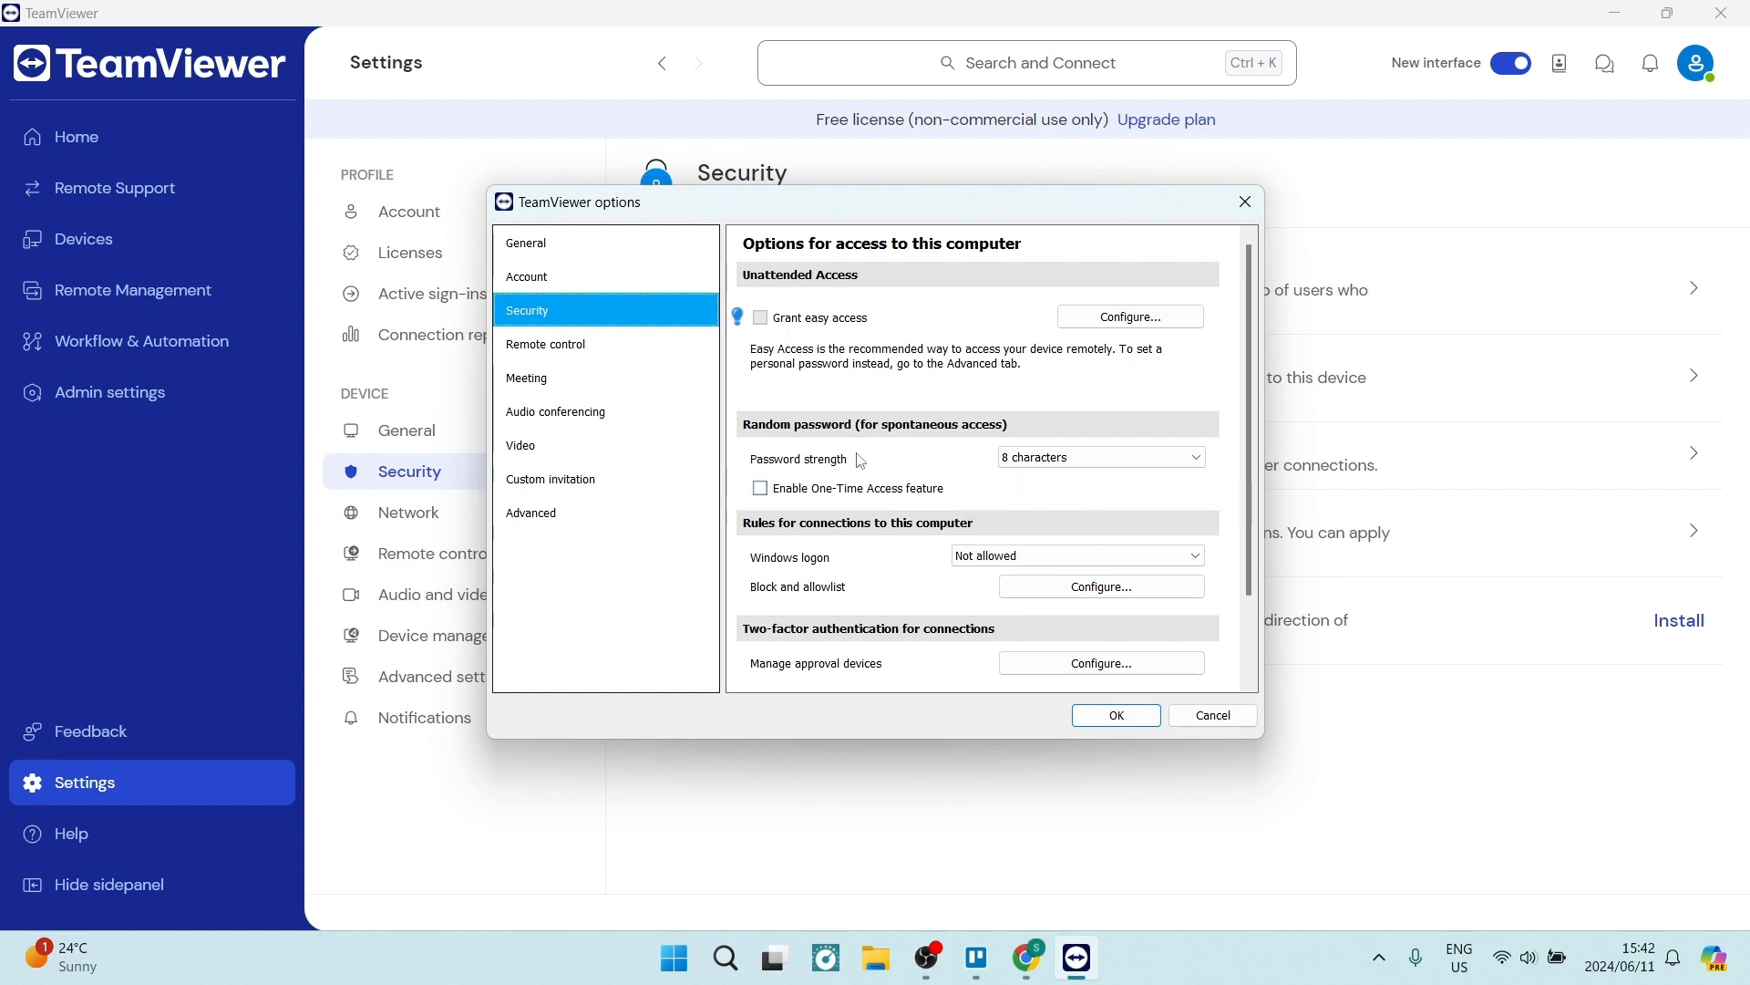
{"action": "mouse_move", "coordinate": [938, 569]}
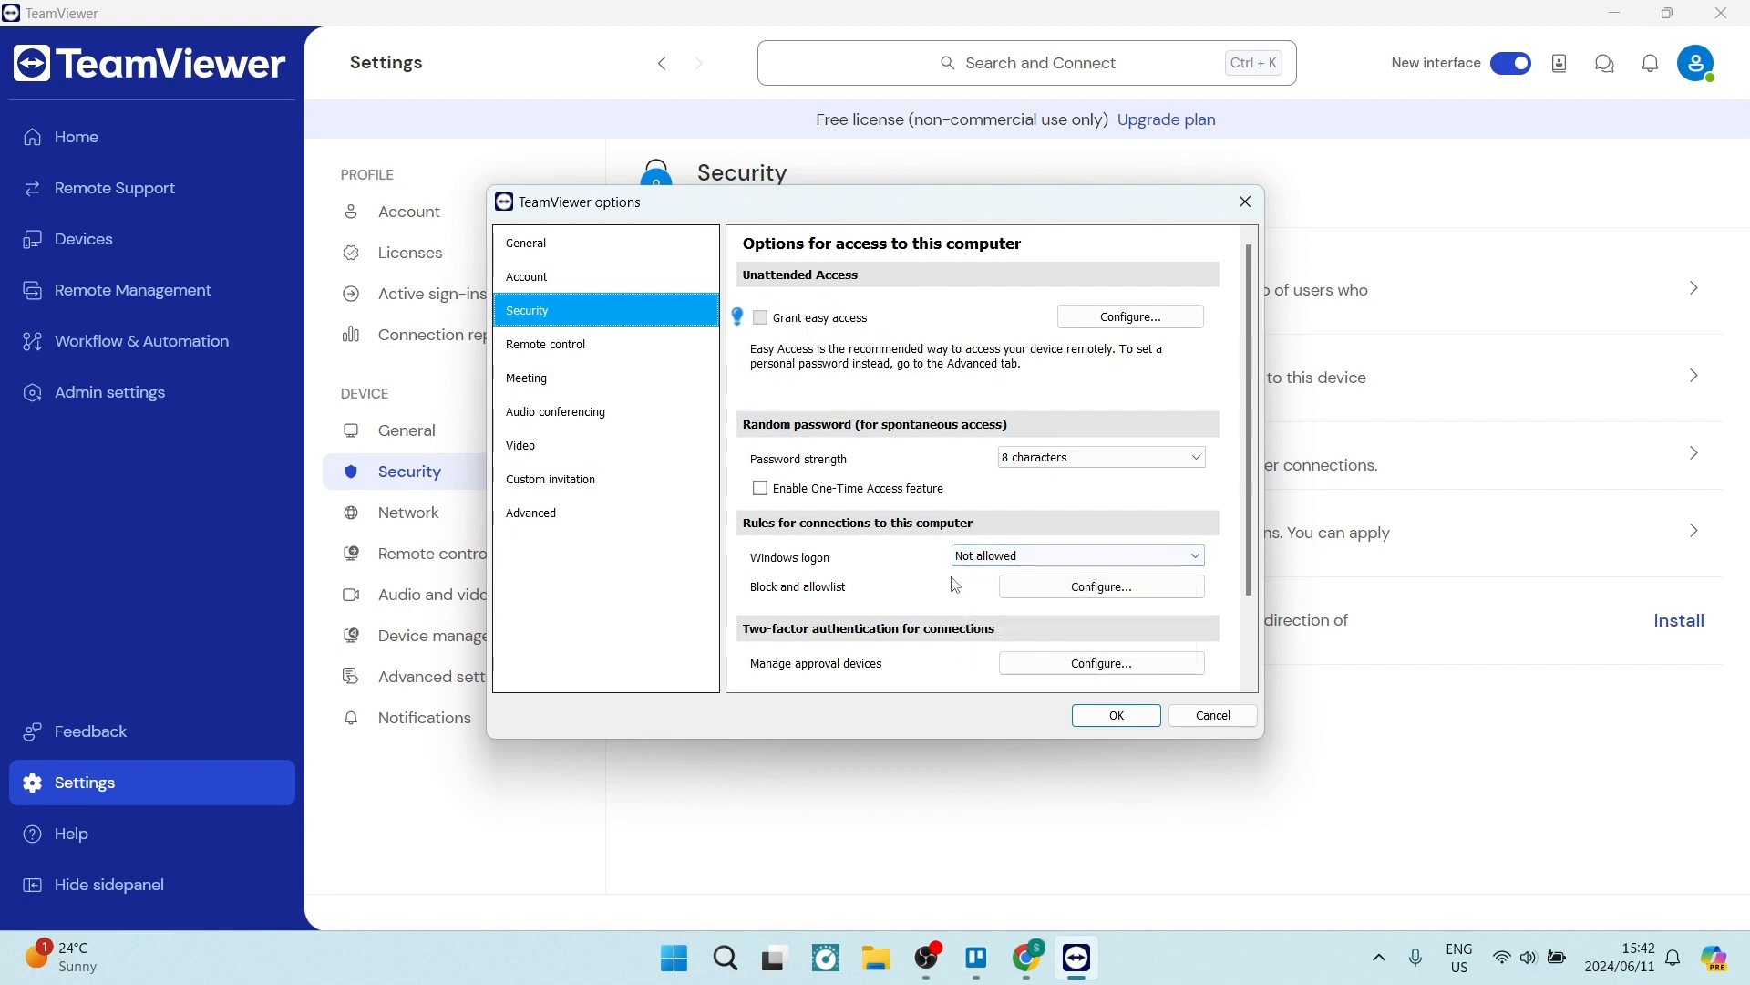
{"action": "left_click", "coordinate": [1211, 715]}
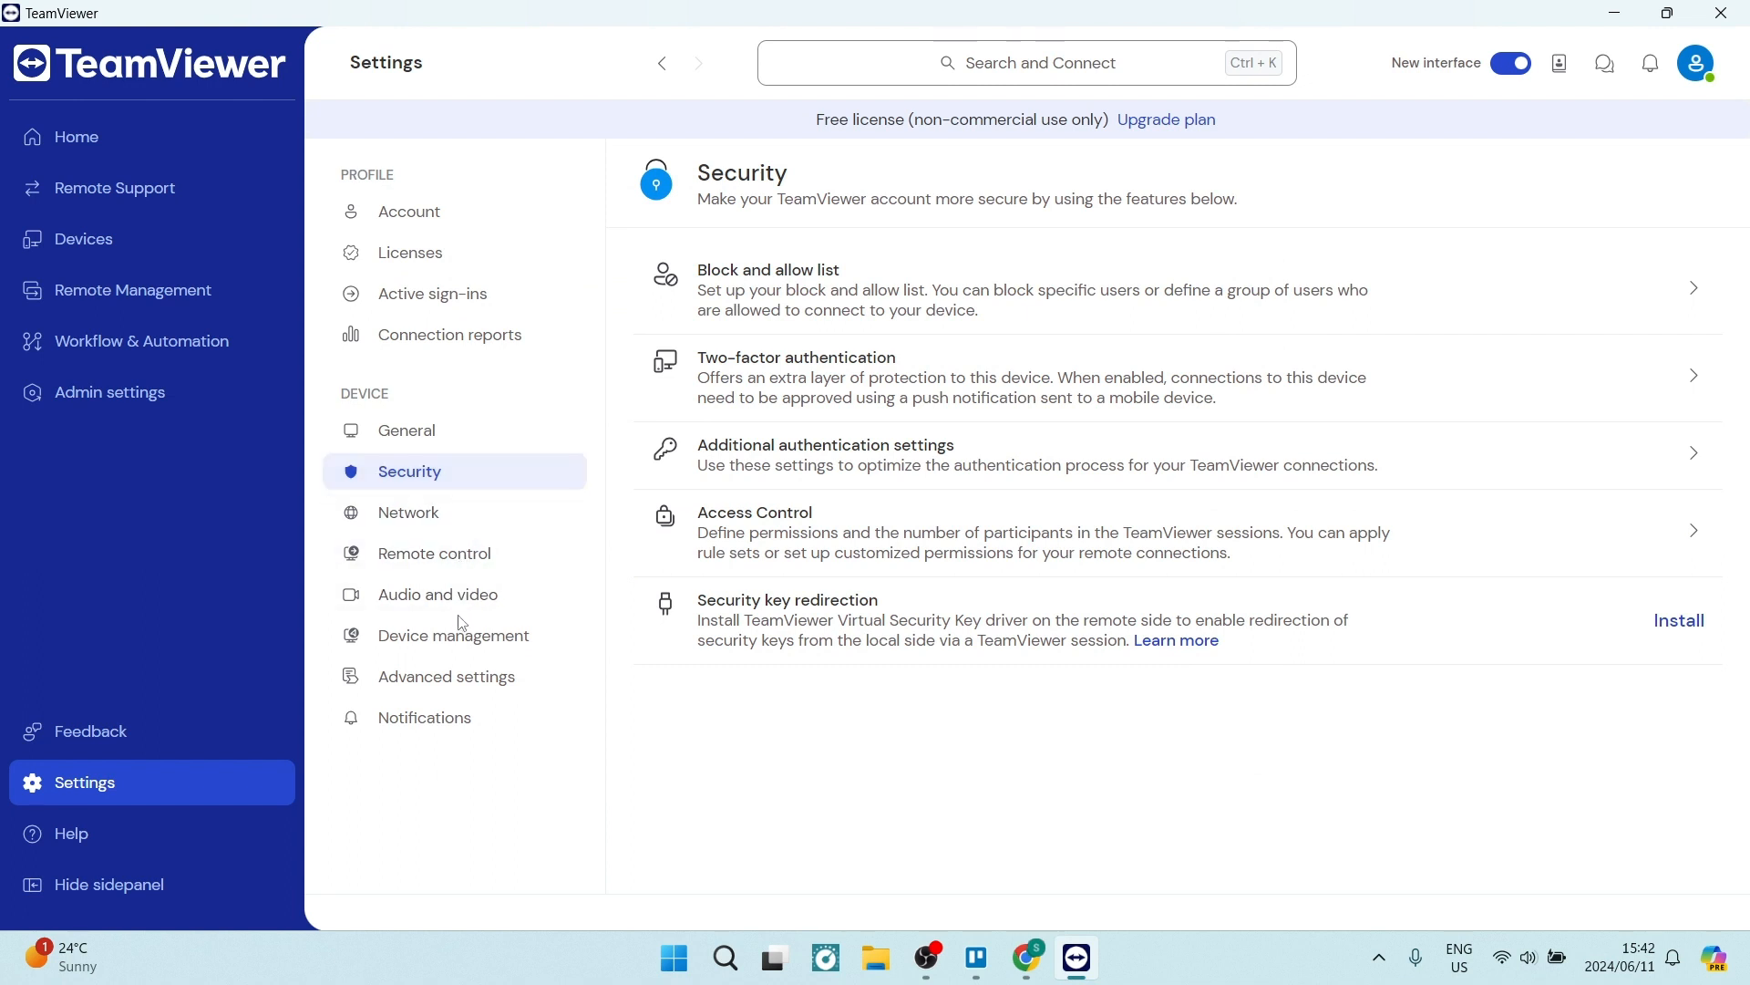
- Open the Audio and video page with microphone, speaker and video sections
{"action": "left_click", "coordinate": [438, 592]}
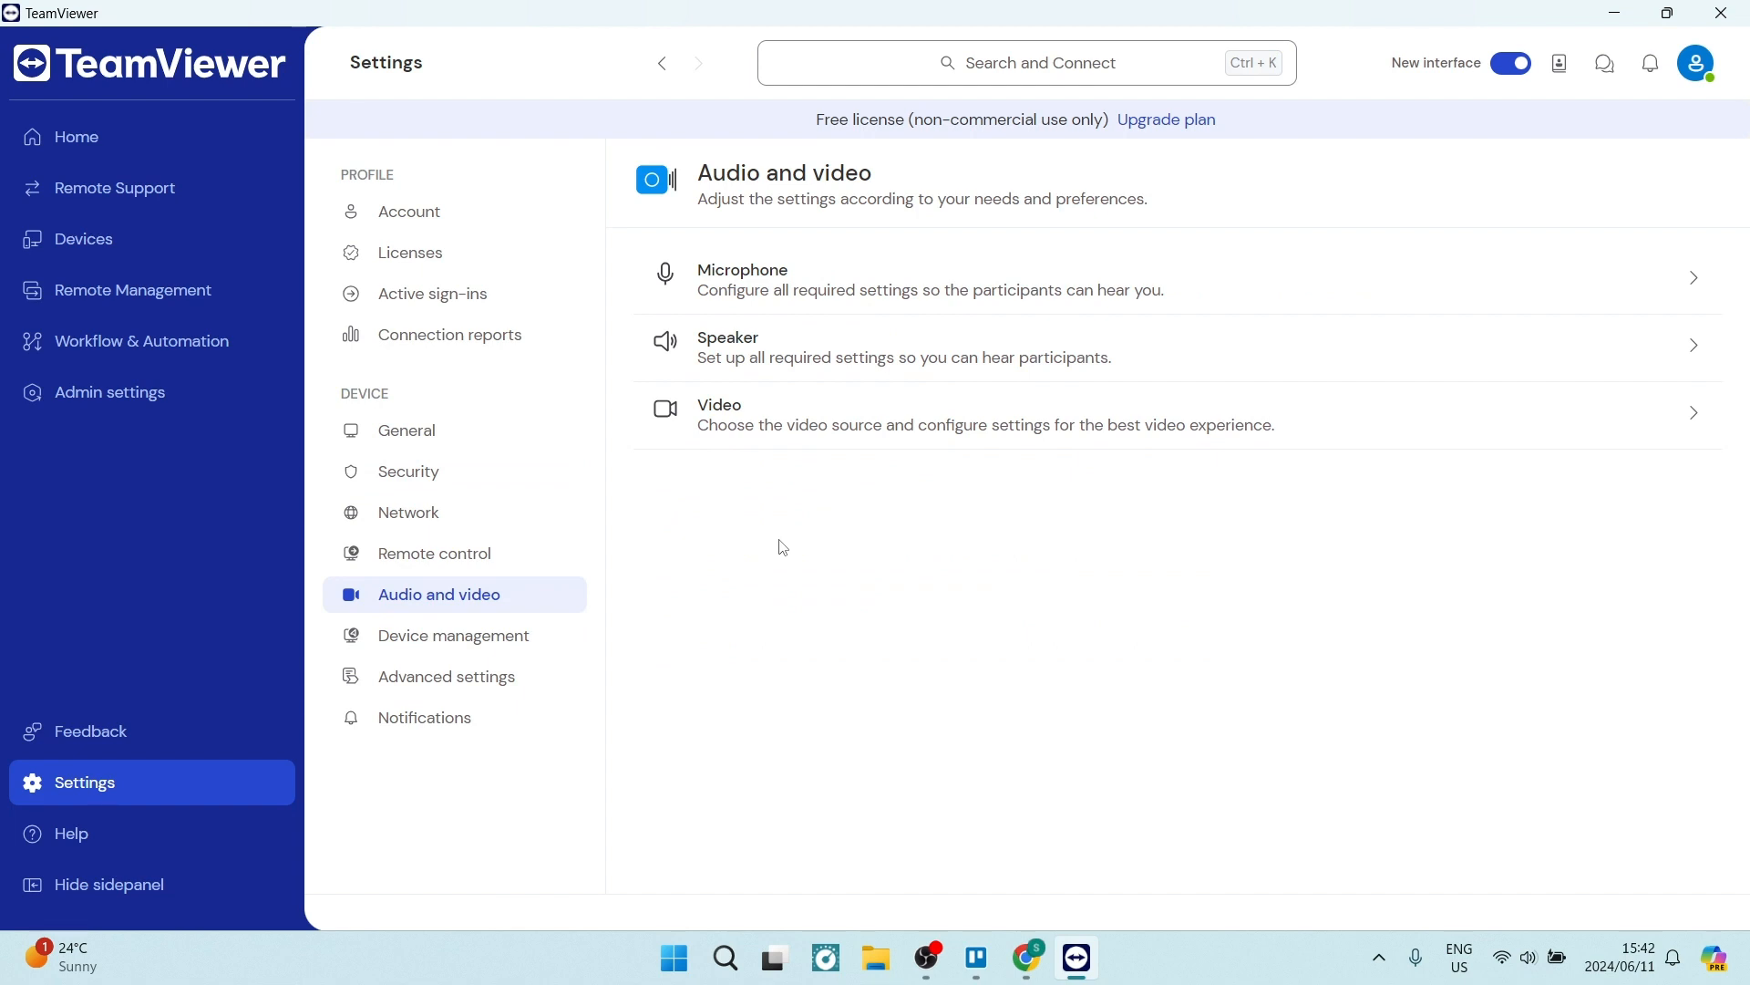
{"action": "mouse_move", "coordinate": [820, 282]}
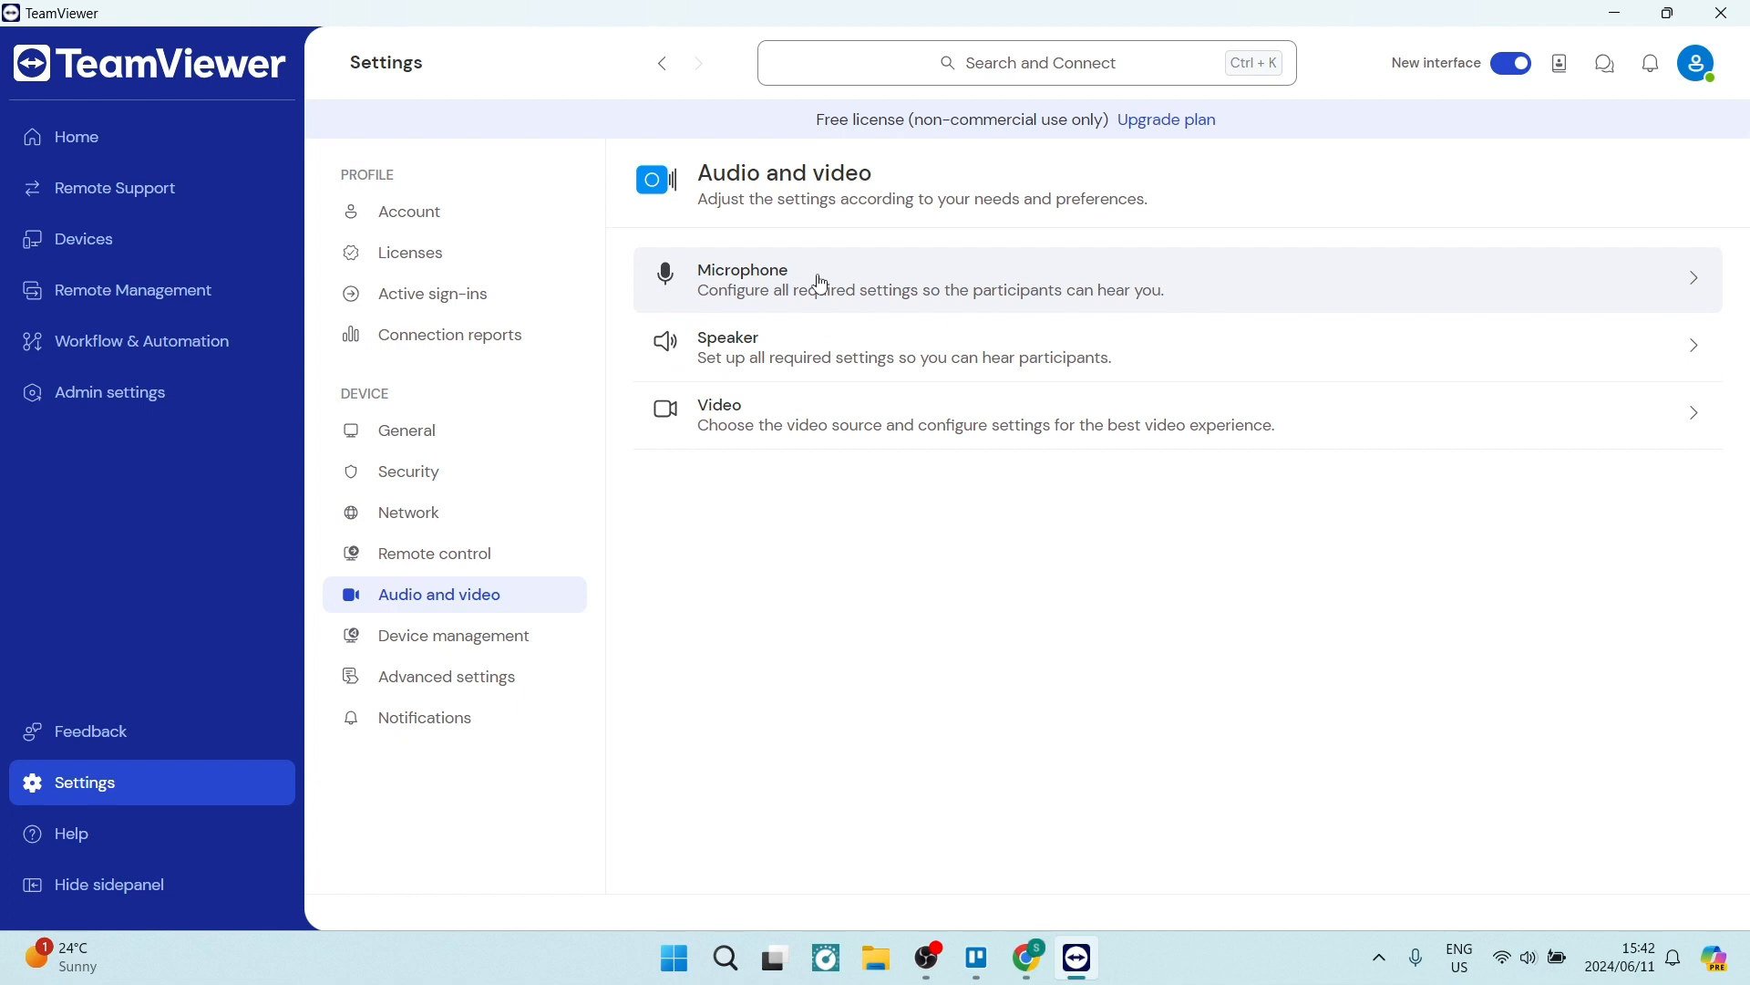
{"action": "mouse_move", "coordinate": [849, 498]}
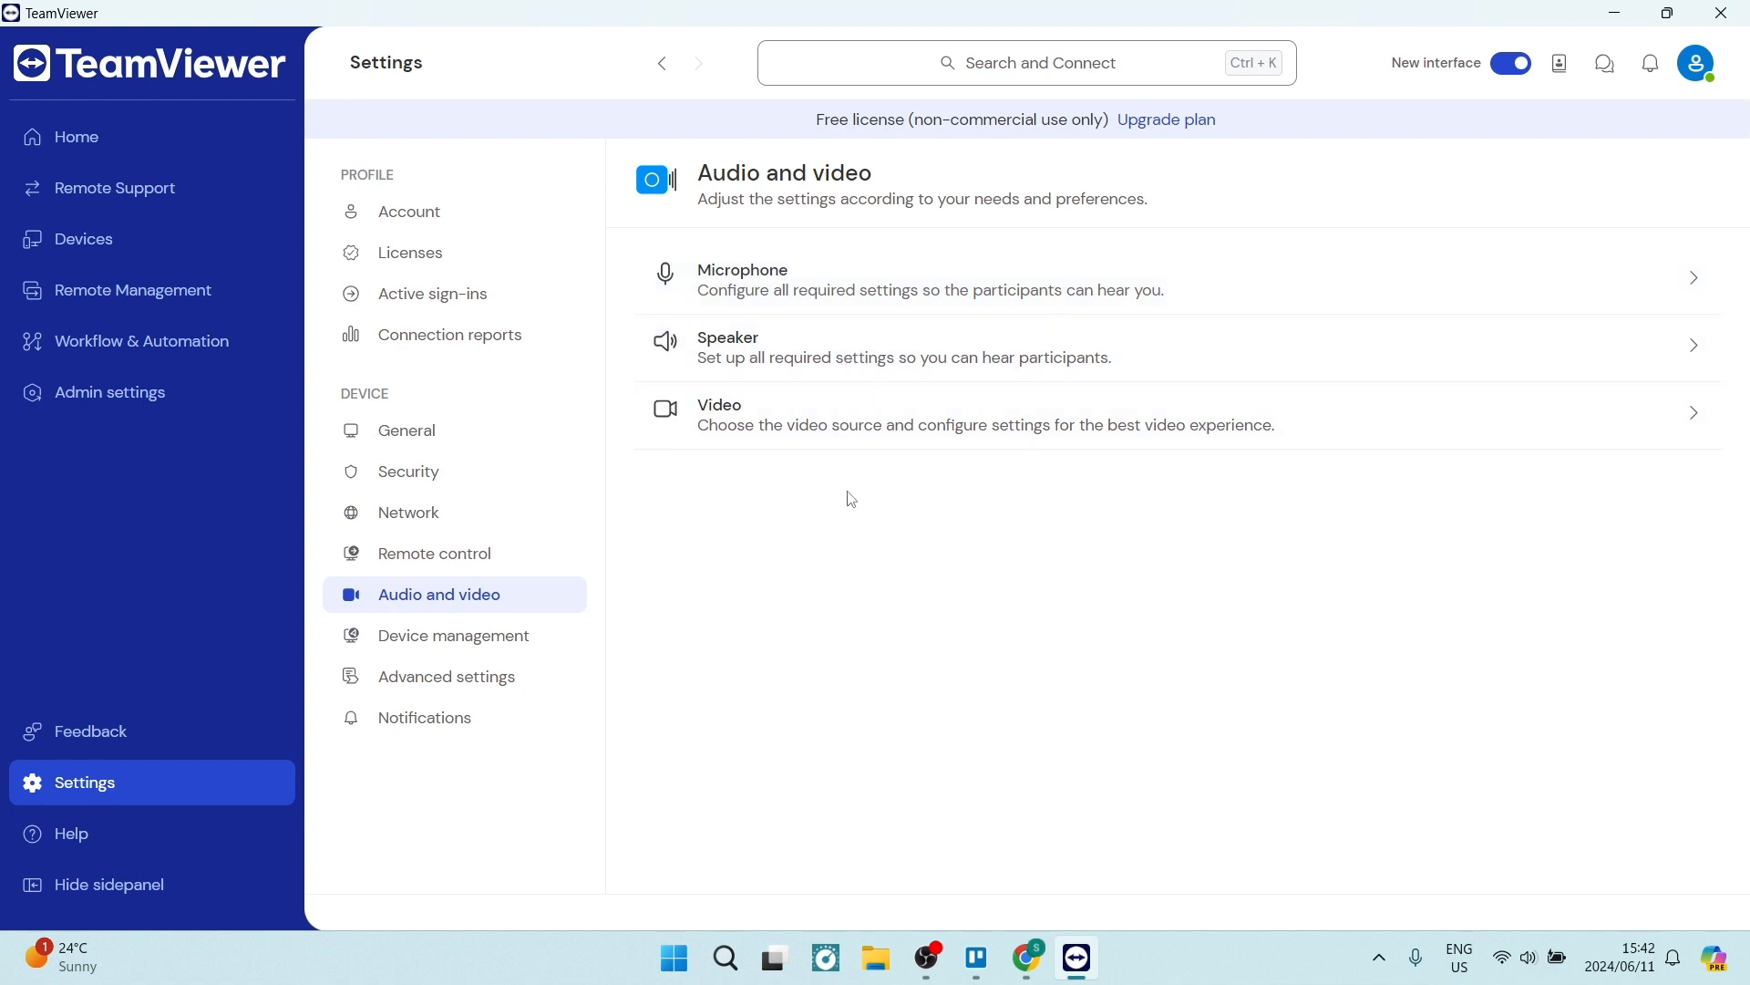
{"action": "mouse_move", "coordinate": [850, 504]}
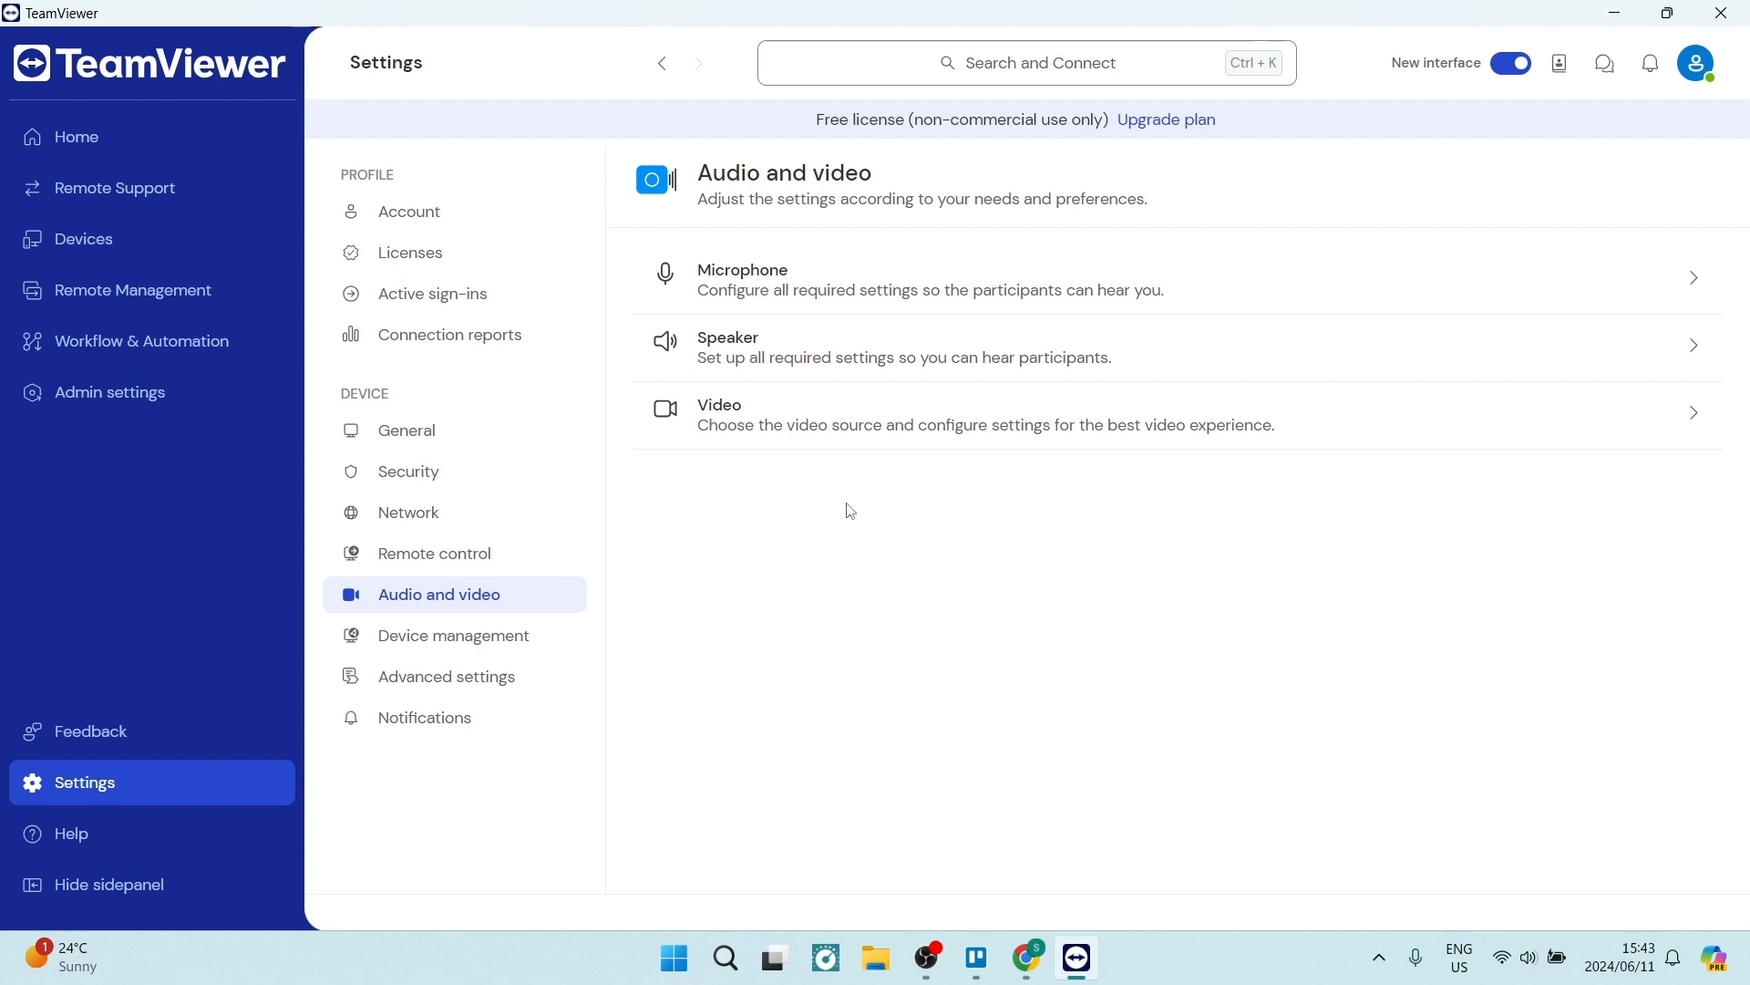
{"action": "mouse_move", "coordinate": [900, 521]}
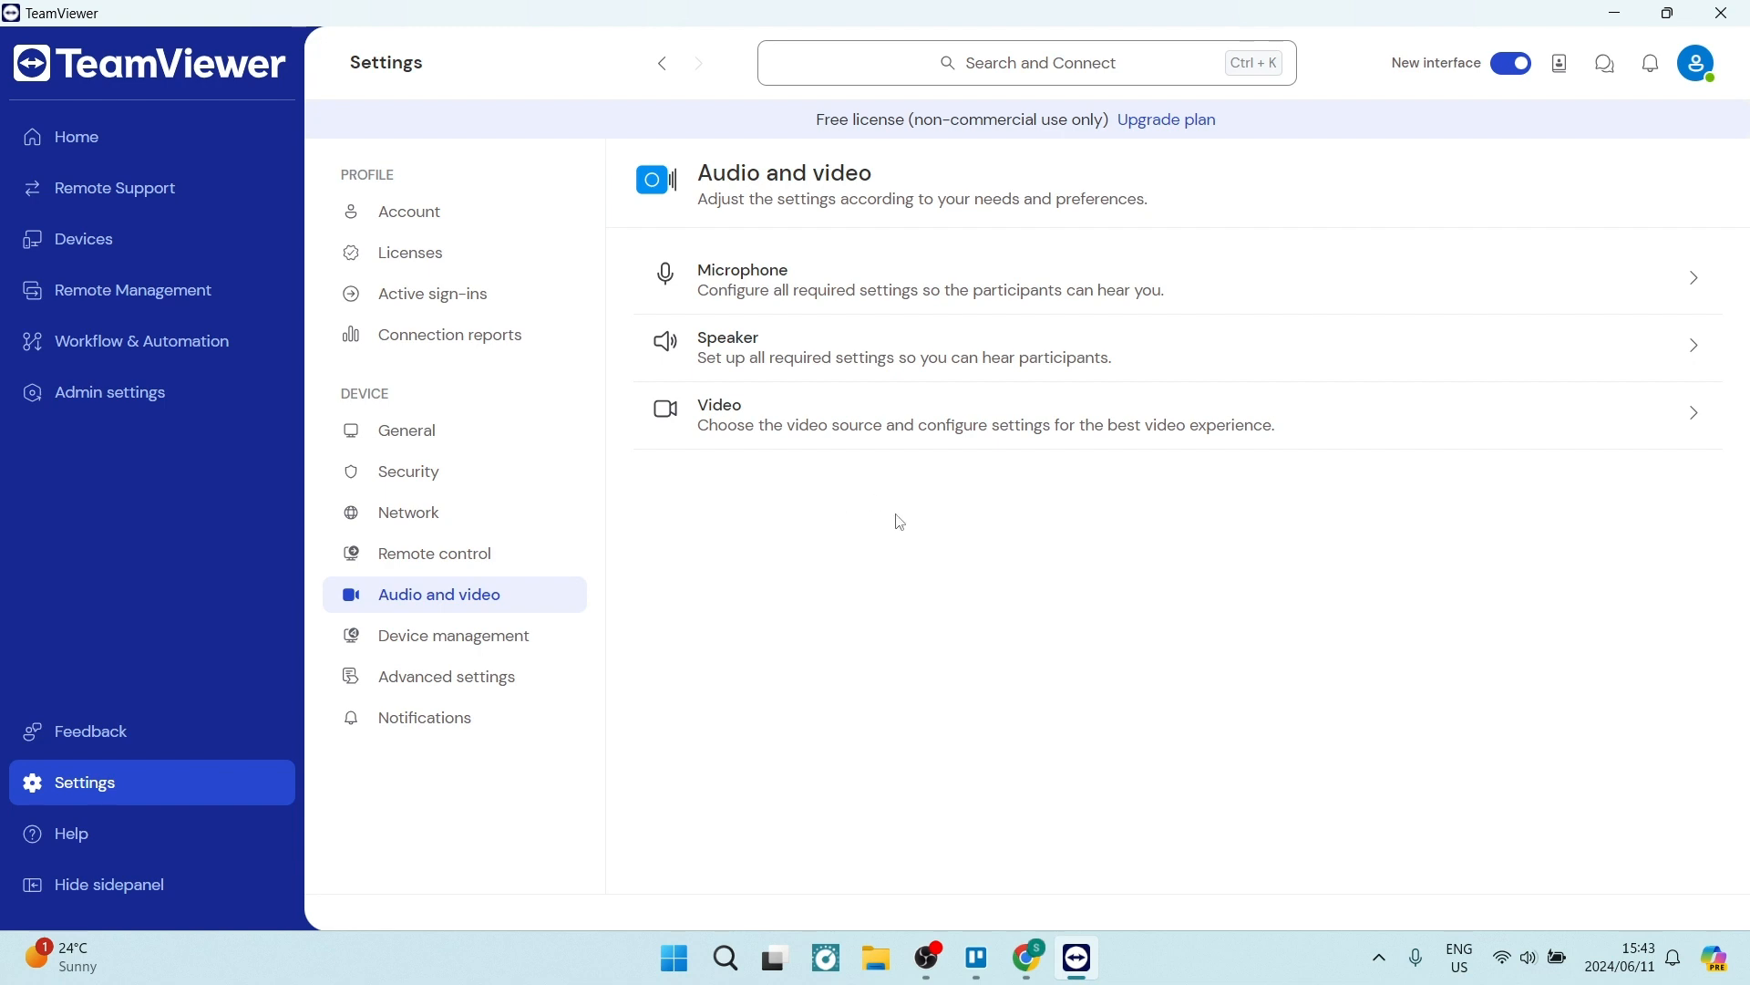
{"action": "mouse_move", "coordinate": [814, 273]}
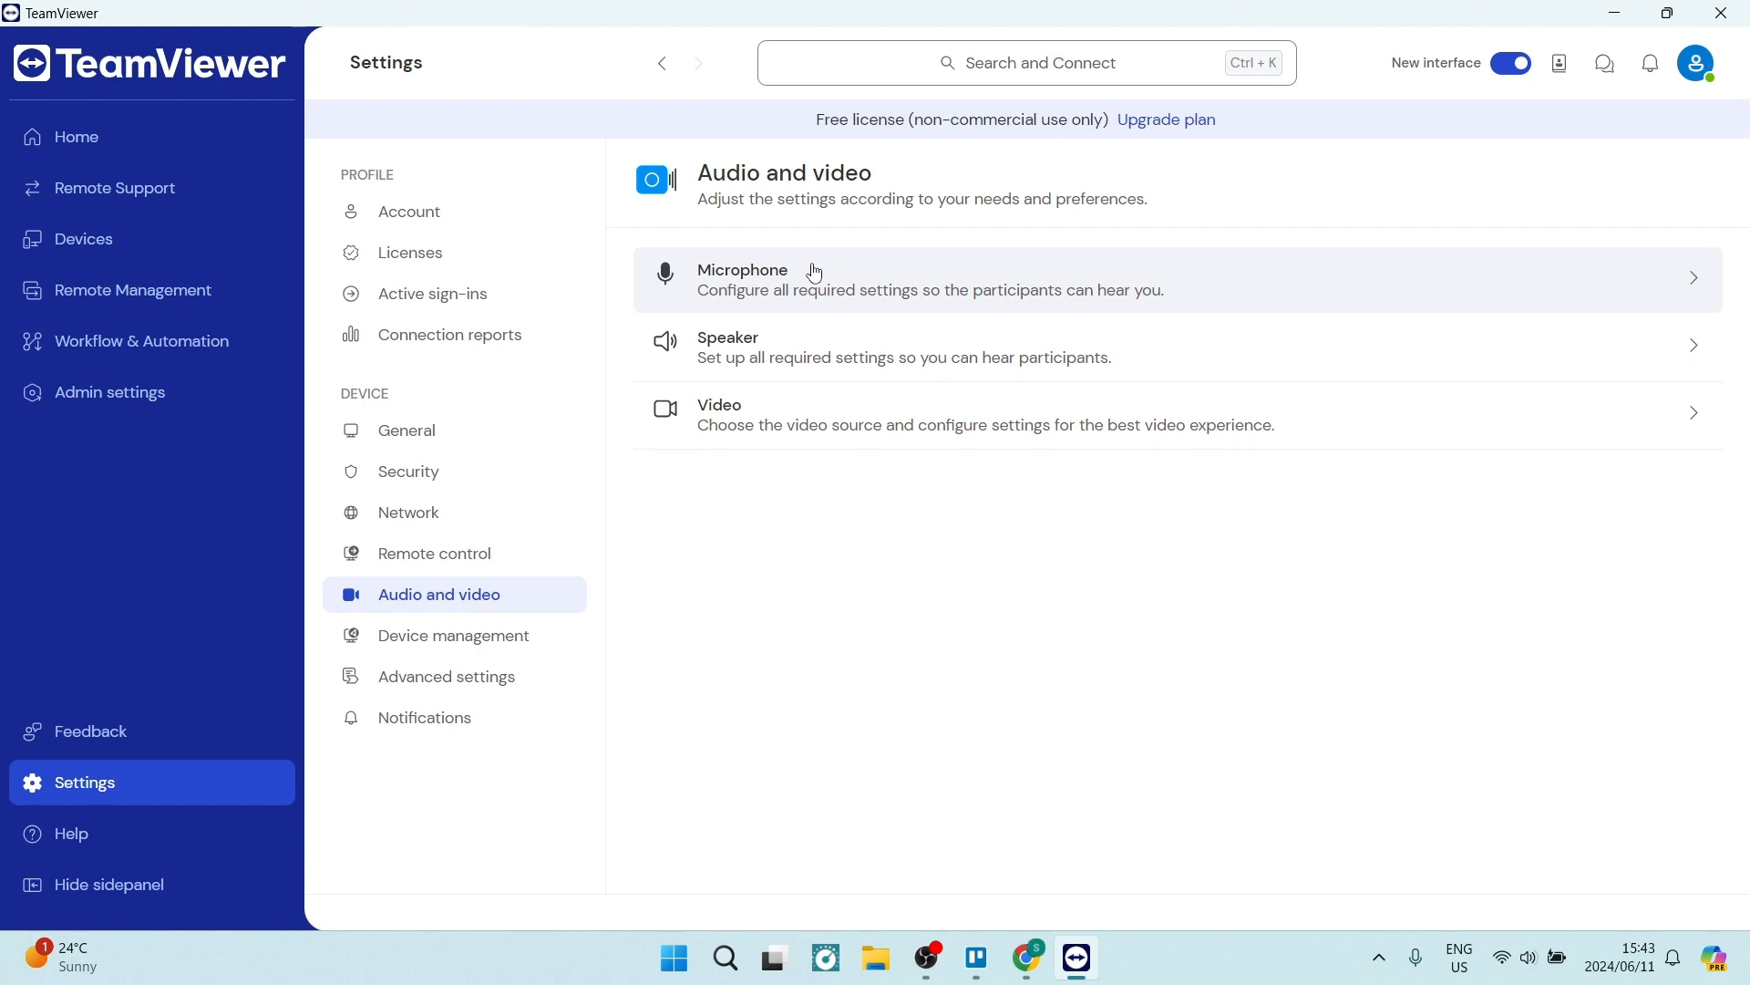
{"action": "mouse_move", "coordinate": [105, 188]}
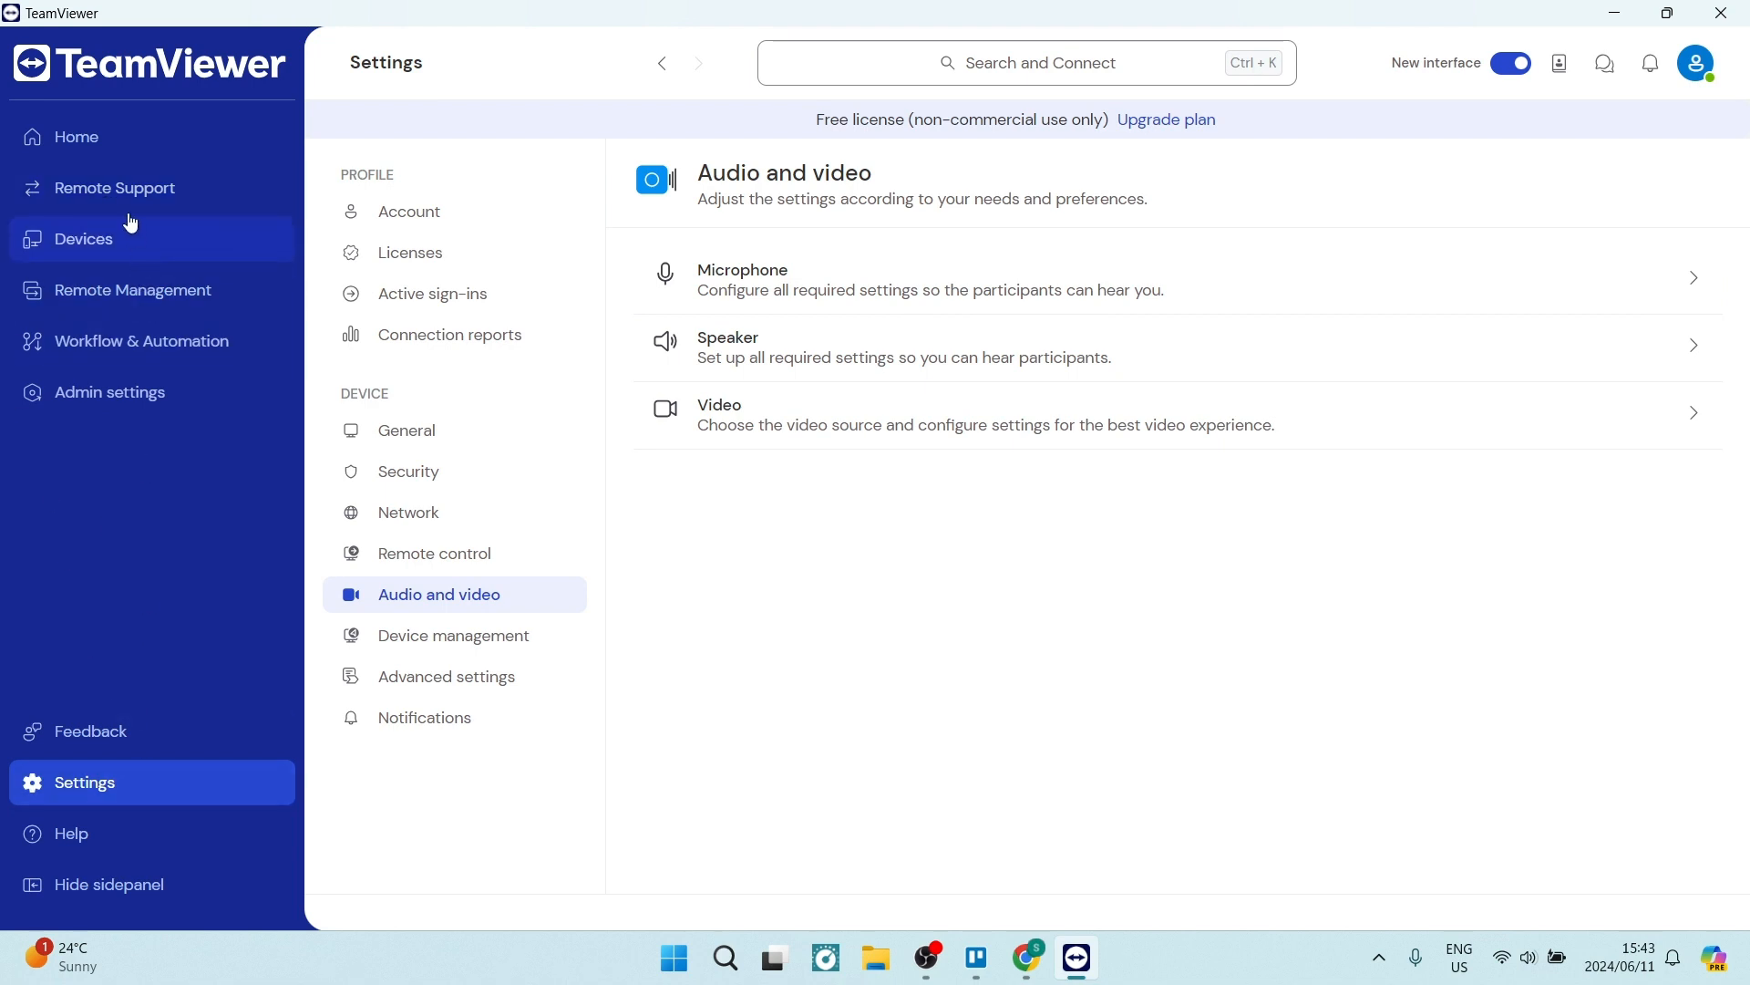
- Return to Remote Support, where no remote sessions remain listed
{"action": "left_click", "coordinate": [114, 188]}
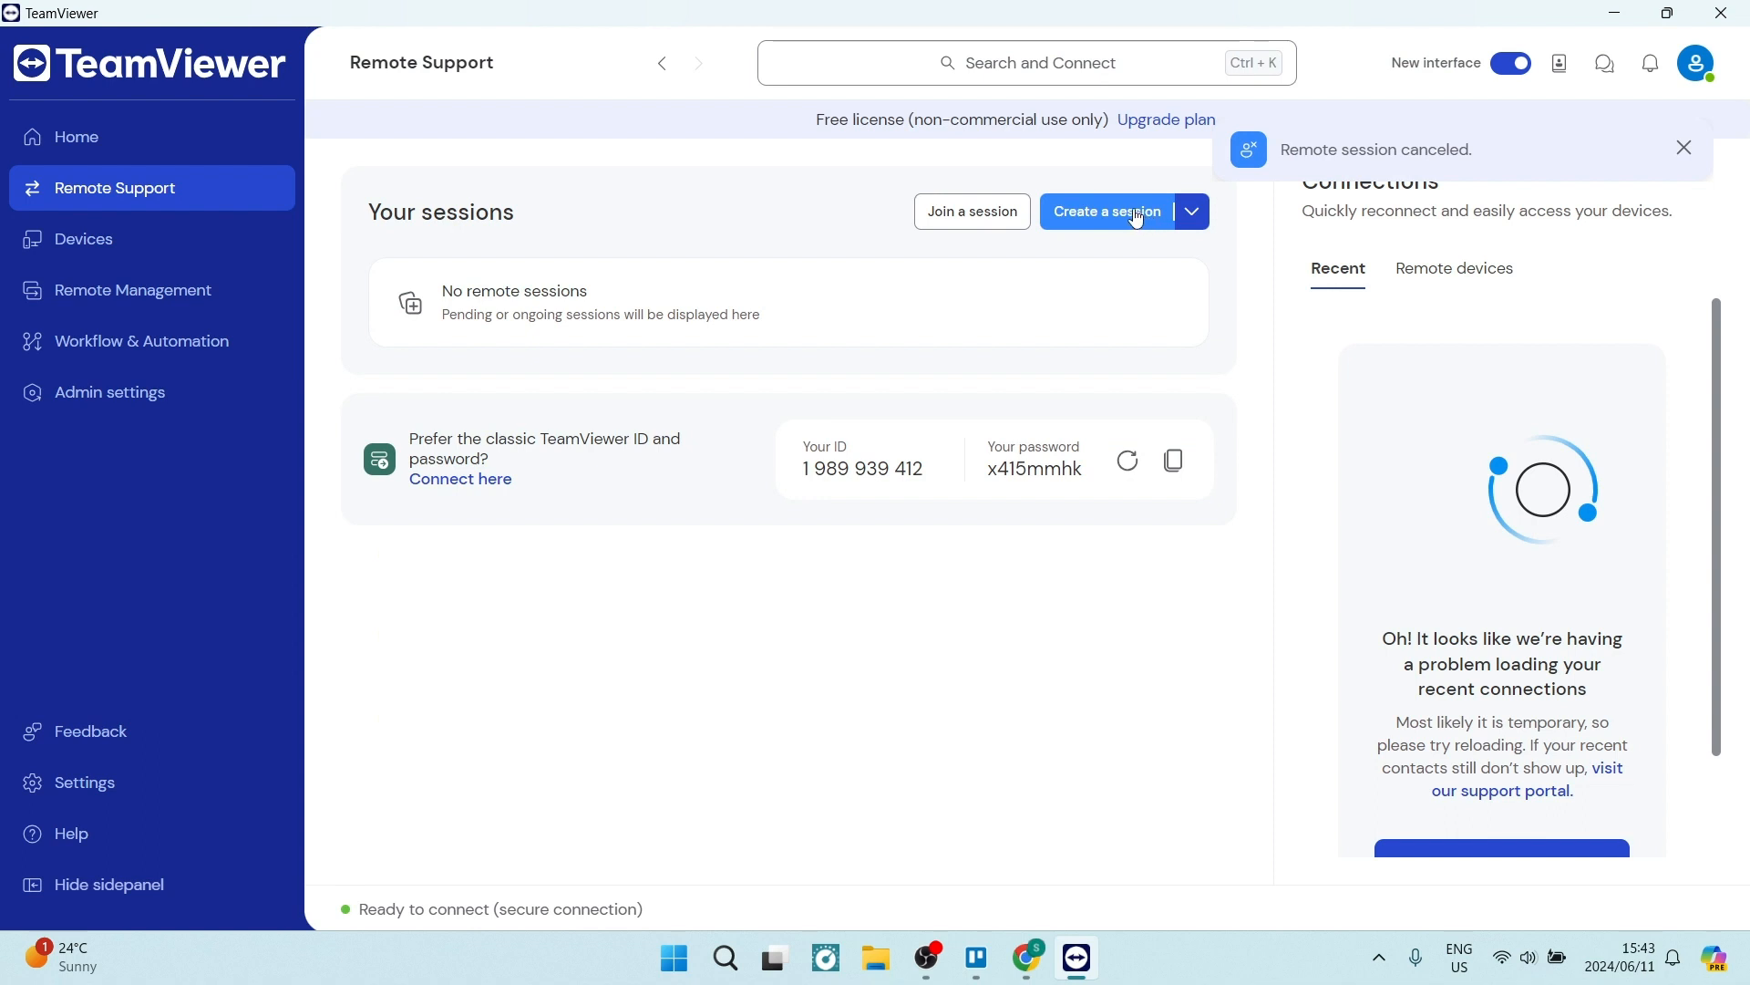
{"action": "left_click", "coordinate": [1684, 146]}
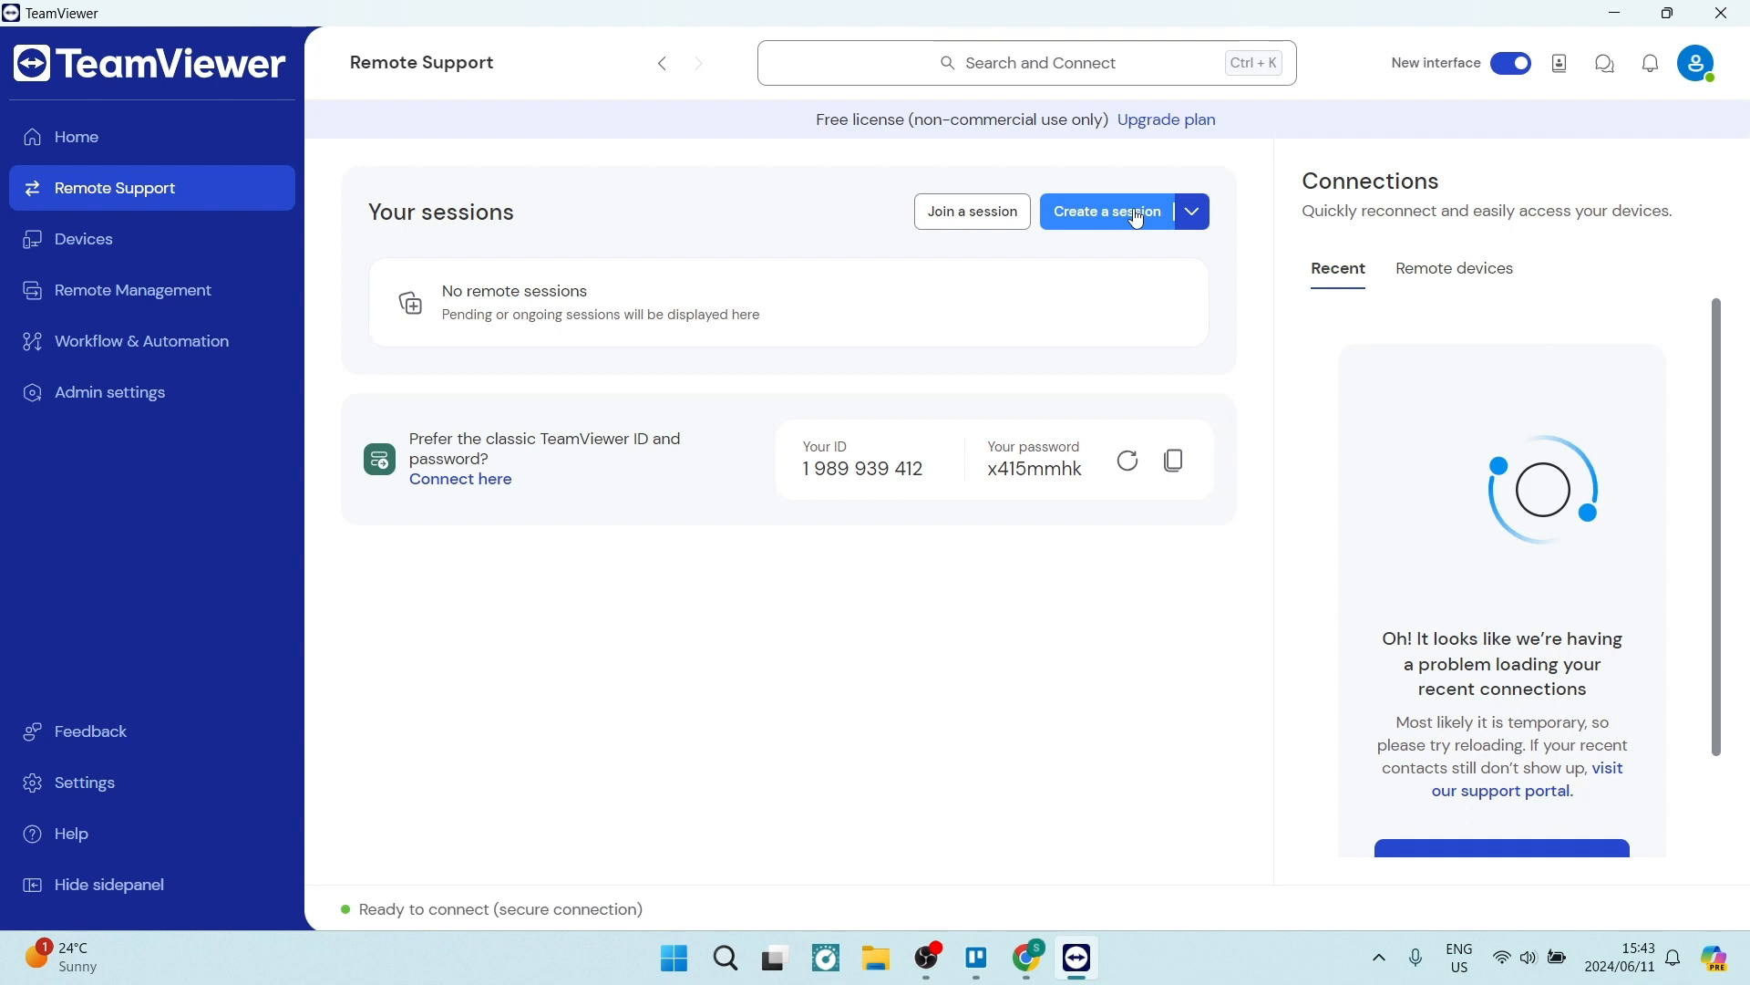